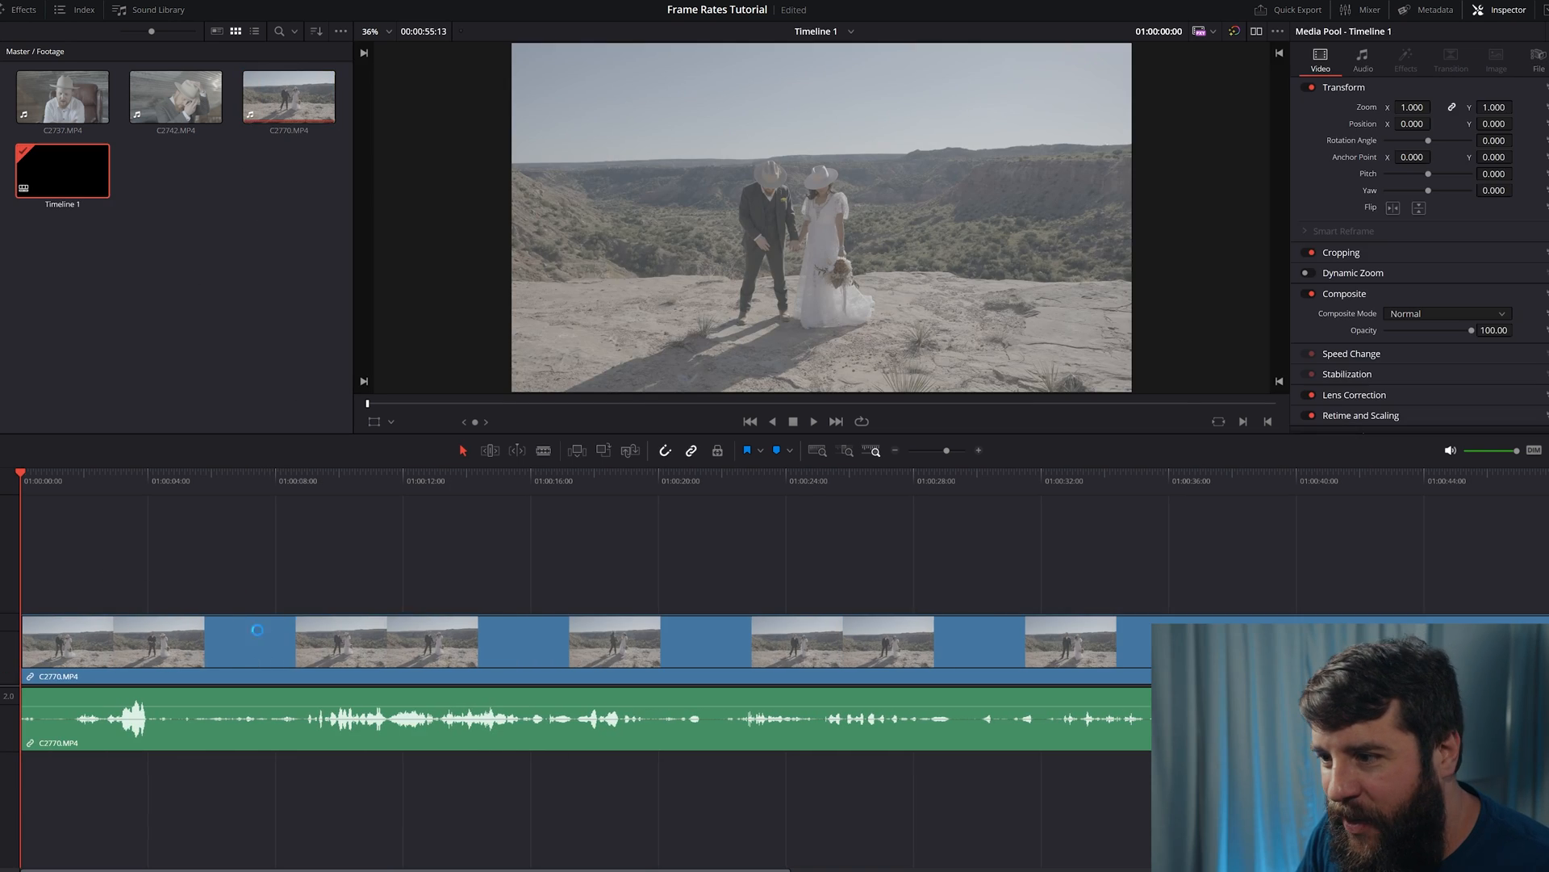
- Open Change Clip Speed for the wedding clip, showing 100% speed at 24 fps
right_click(257, 640)
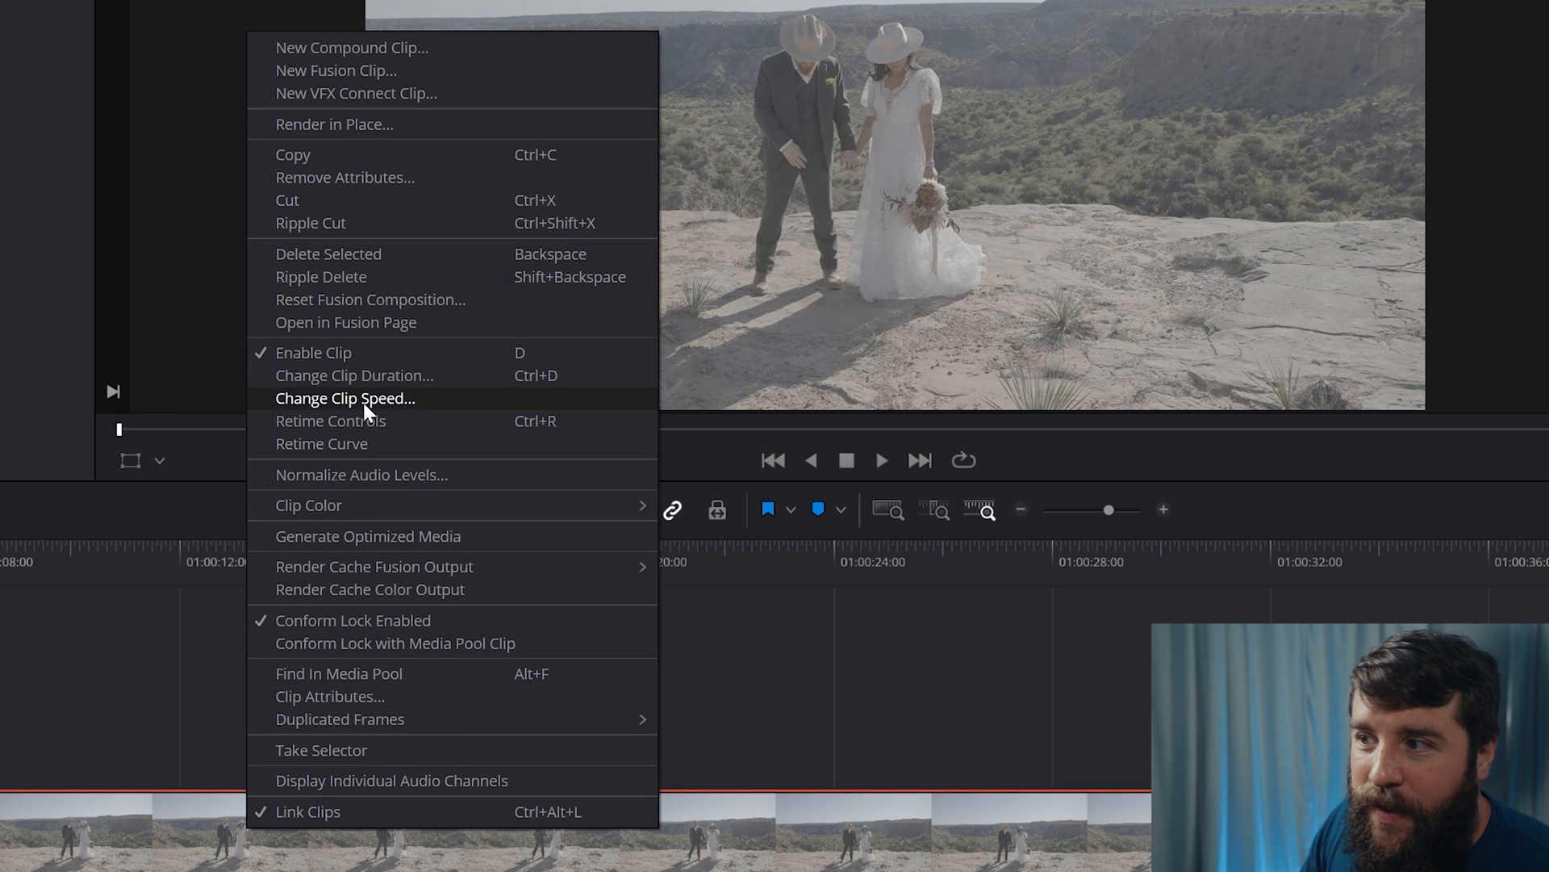
left_click(345, 397)
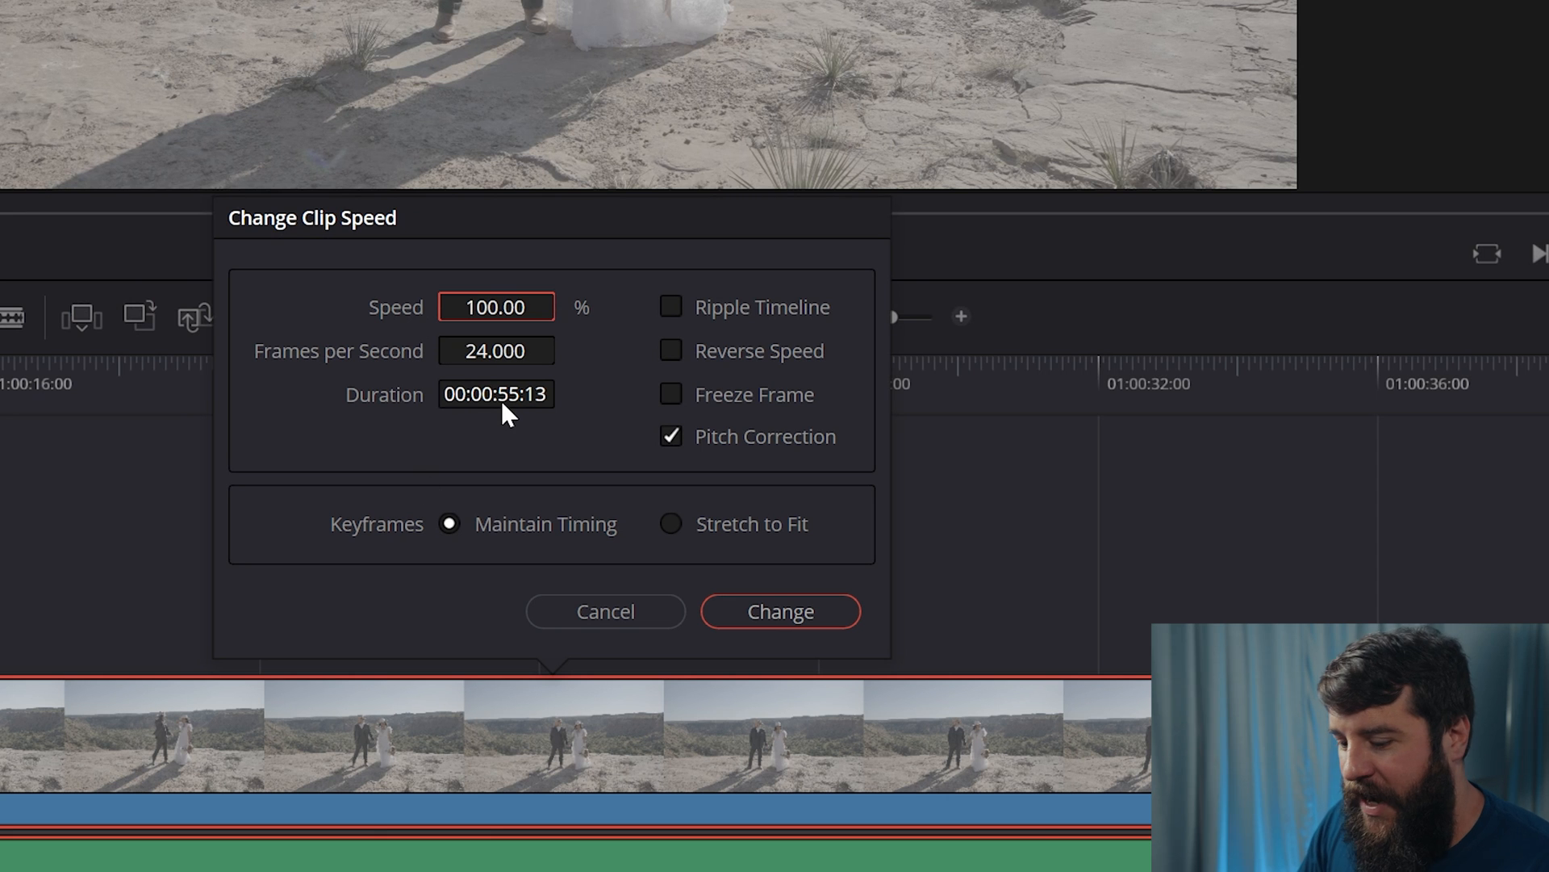
left_click(780, 611)
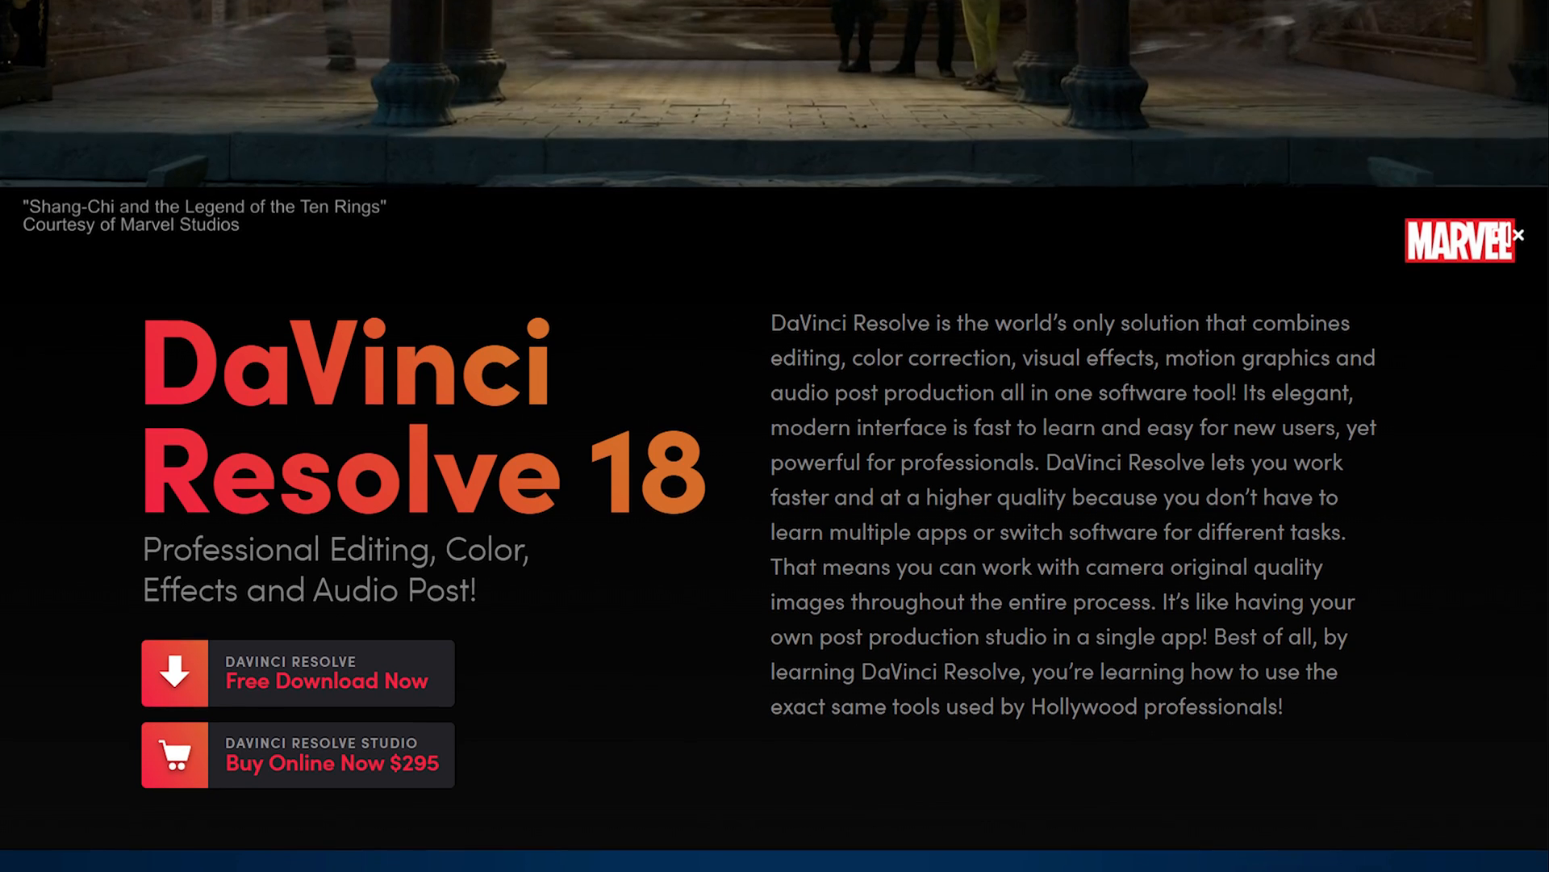
scroll("down", 3)
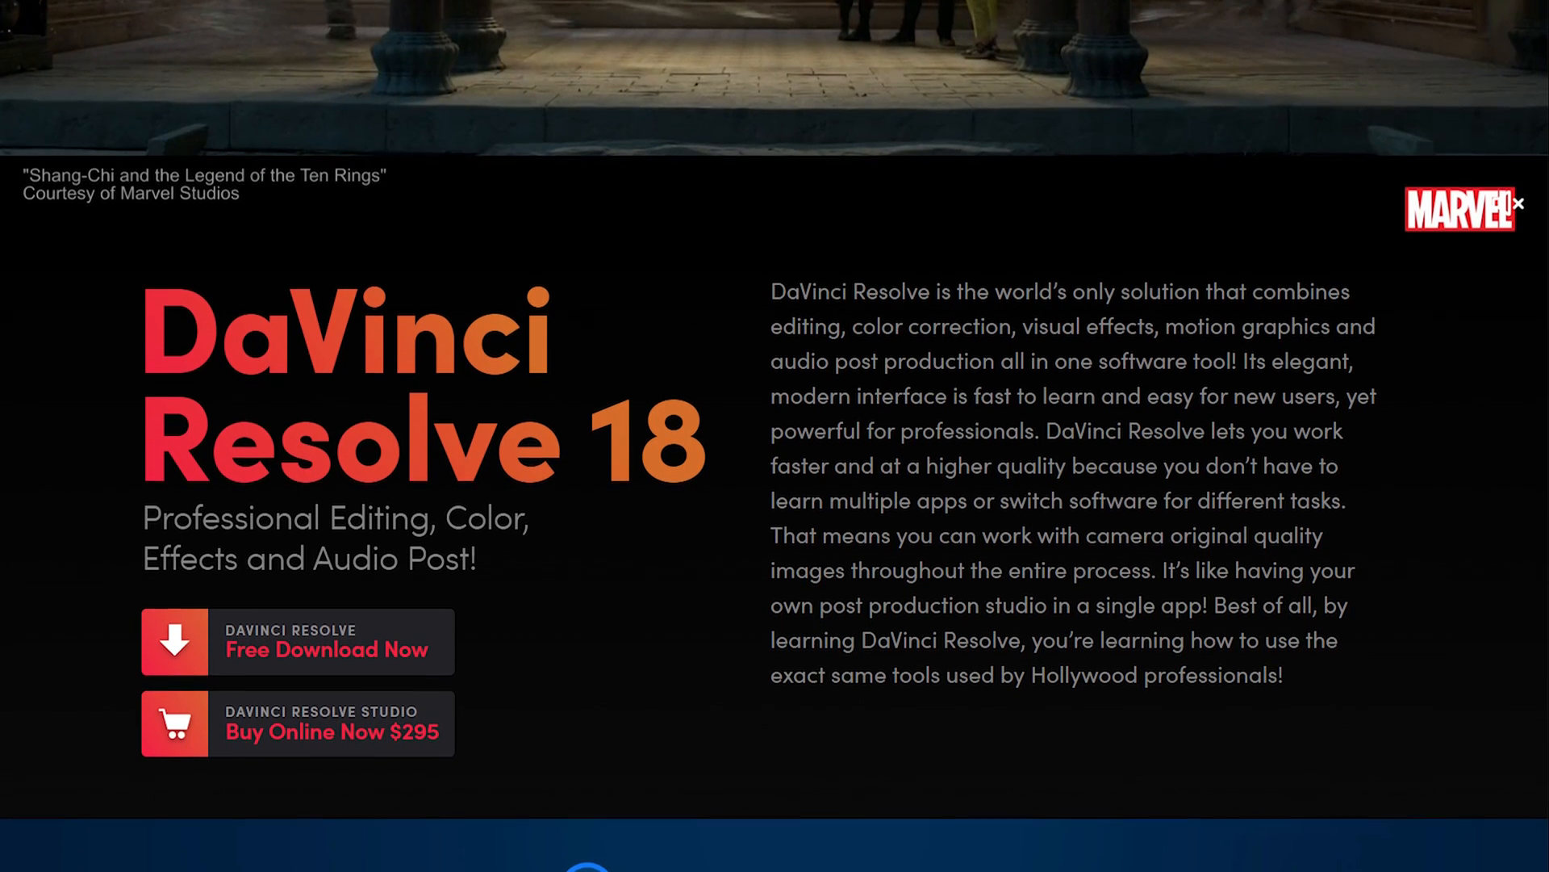
scroll("down", 3)
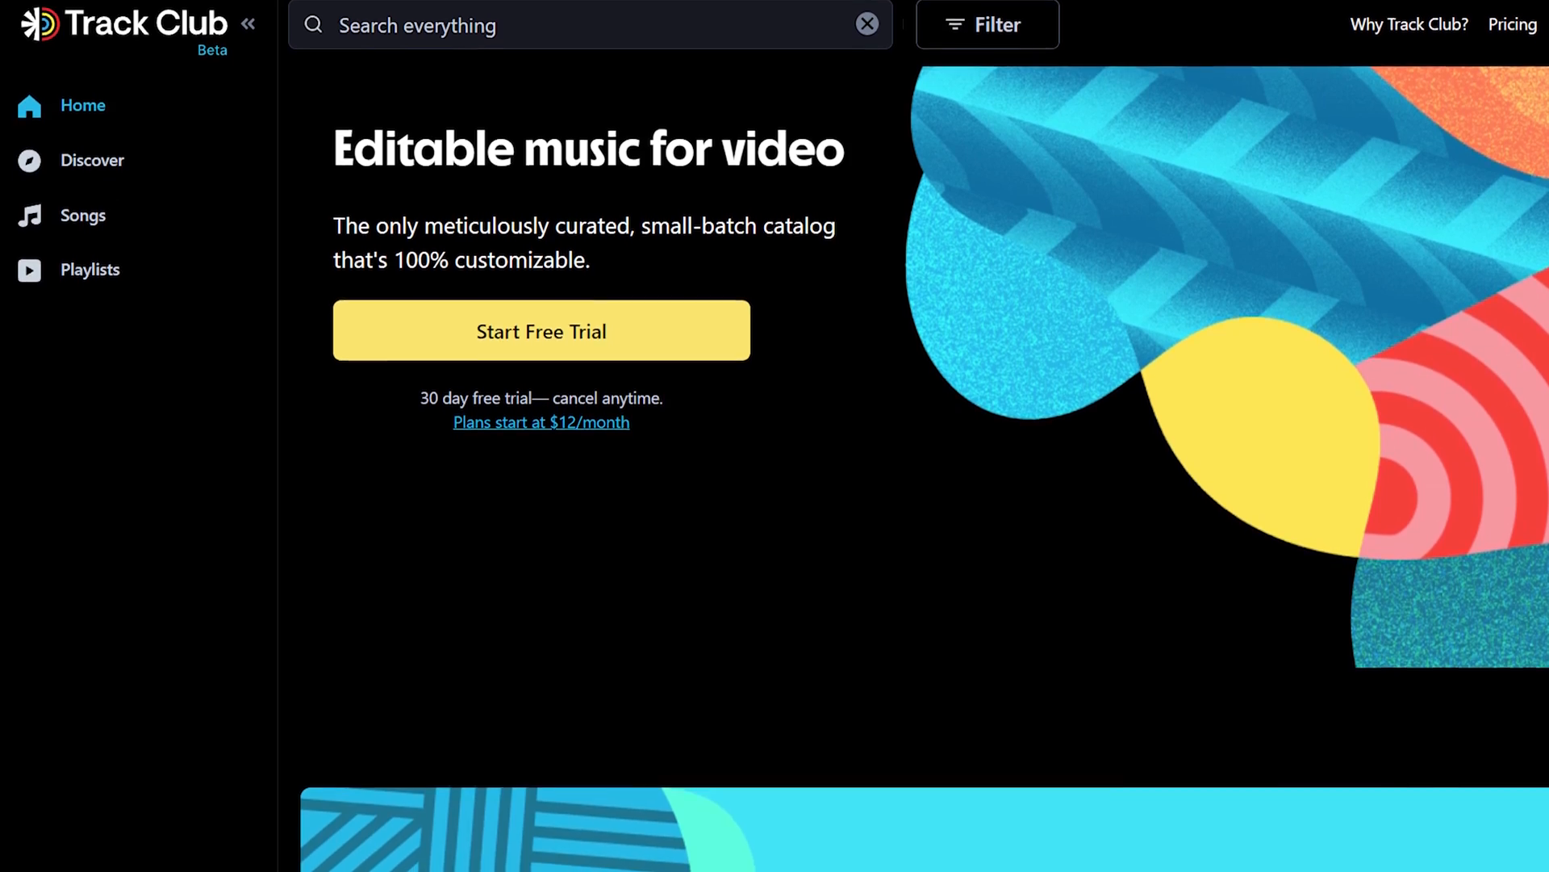
- Scroll to Most Popular Songs and open 'Taking It as It Comes'
scroll("down", 3)
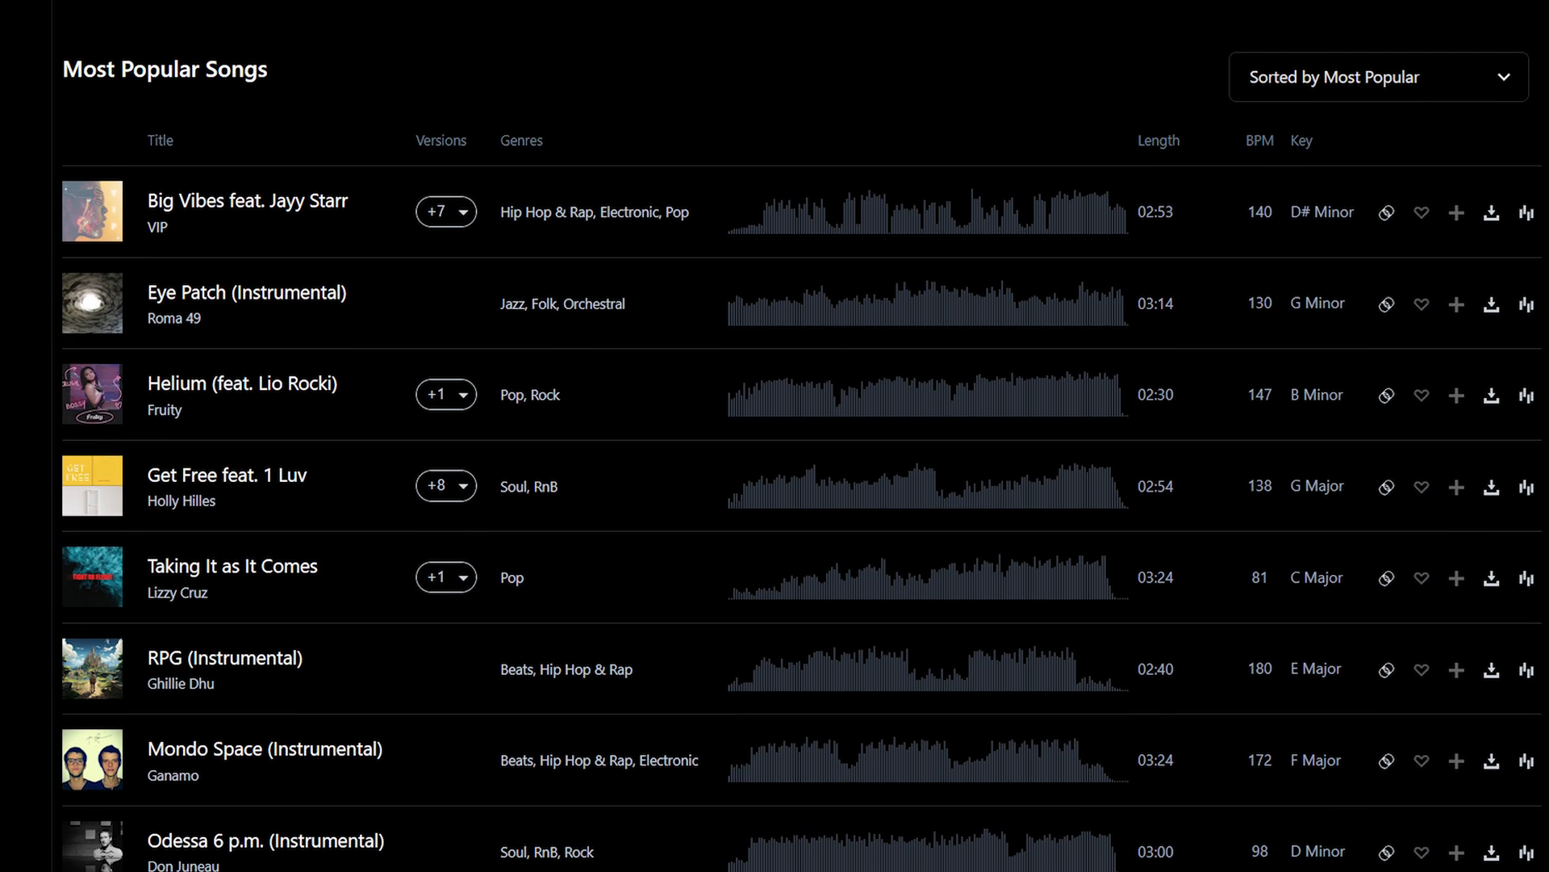
scroll("down", 3)
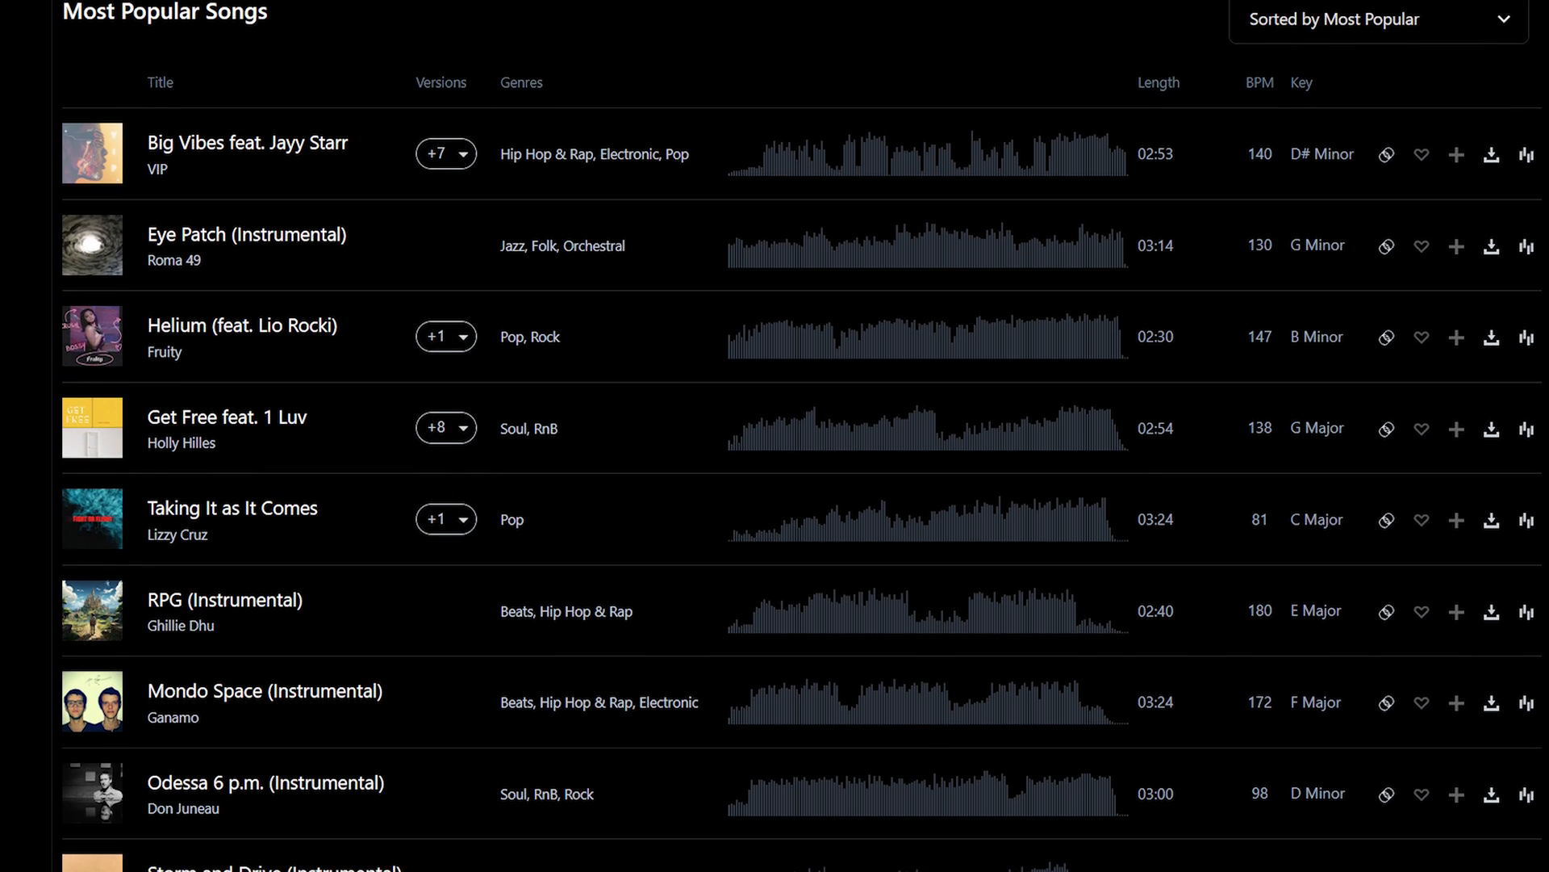
left_click(232, 518)
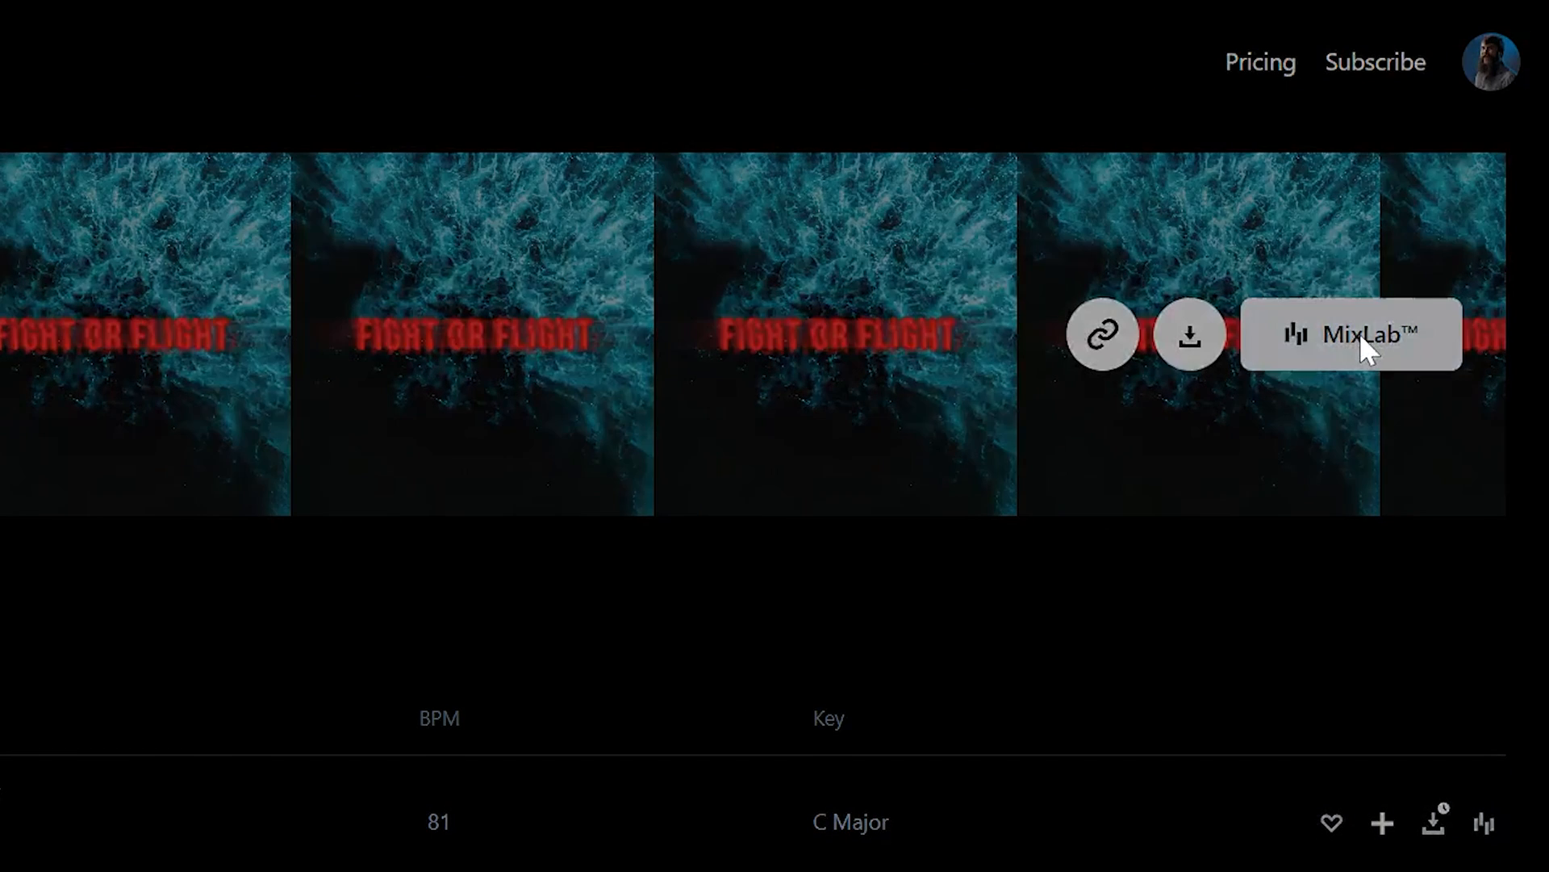
- Lower the Drums group volume almost fully in MixLab
left_click(1351, 333)
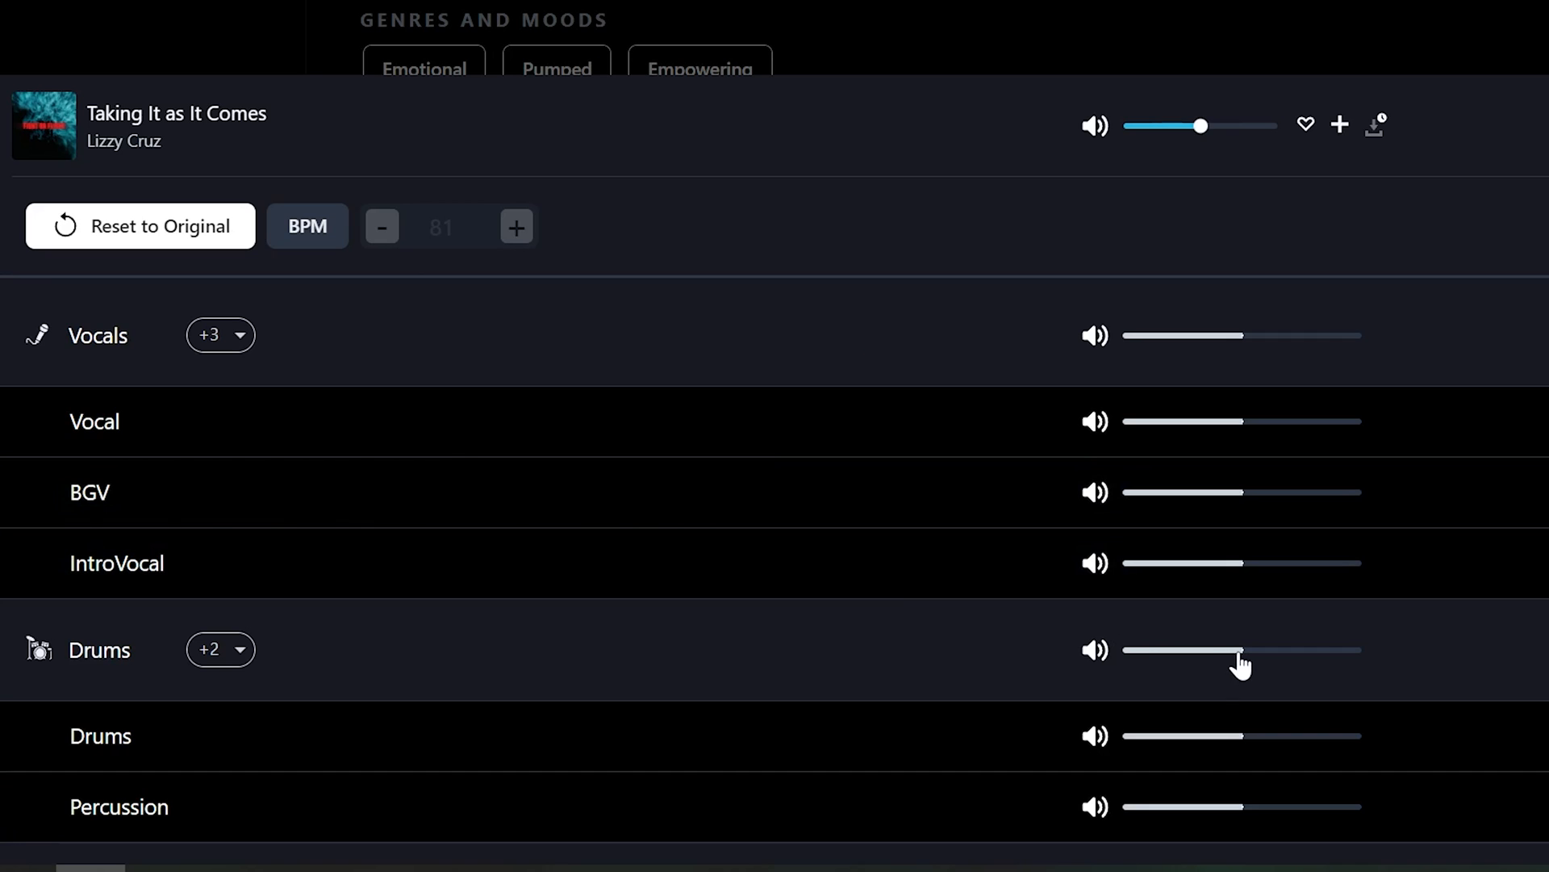
left_click_drag(1240, 651, 1184, 651)
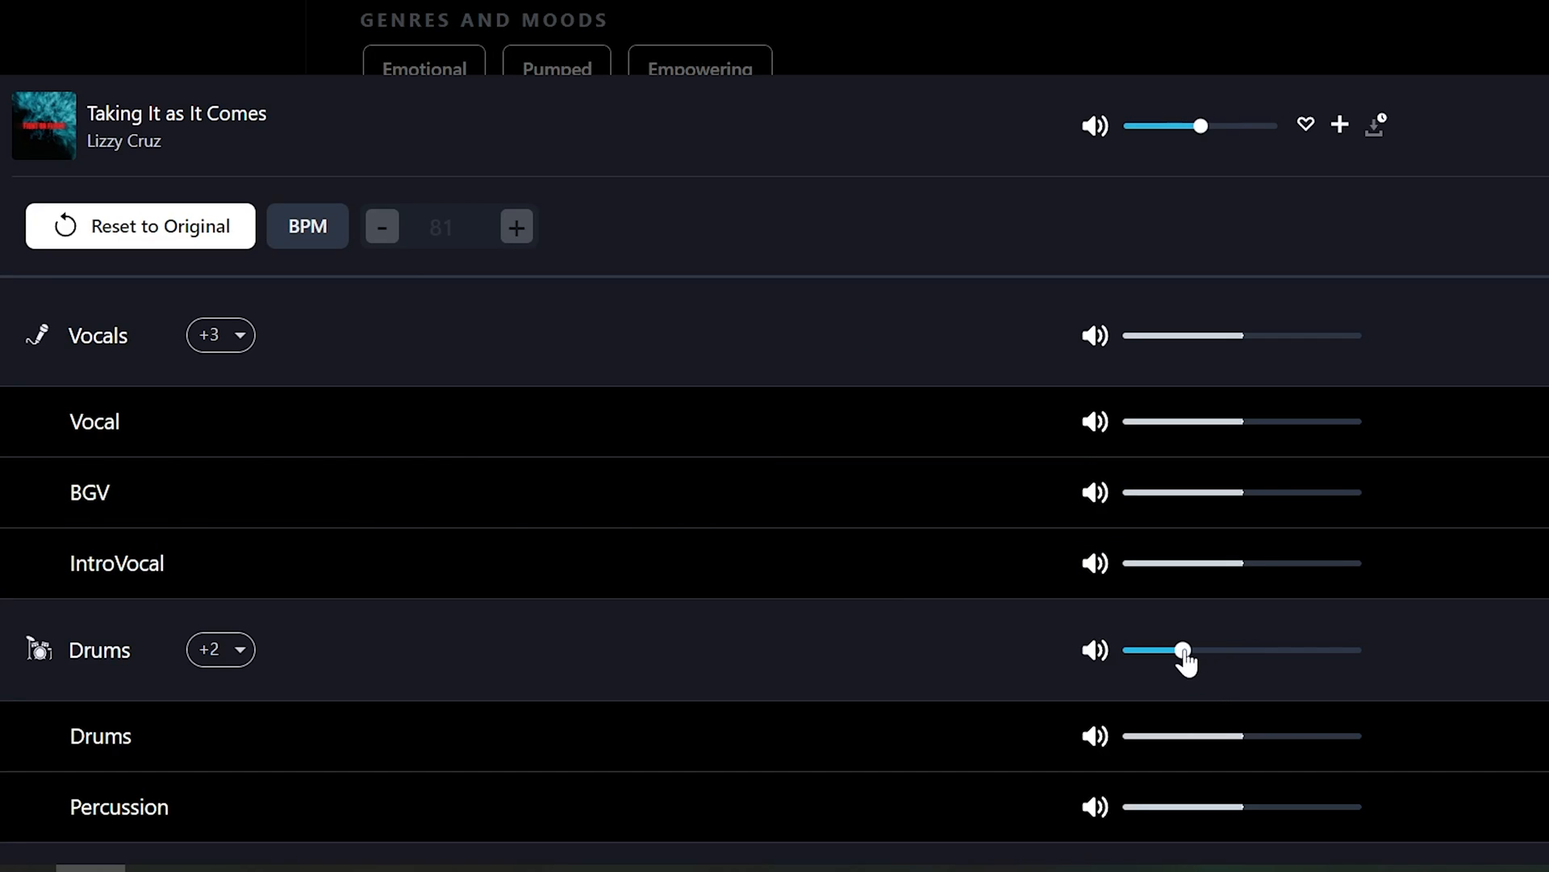
left_click_drag(1183, 650, 1146, 651)
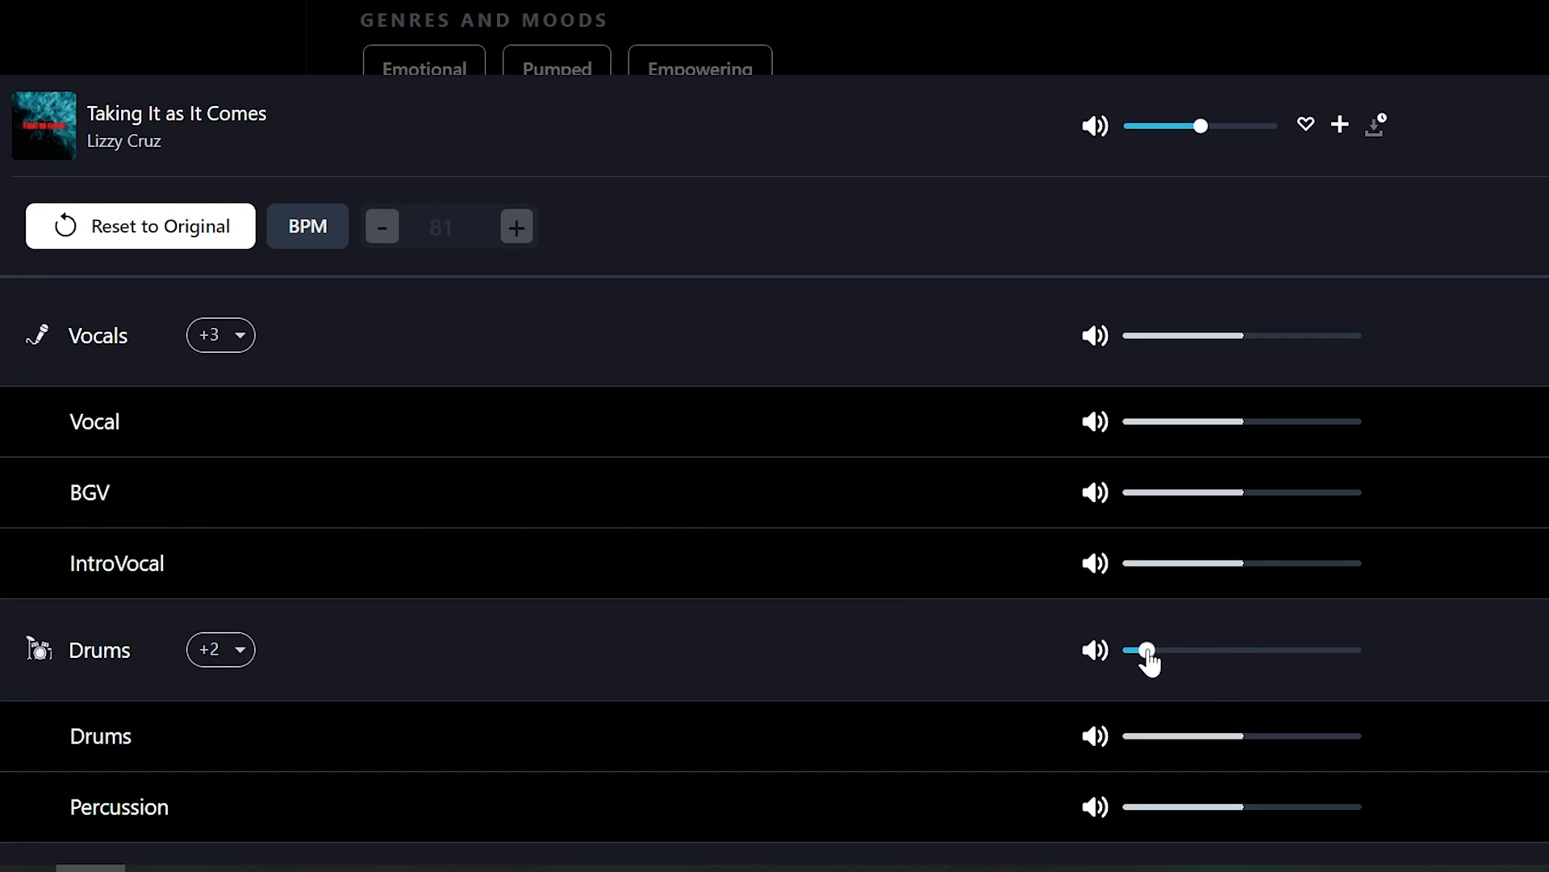
left_click_drag(1145, 651, 1339, 650)
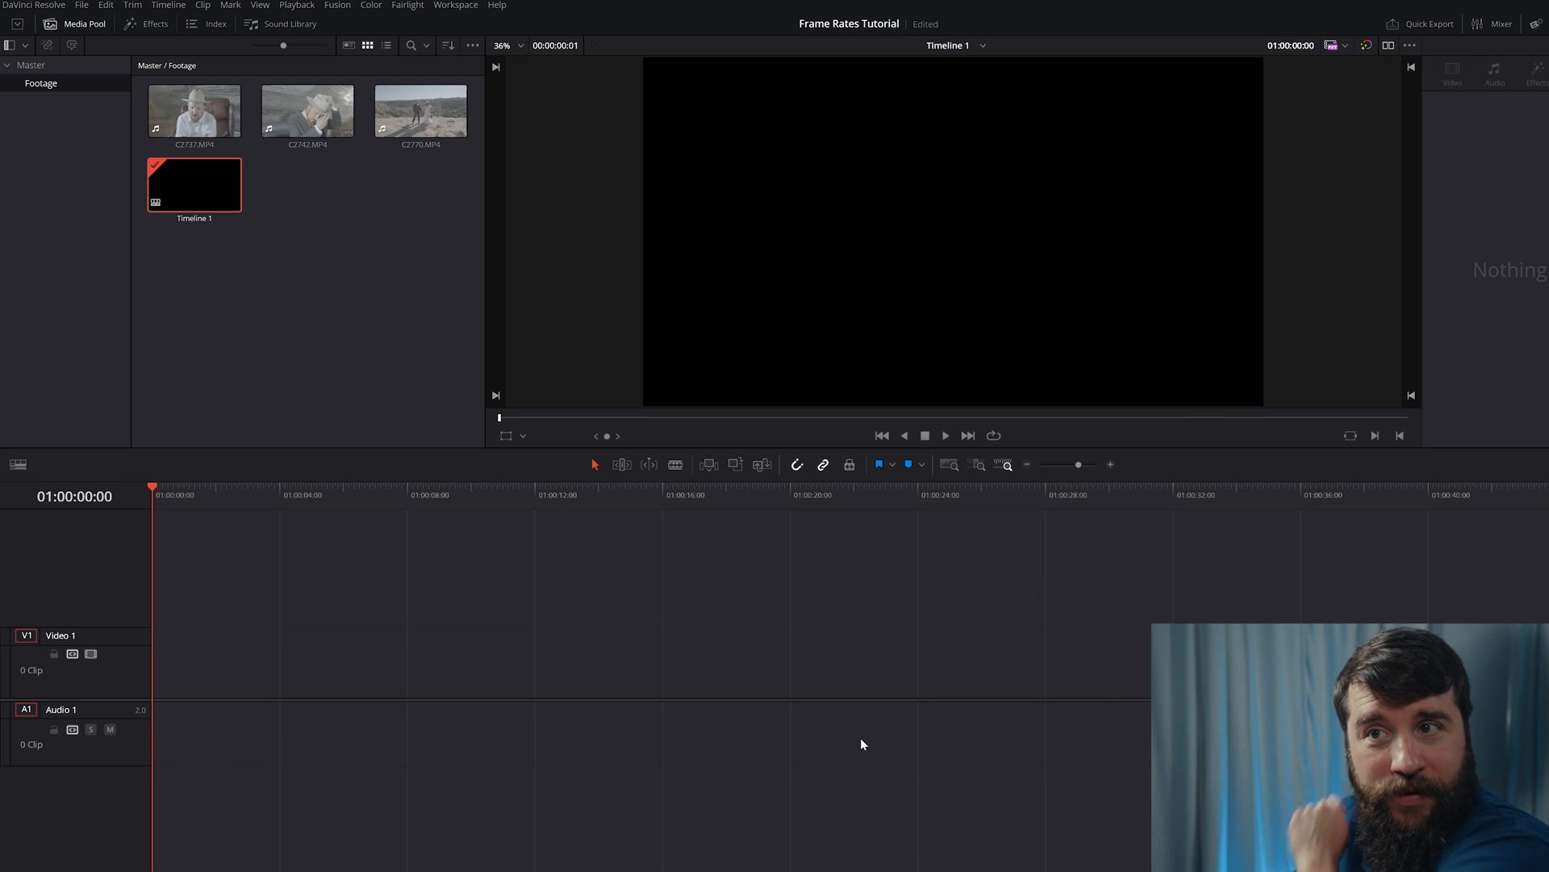
- Delete the empty Timeline 1, leaving only the three footage clips
left_click(194, 185)
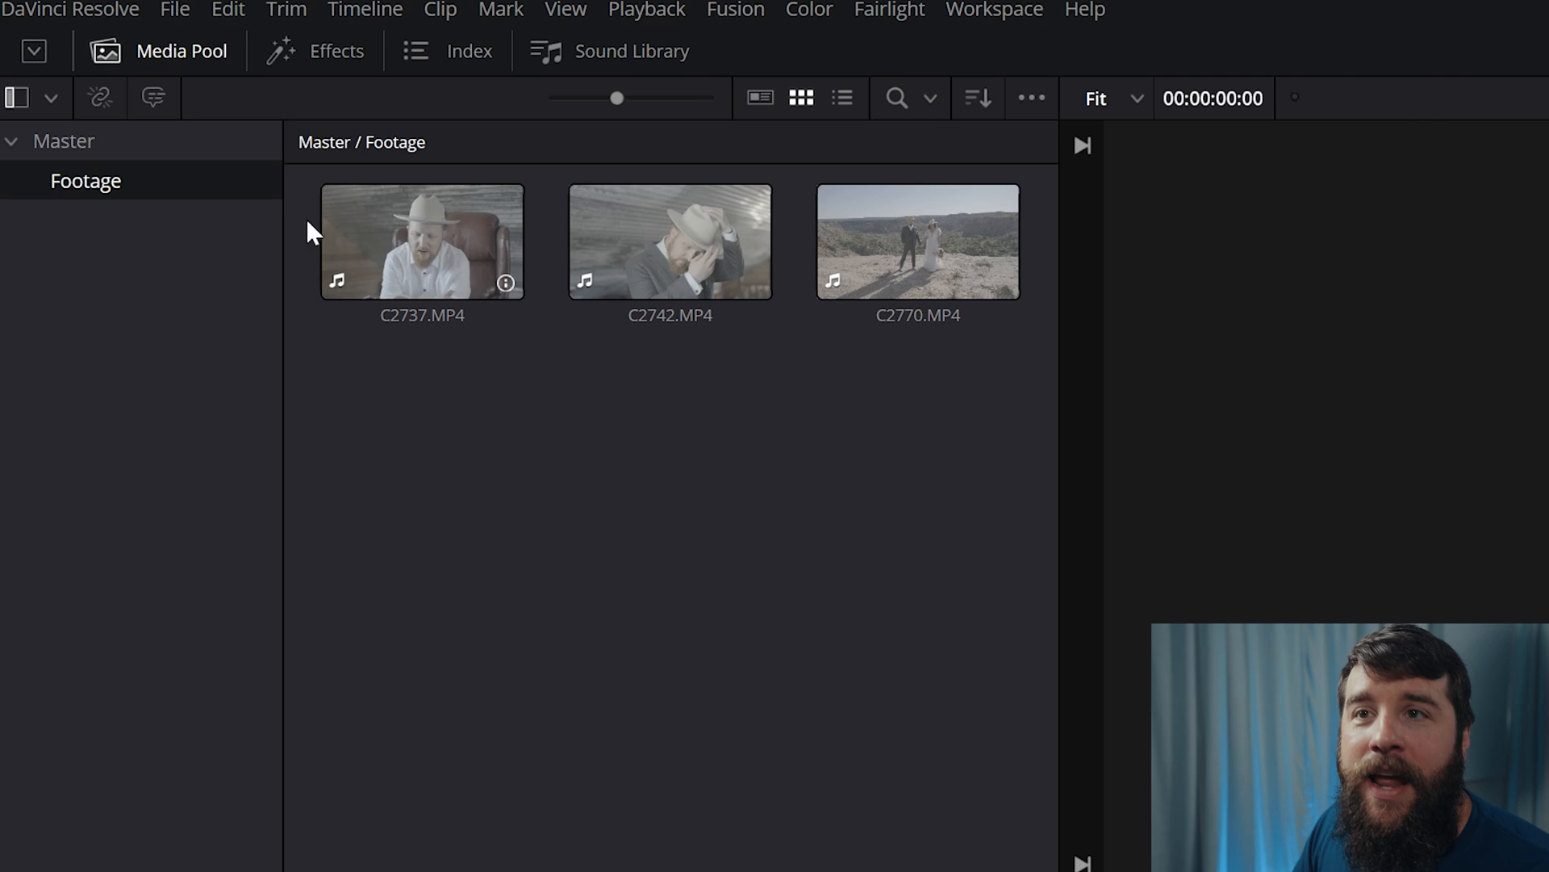
left_click(175, 9)
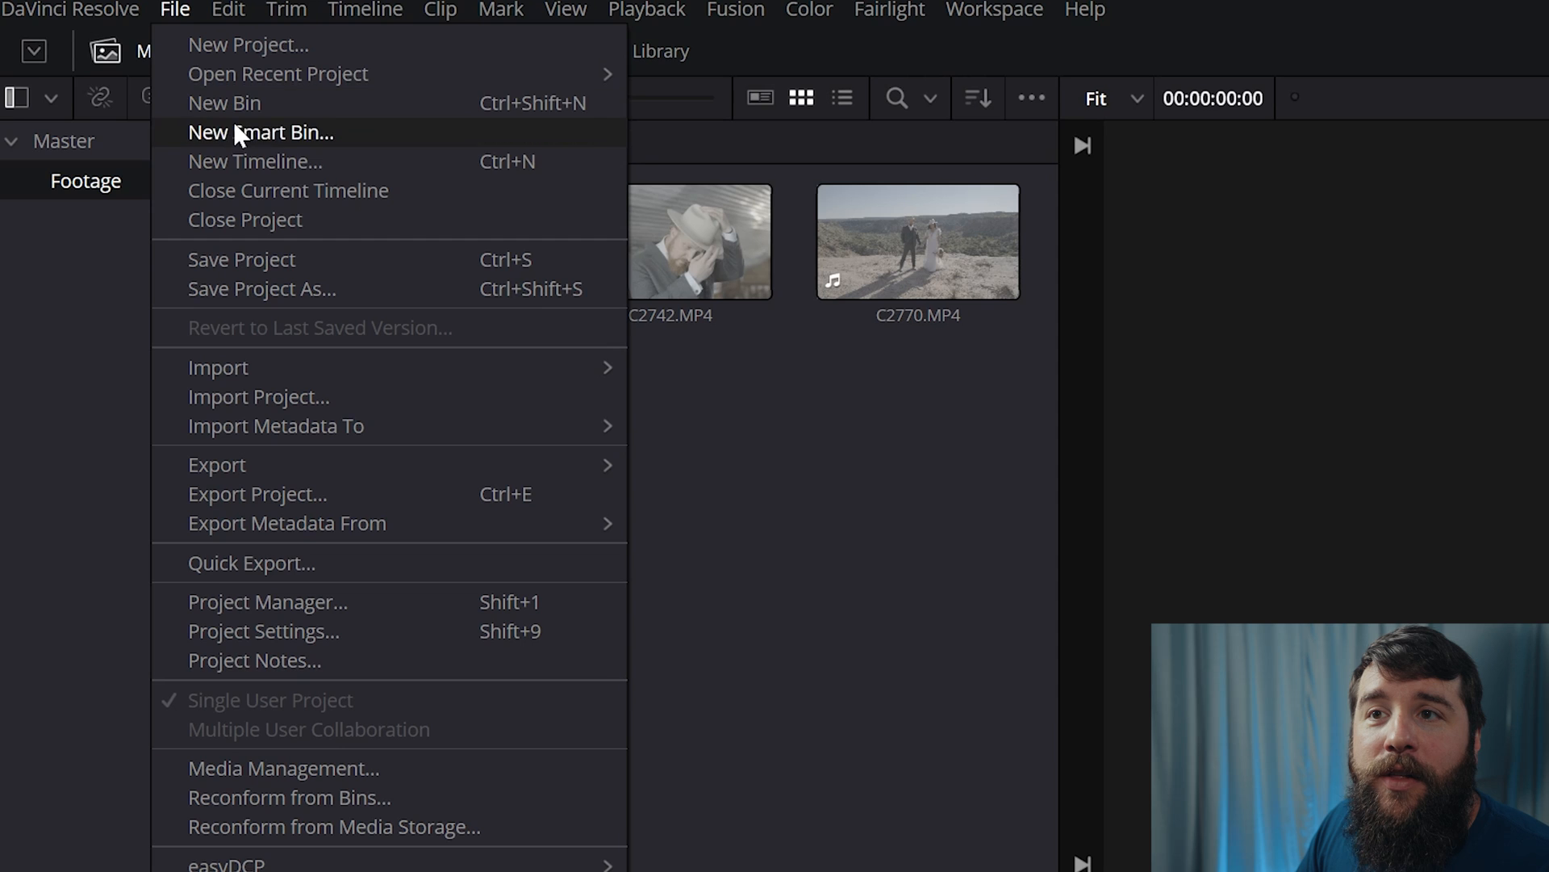
- Start a new timeline named 'frame rate demo' with Use Project Settings unchecked
left_click(254, 161)
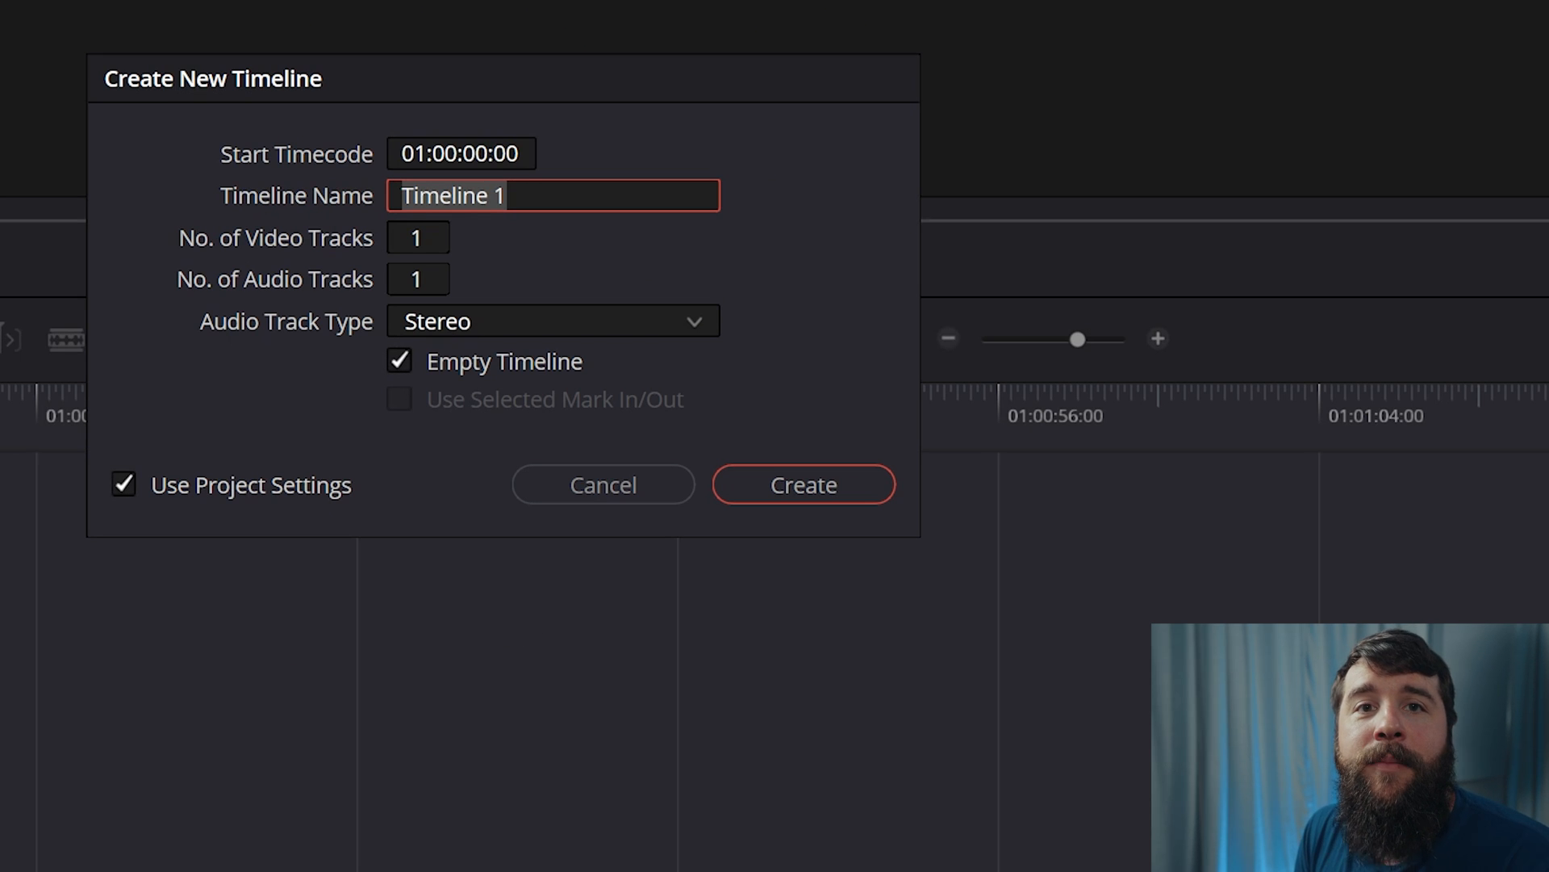
mouse_move(155, 454)
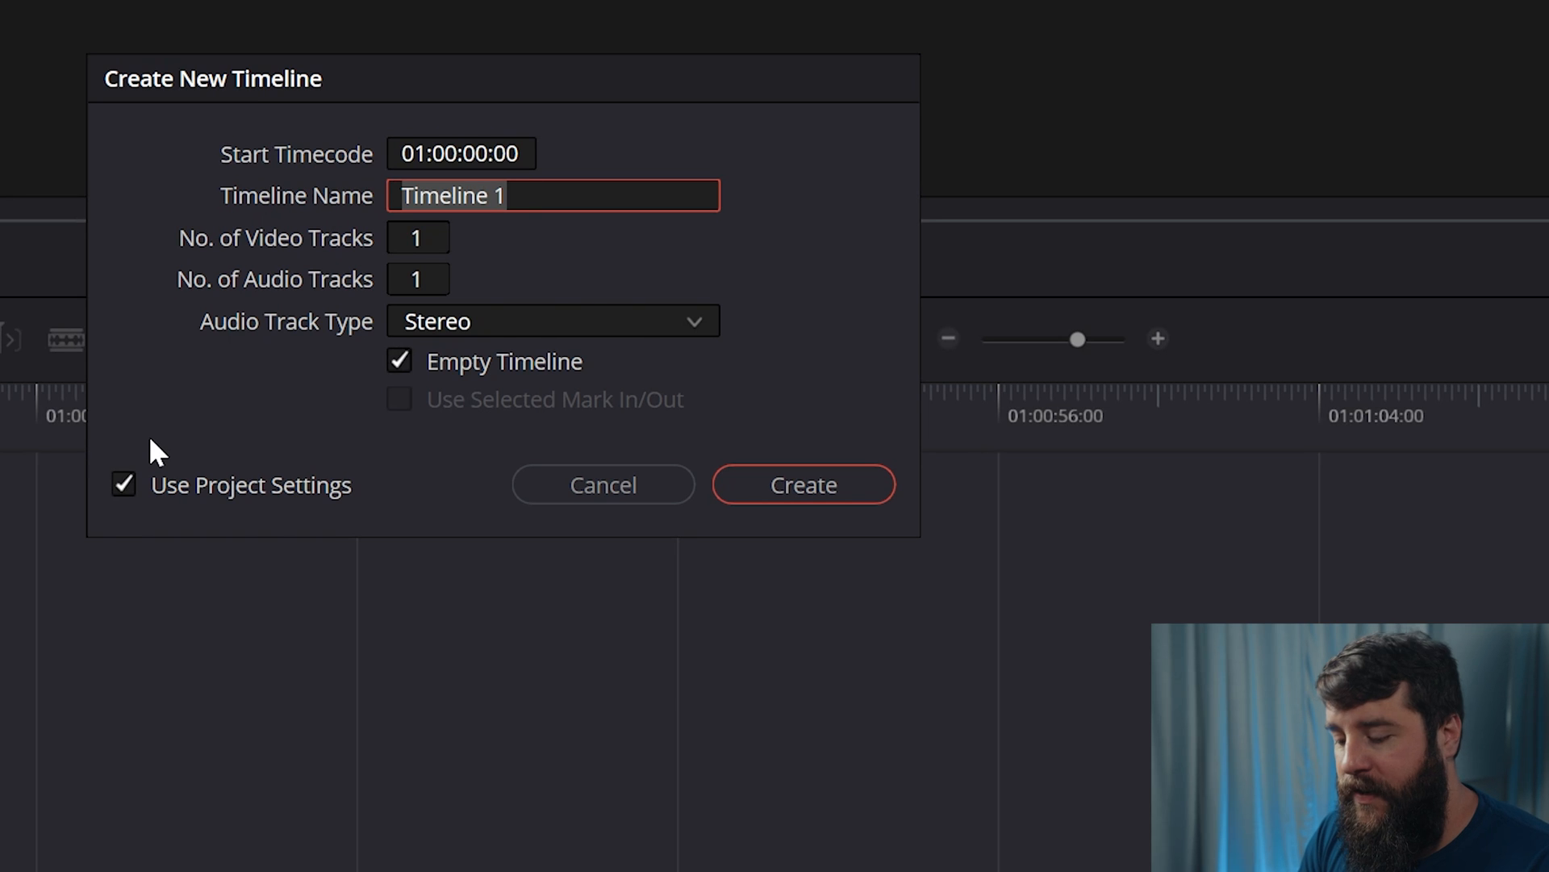
type("frame rate d")
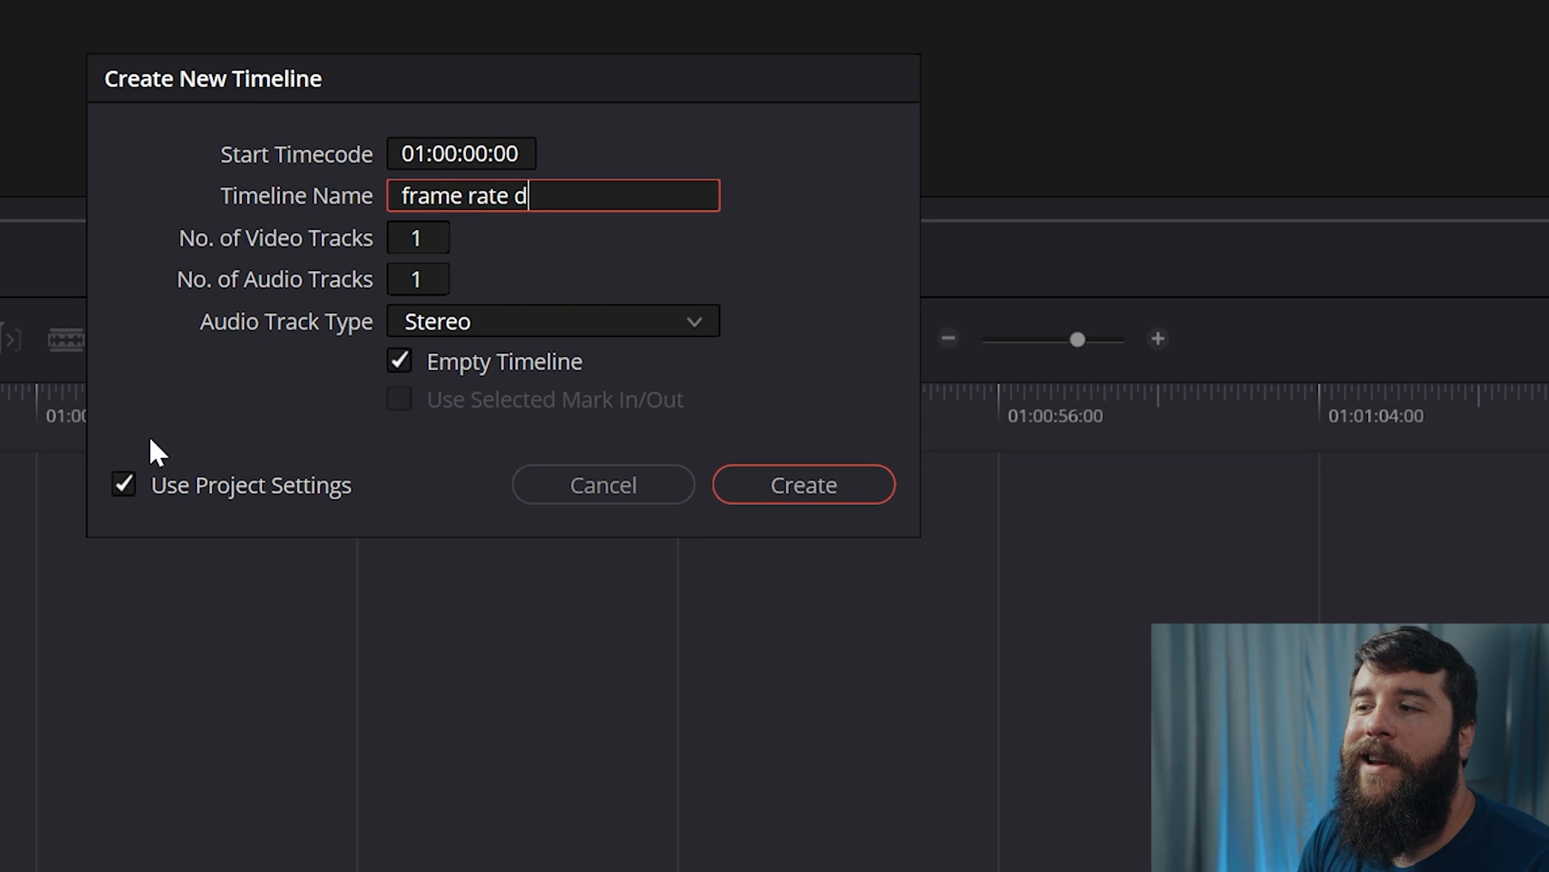
type("emo")
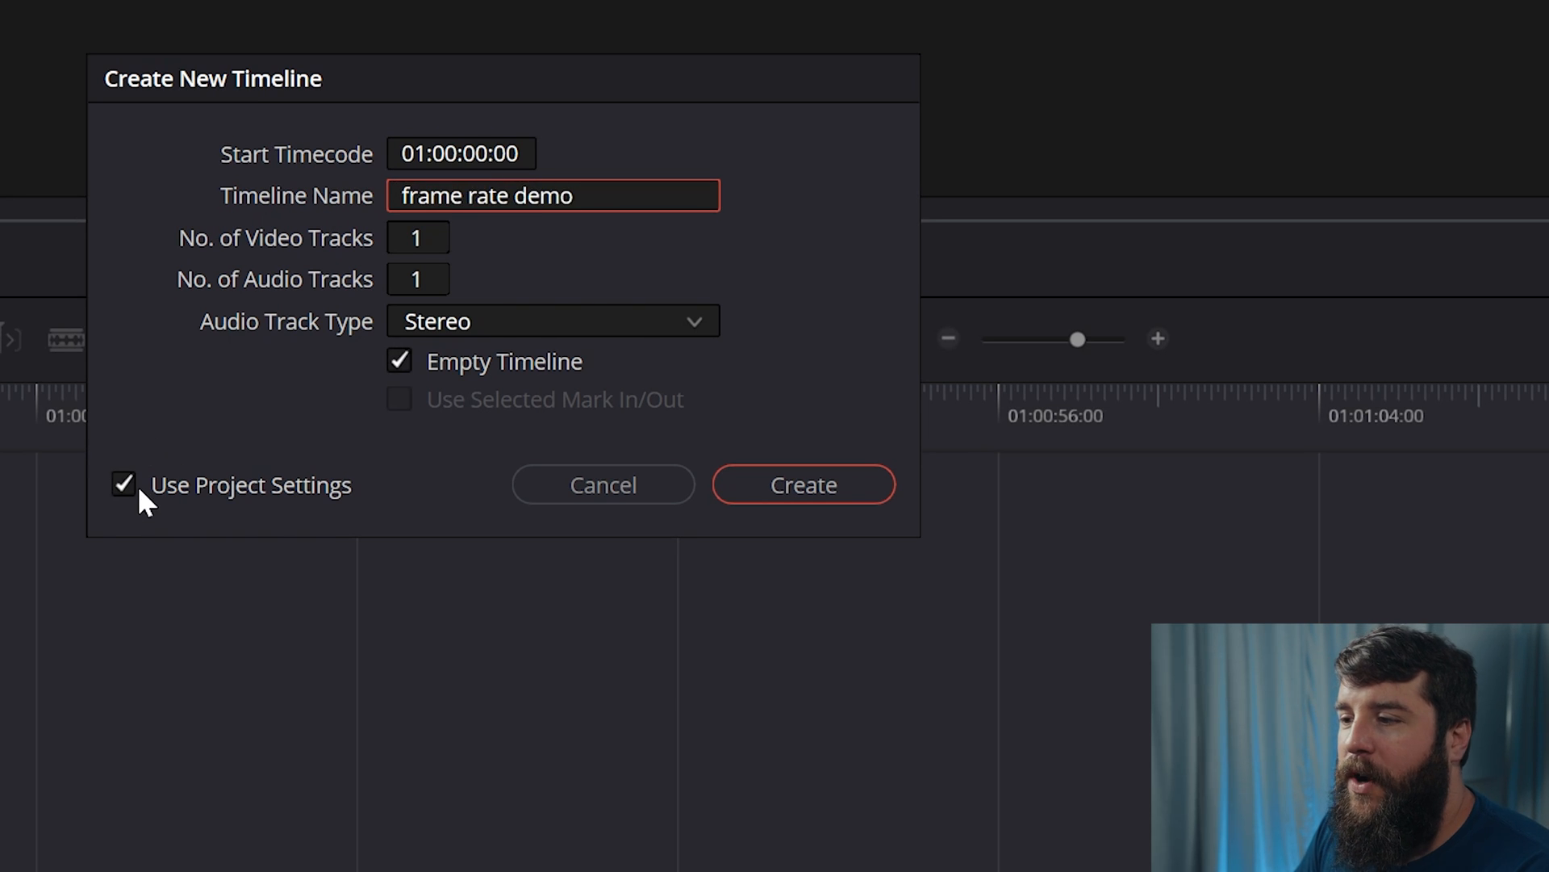
left_click(123, 485)
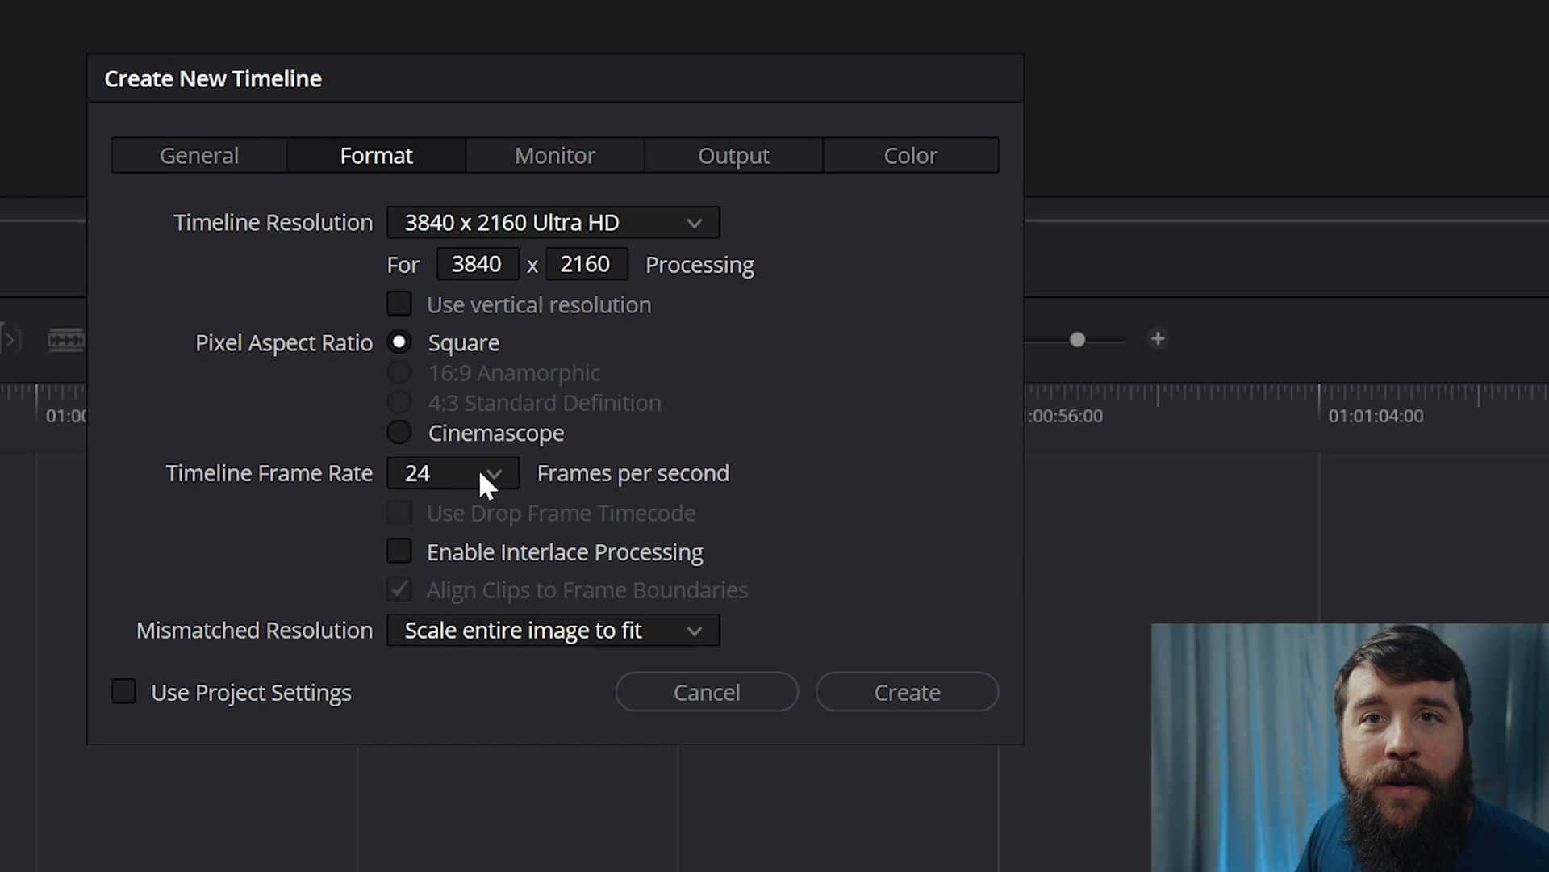
- Set the timeline frame rate to 23.976 and create the 'frame rate demo' timeline
left_click(452, 472)
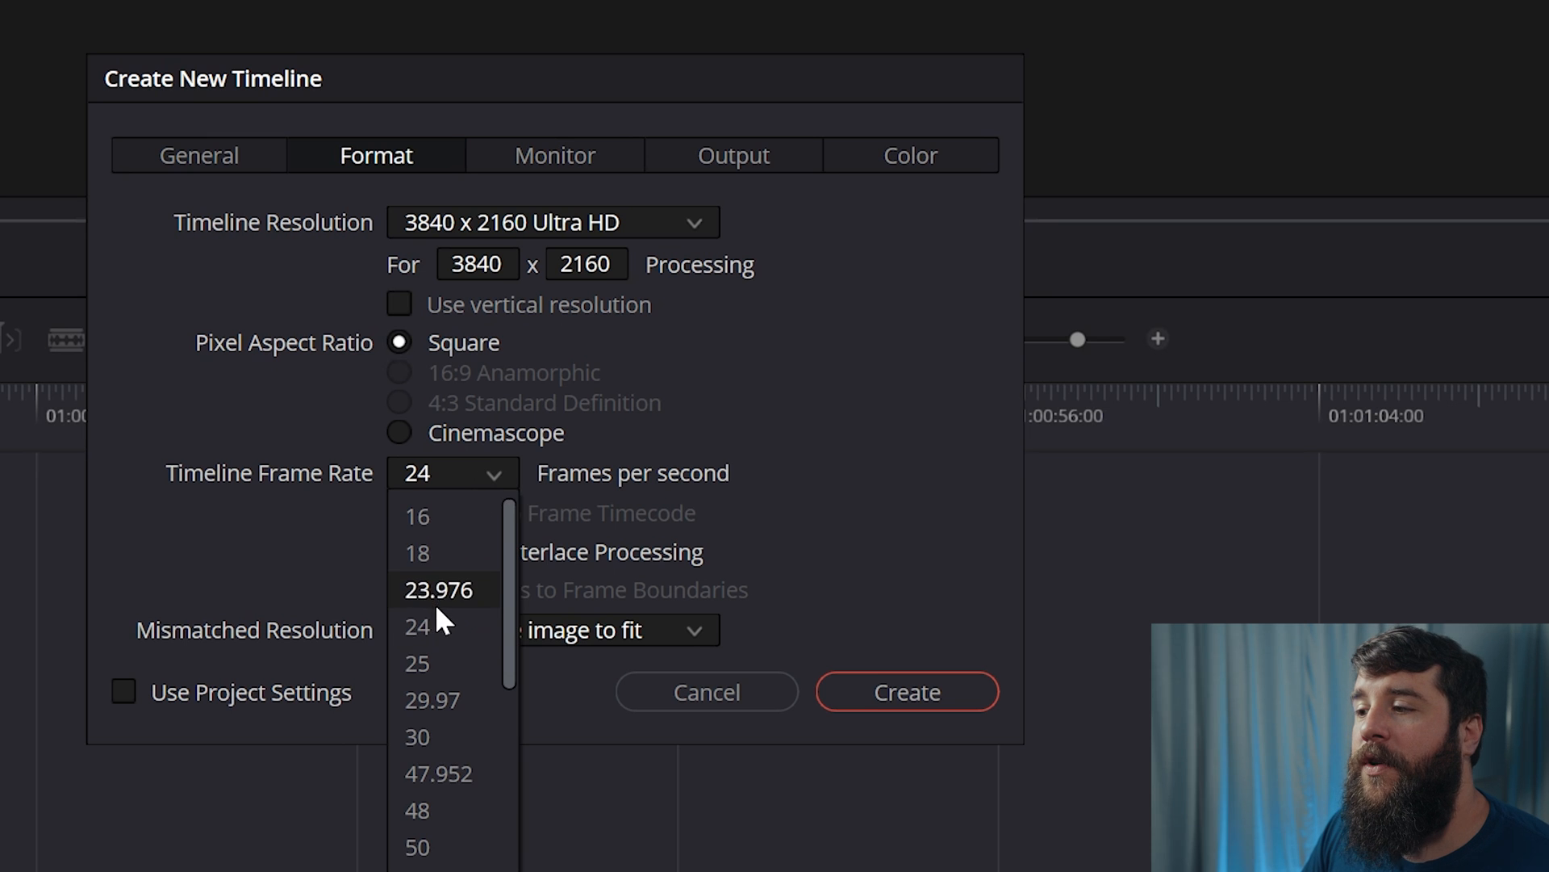
left_click(437, 589)
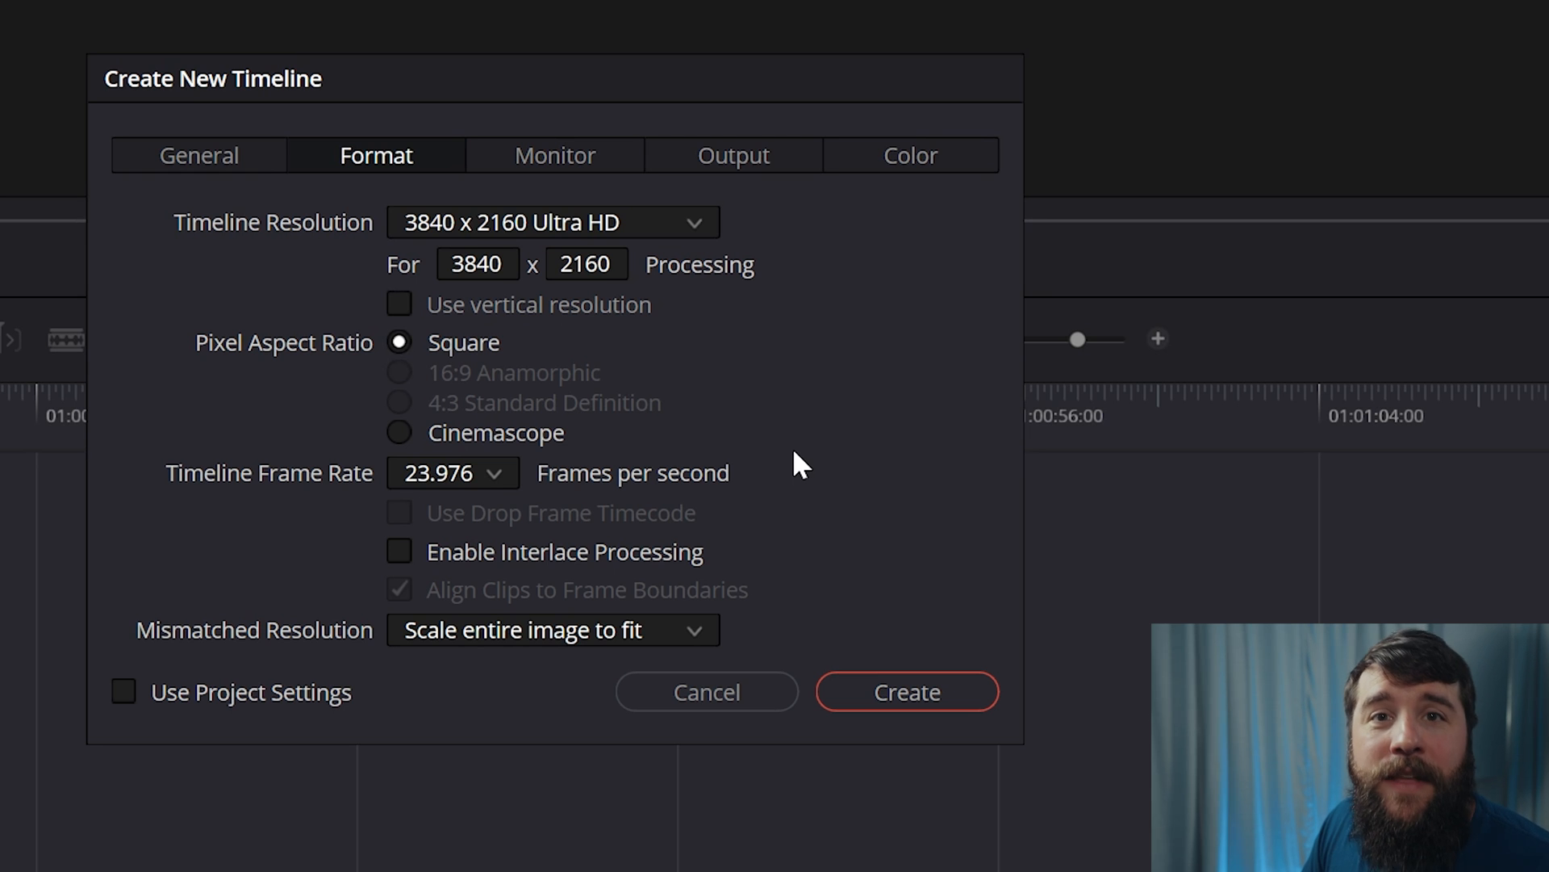
left_click(452, 472)
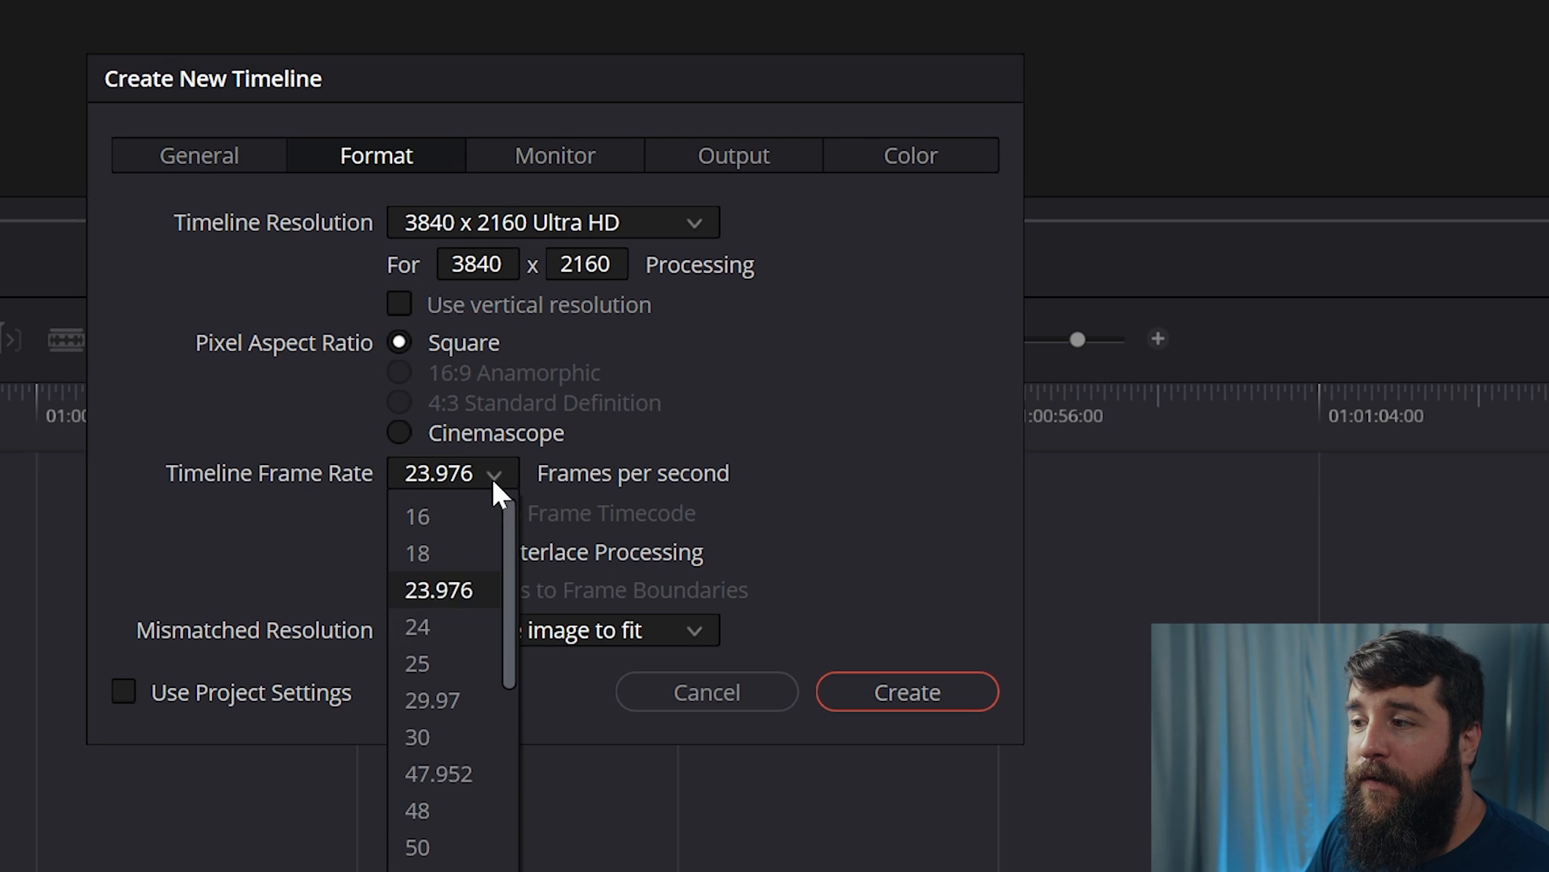
mouse_move(457, 700)
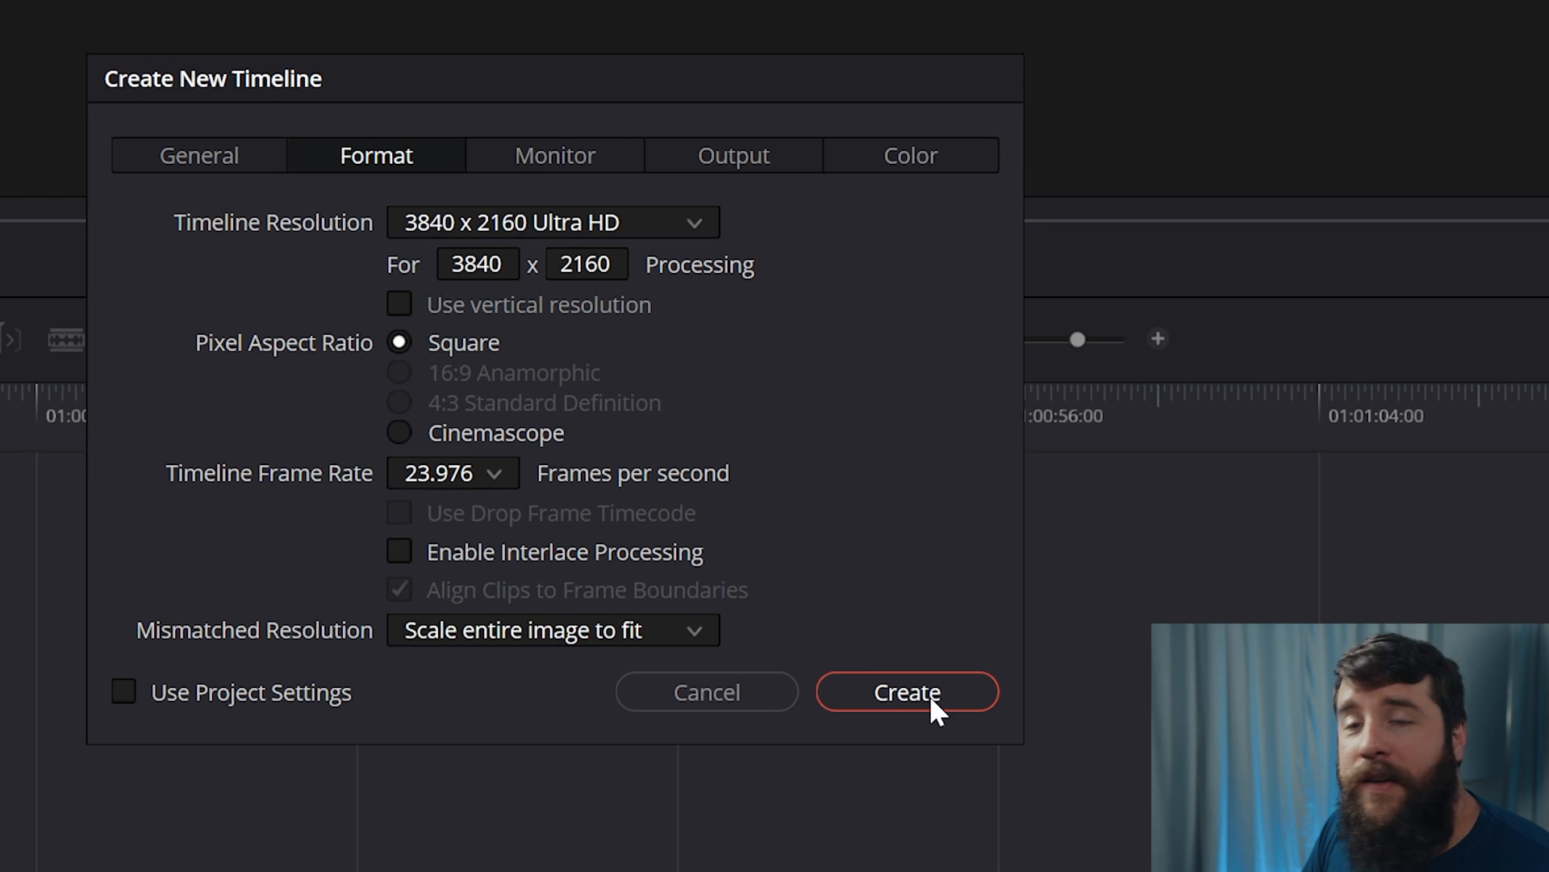
left_click(906, 691)
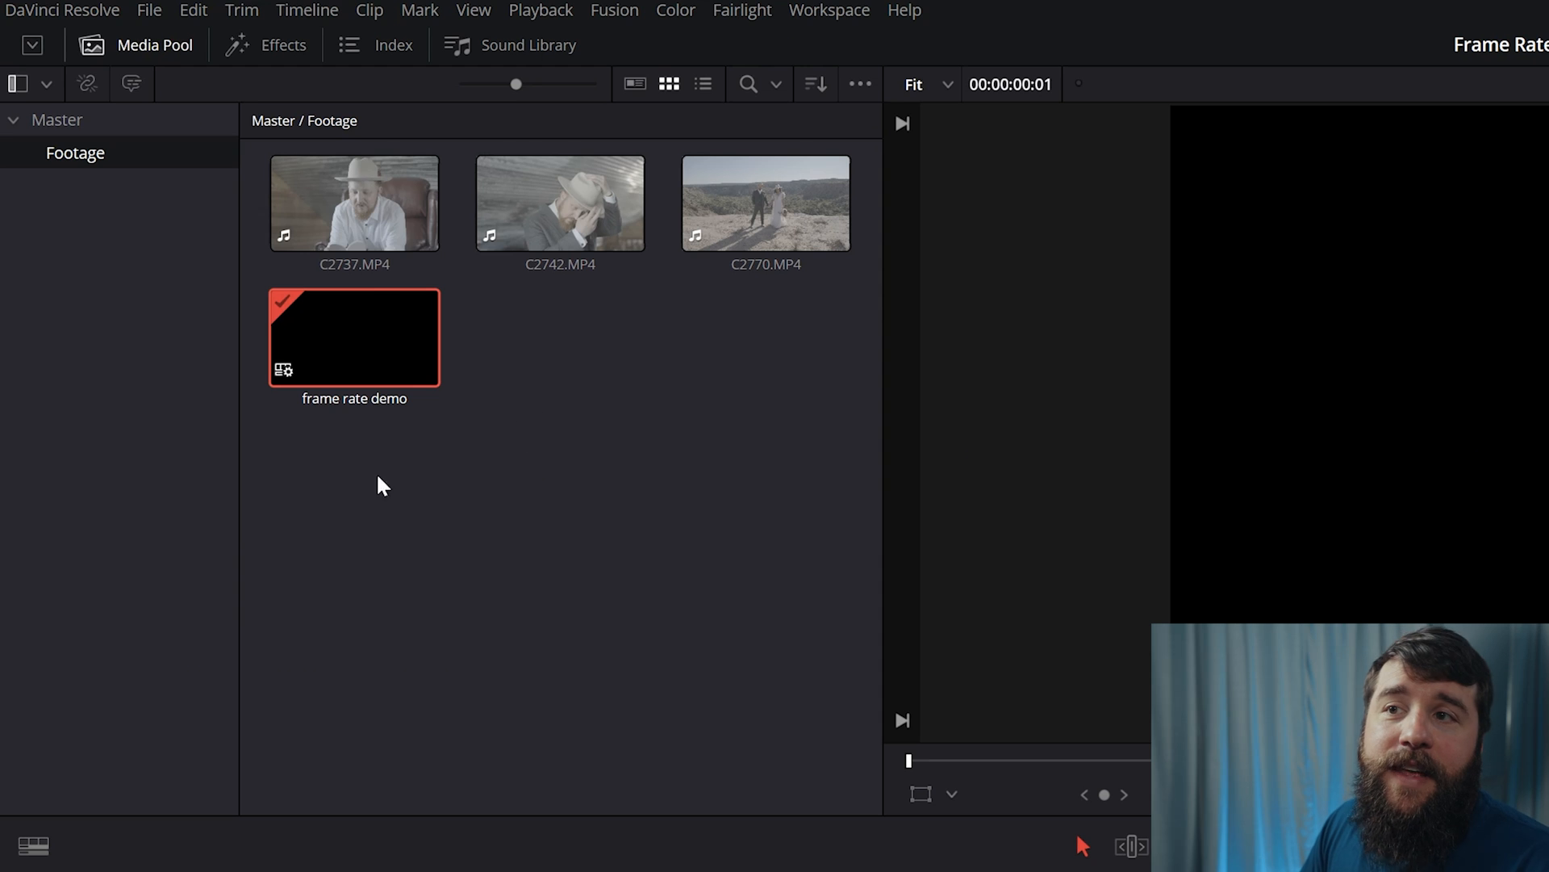
mouse_move(582, 443)
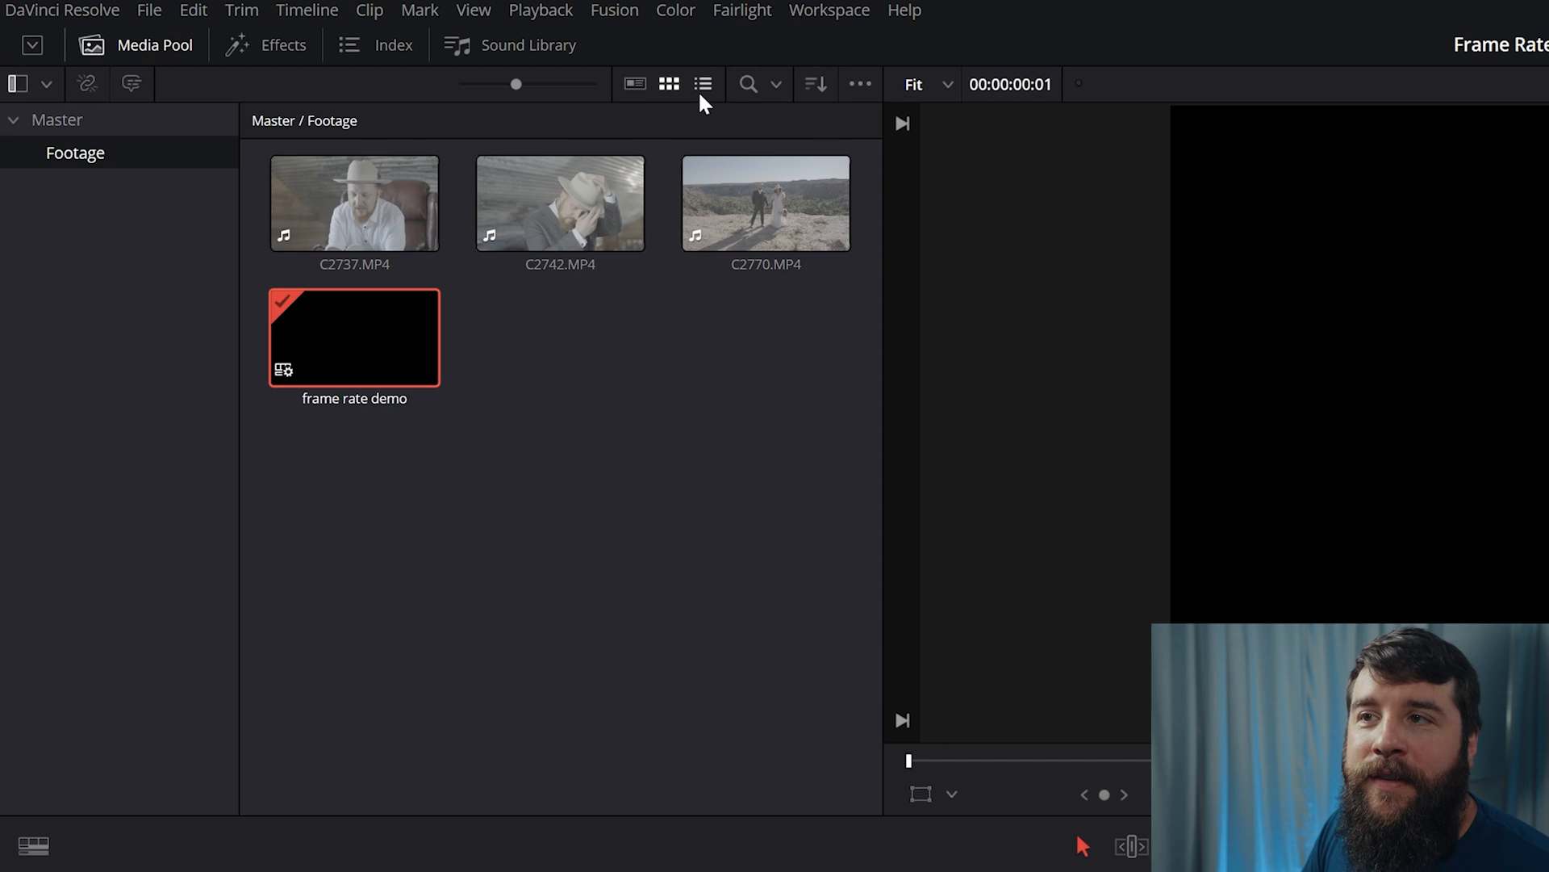
left_click(704, 84)
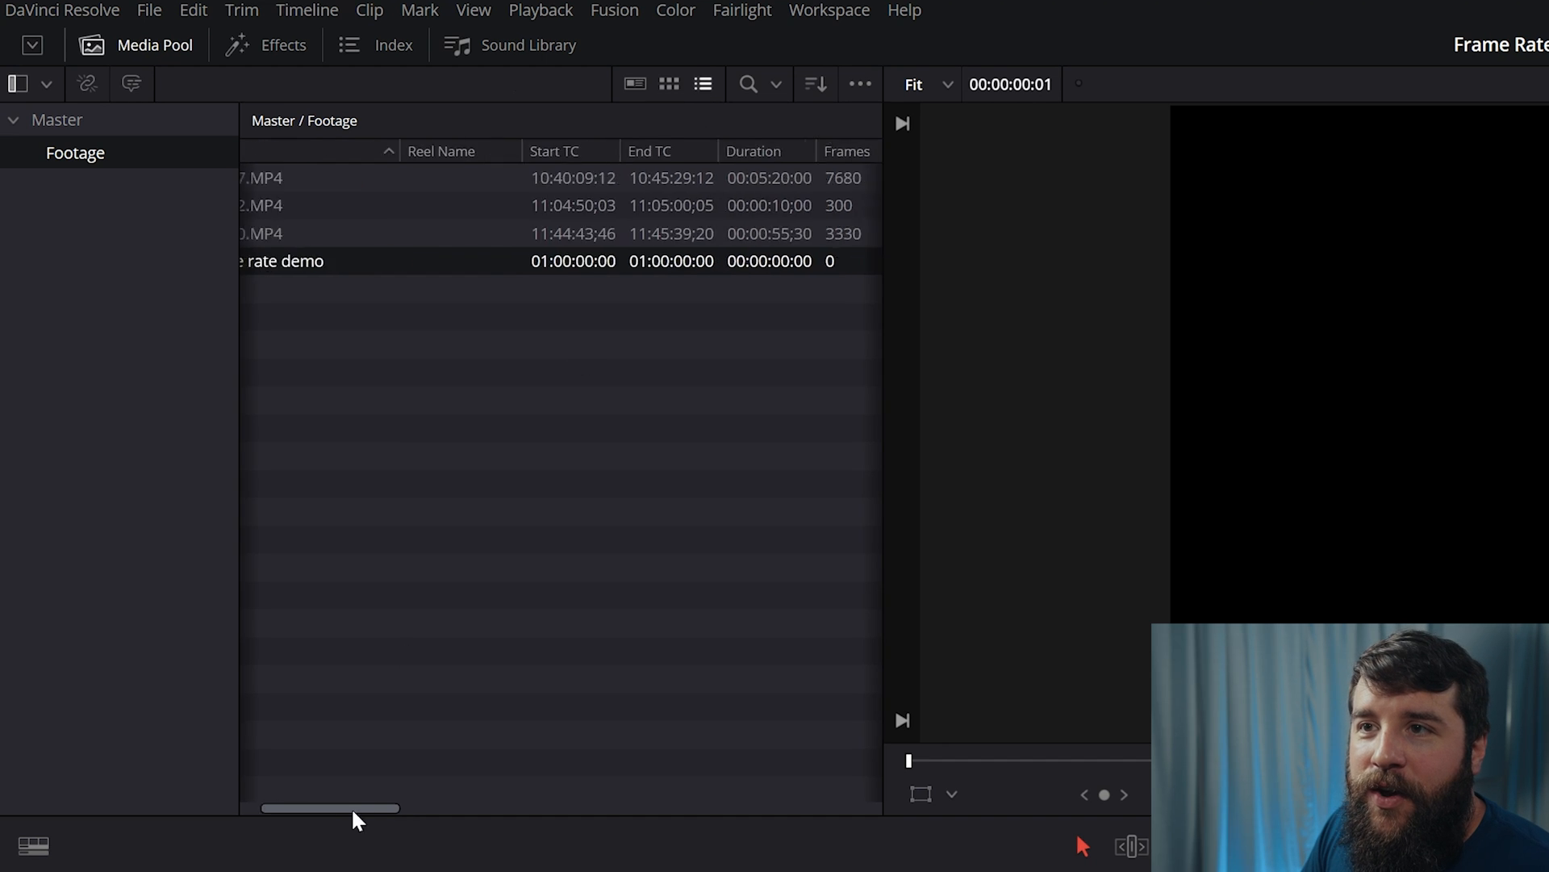
left_click_drag(330, 809, 461, 809)
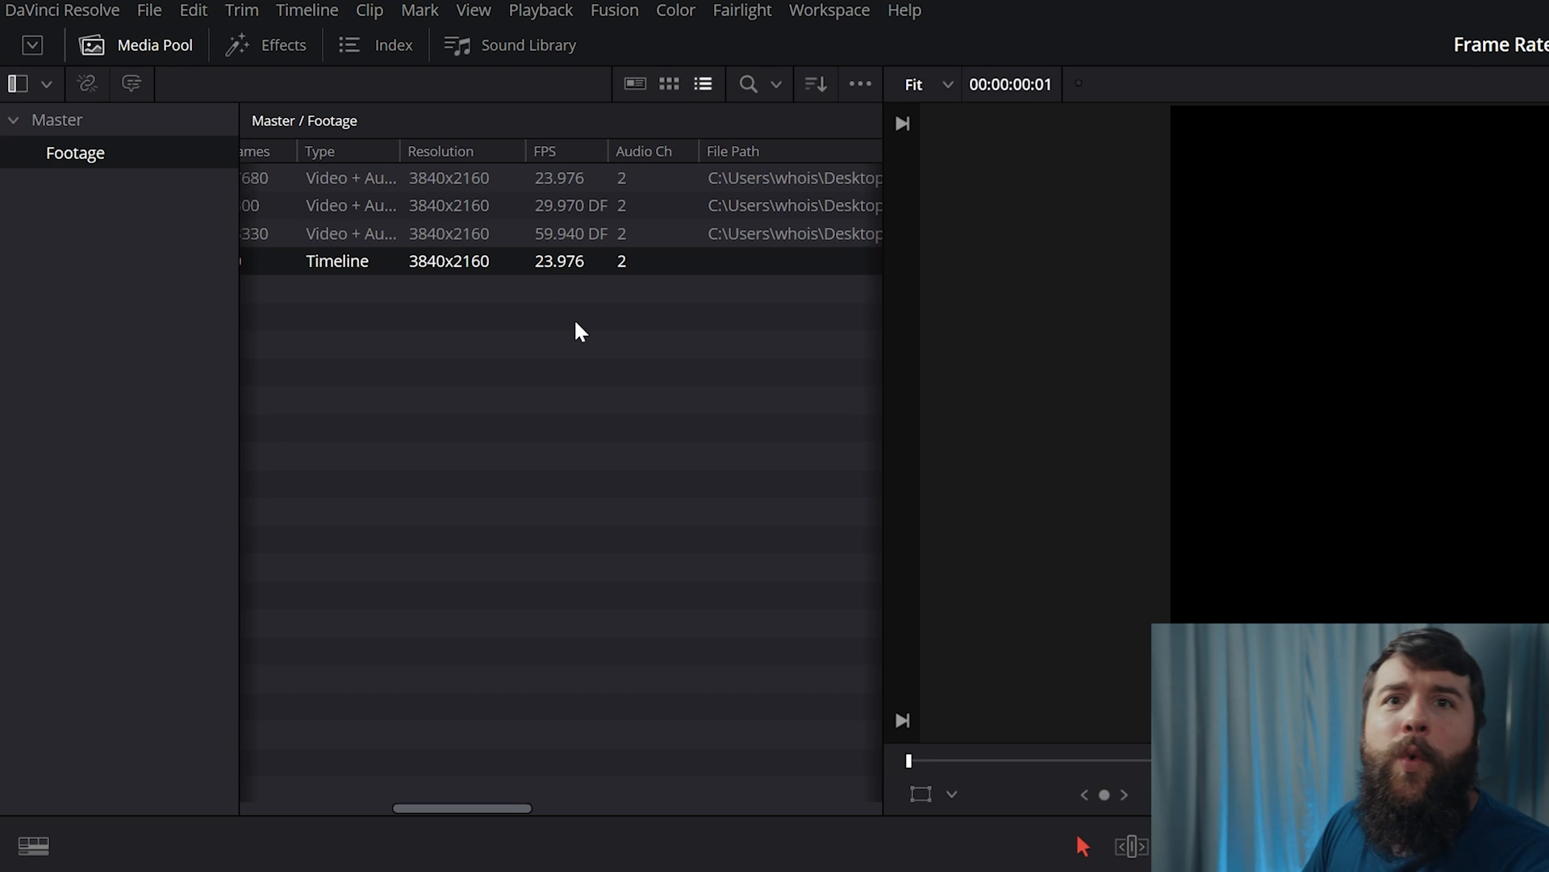
mouse_move(606, 435)
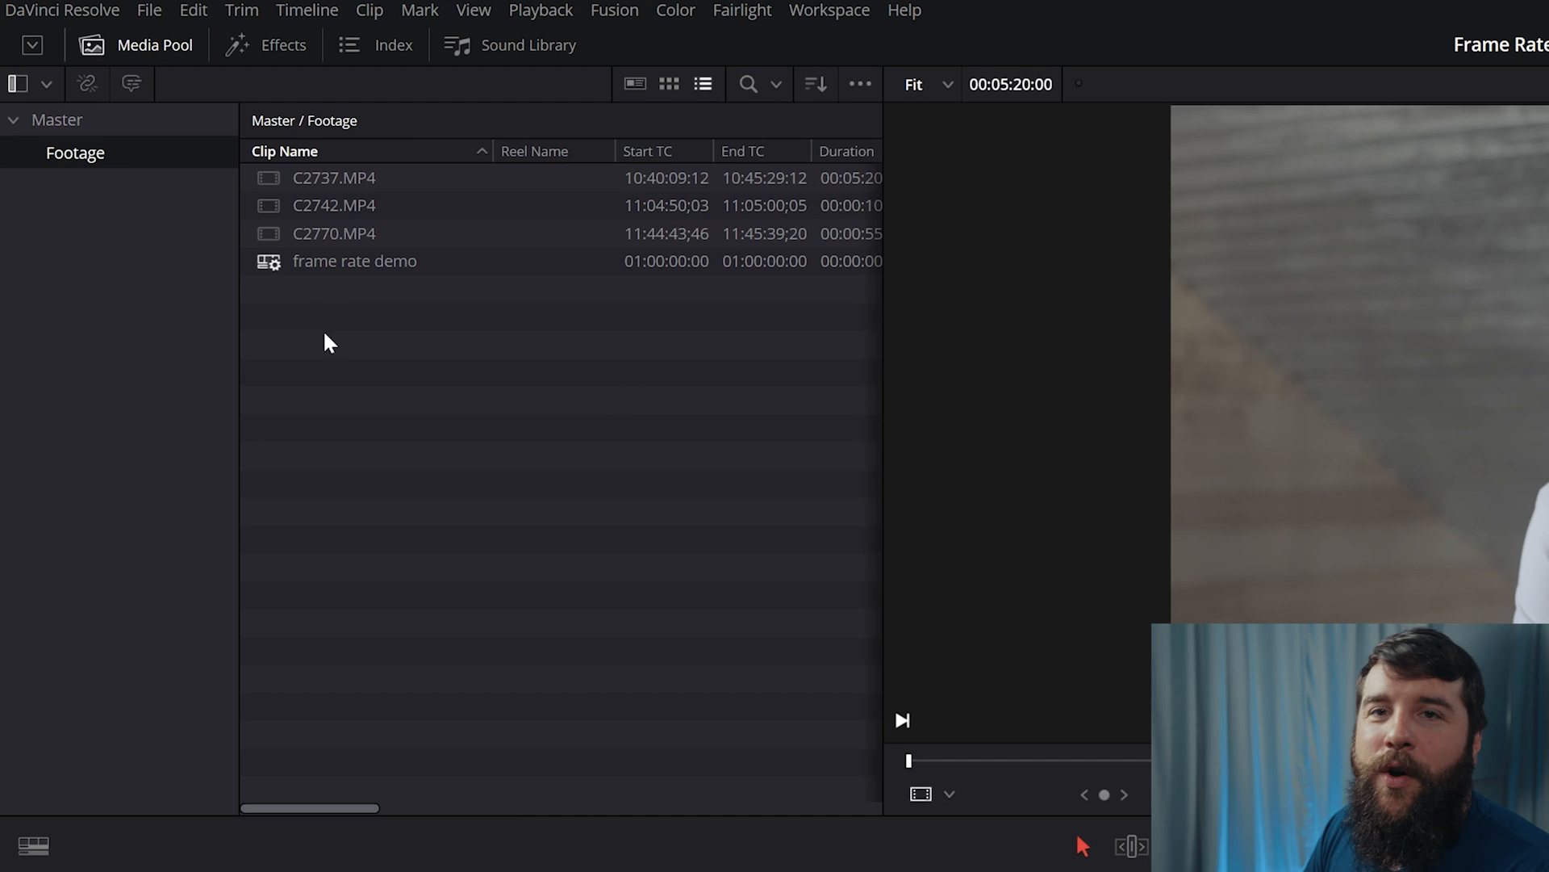
- Shift-select clips C2737.MP4 through C2770.MP4 in the Media Pool
left_click(333, 177)
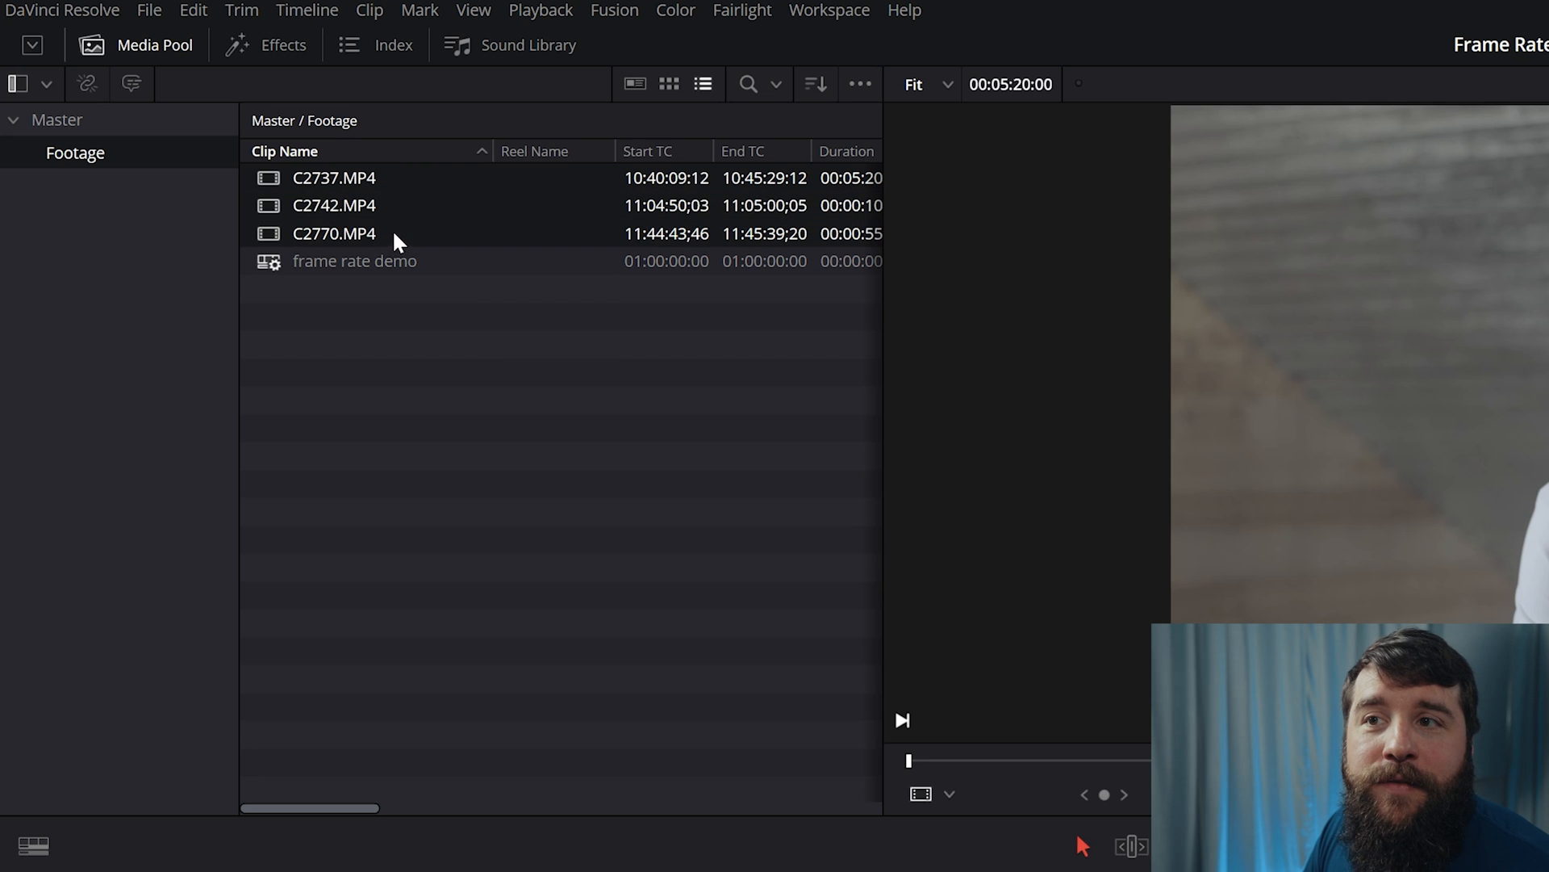
mouse_move(457, 339)
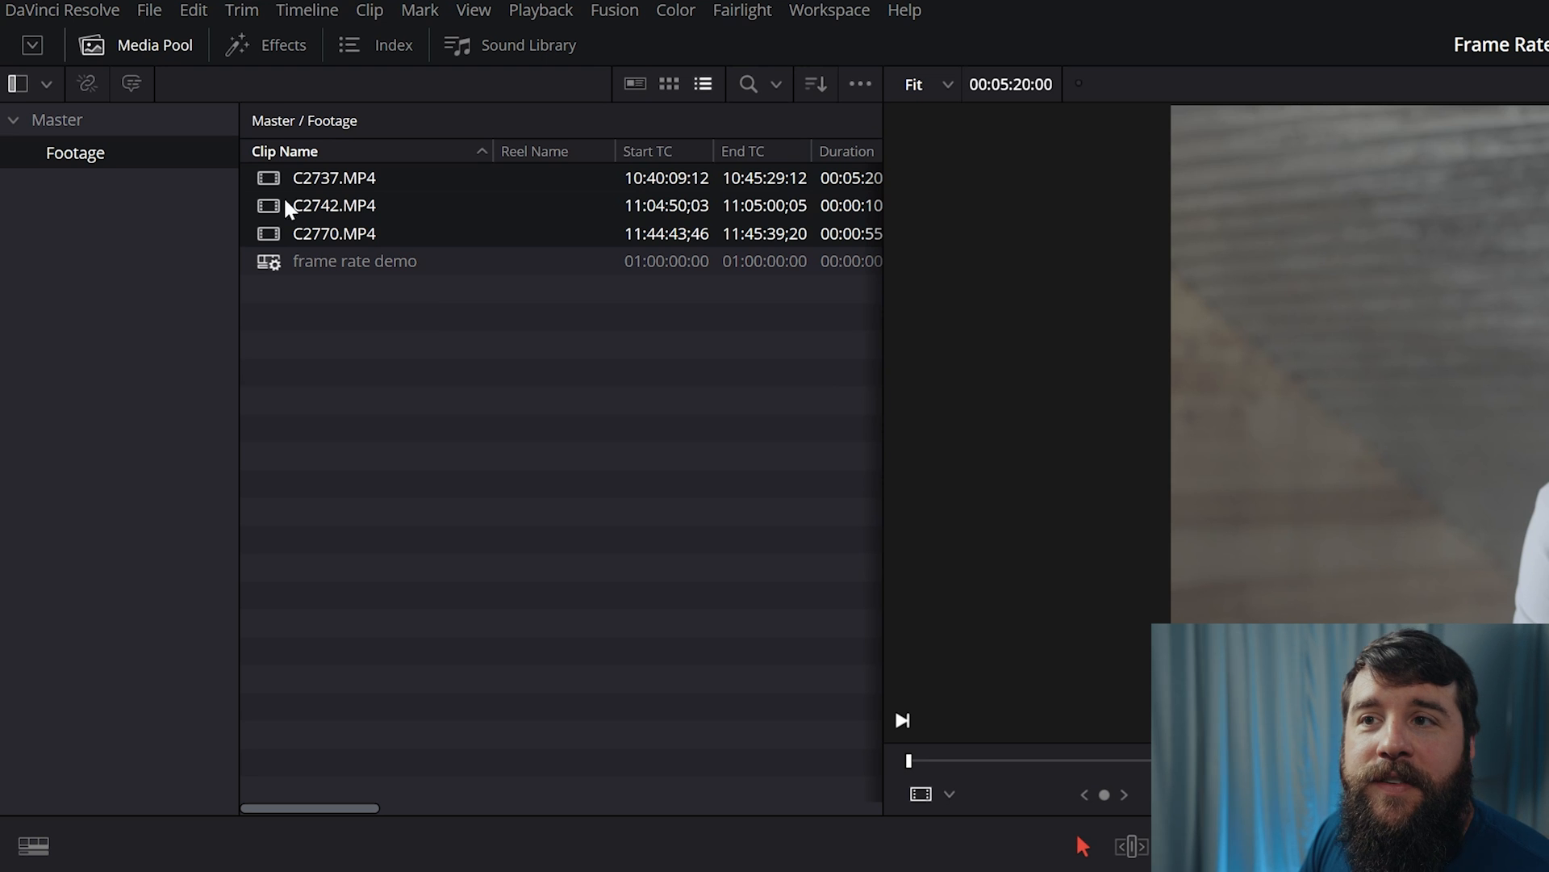
- In Clip Attributes, enable and set Video Frame Rate to 23.976, then apply
right_click(335, 177)
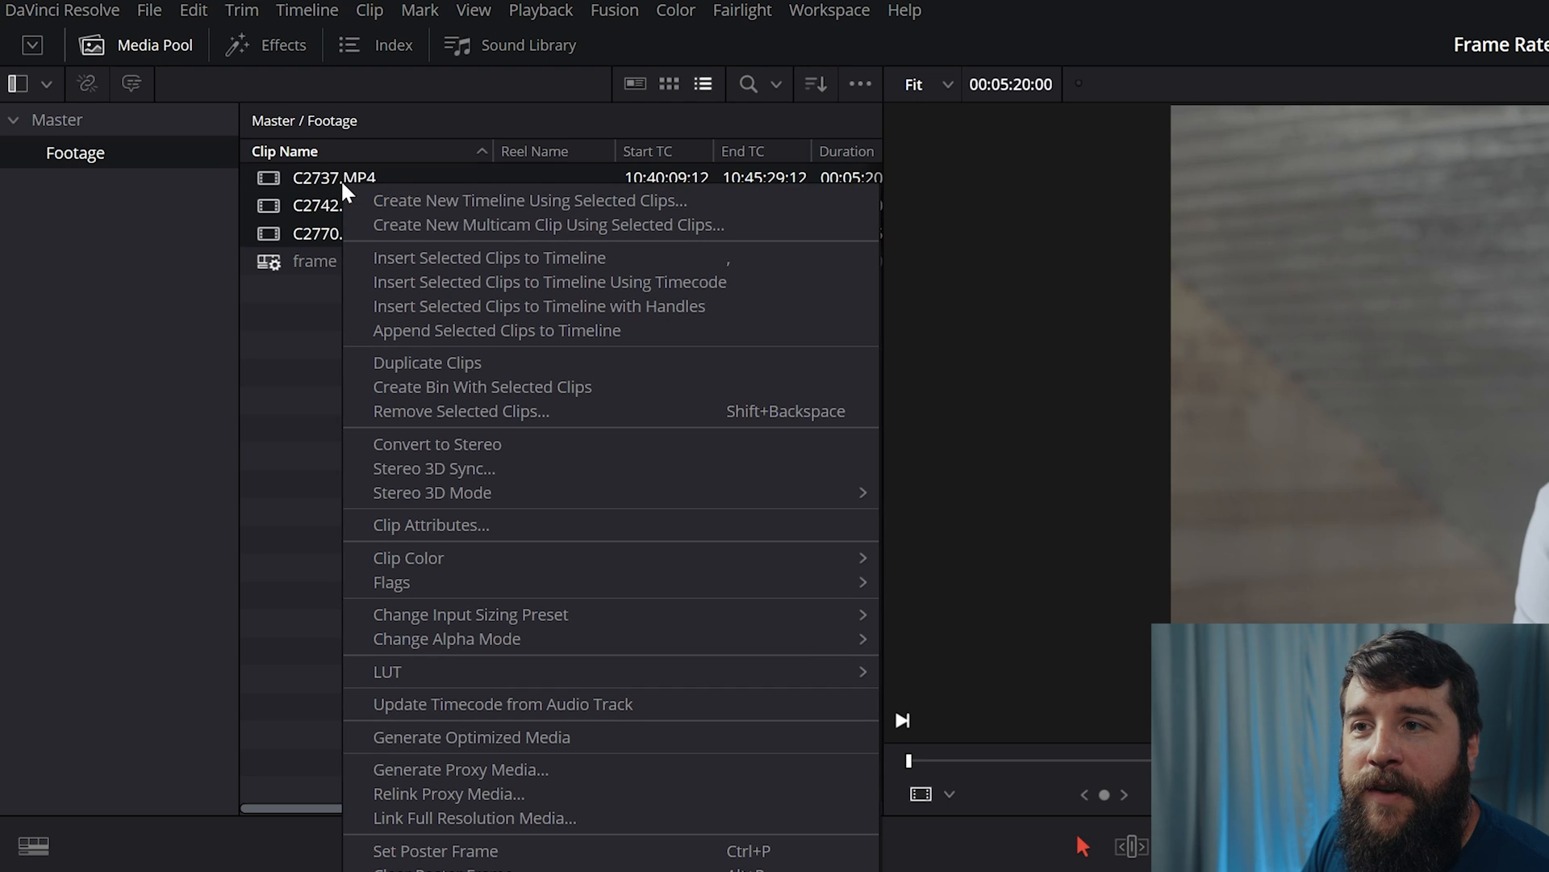
left_click(430, 525)
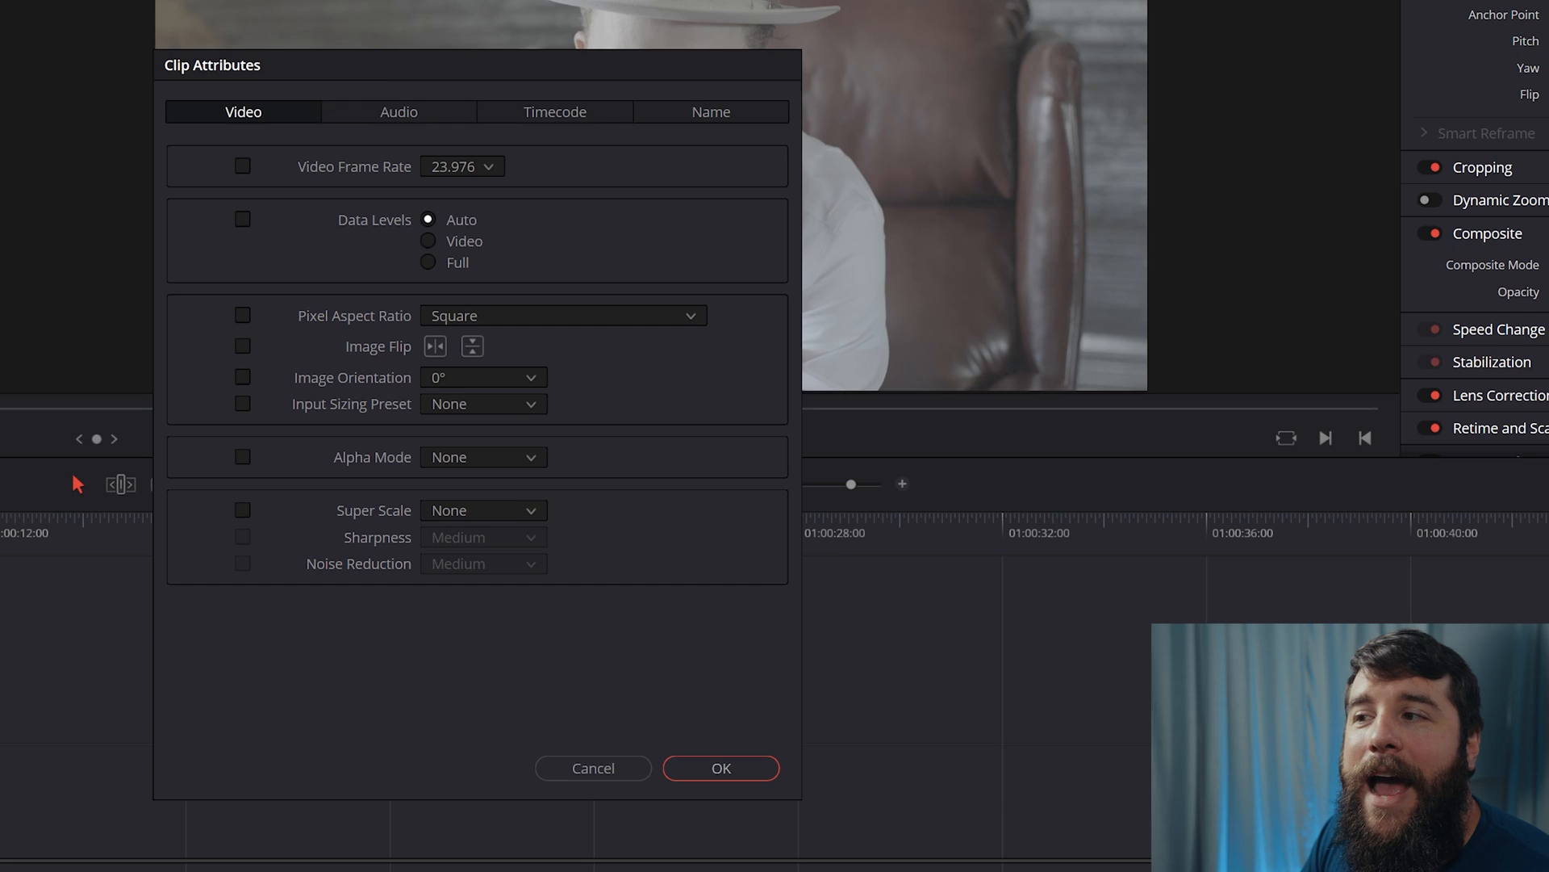
mouse_move(360, 75)
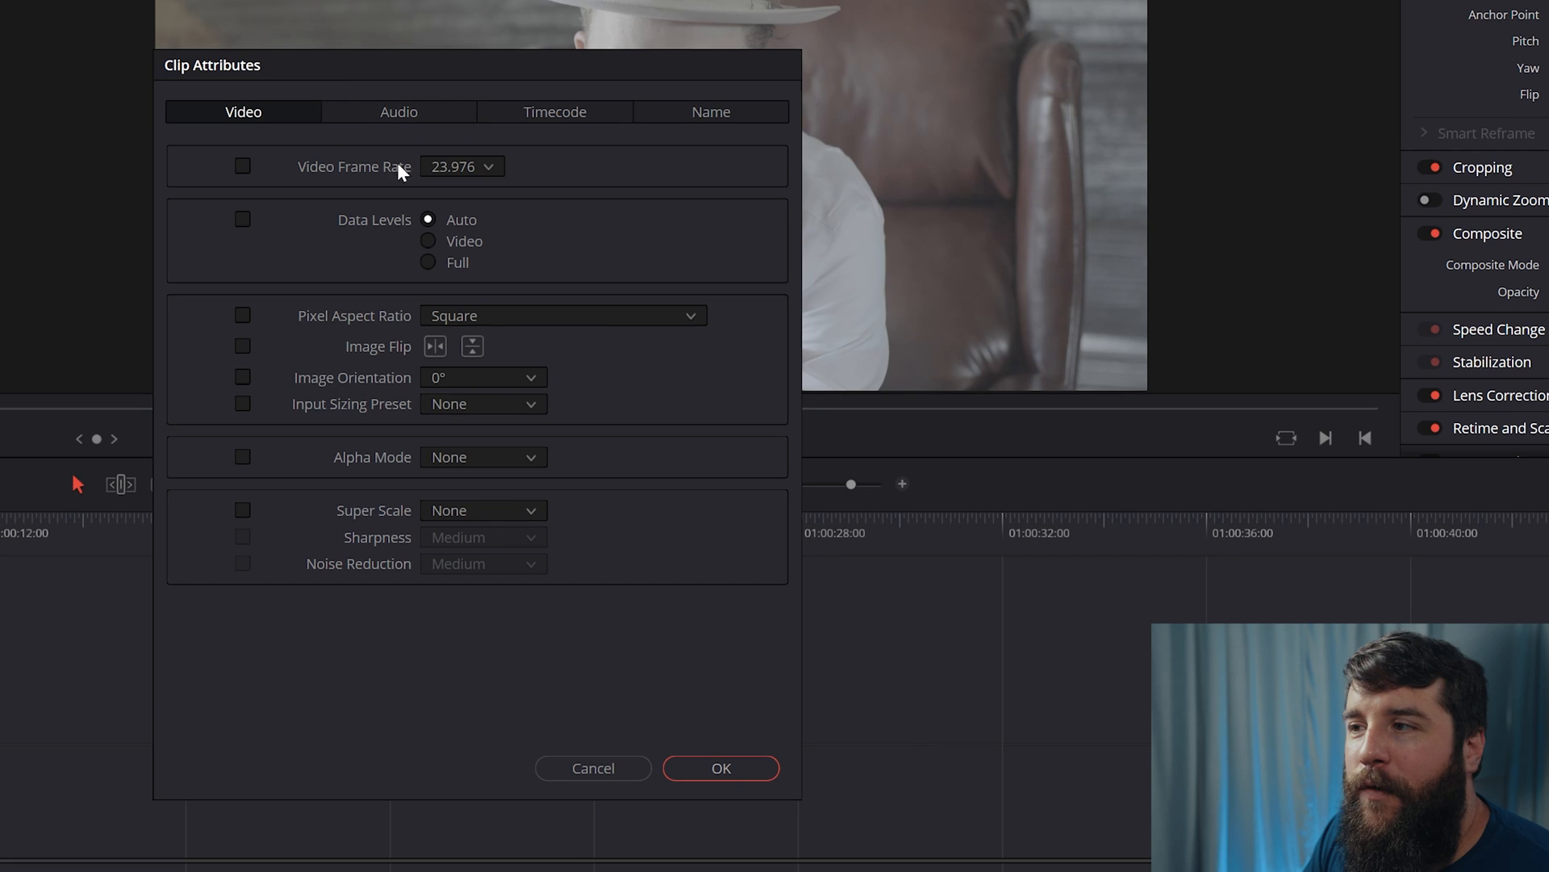
mouse_move(509, 172)
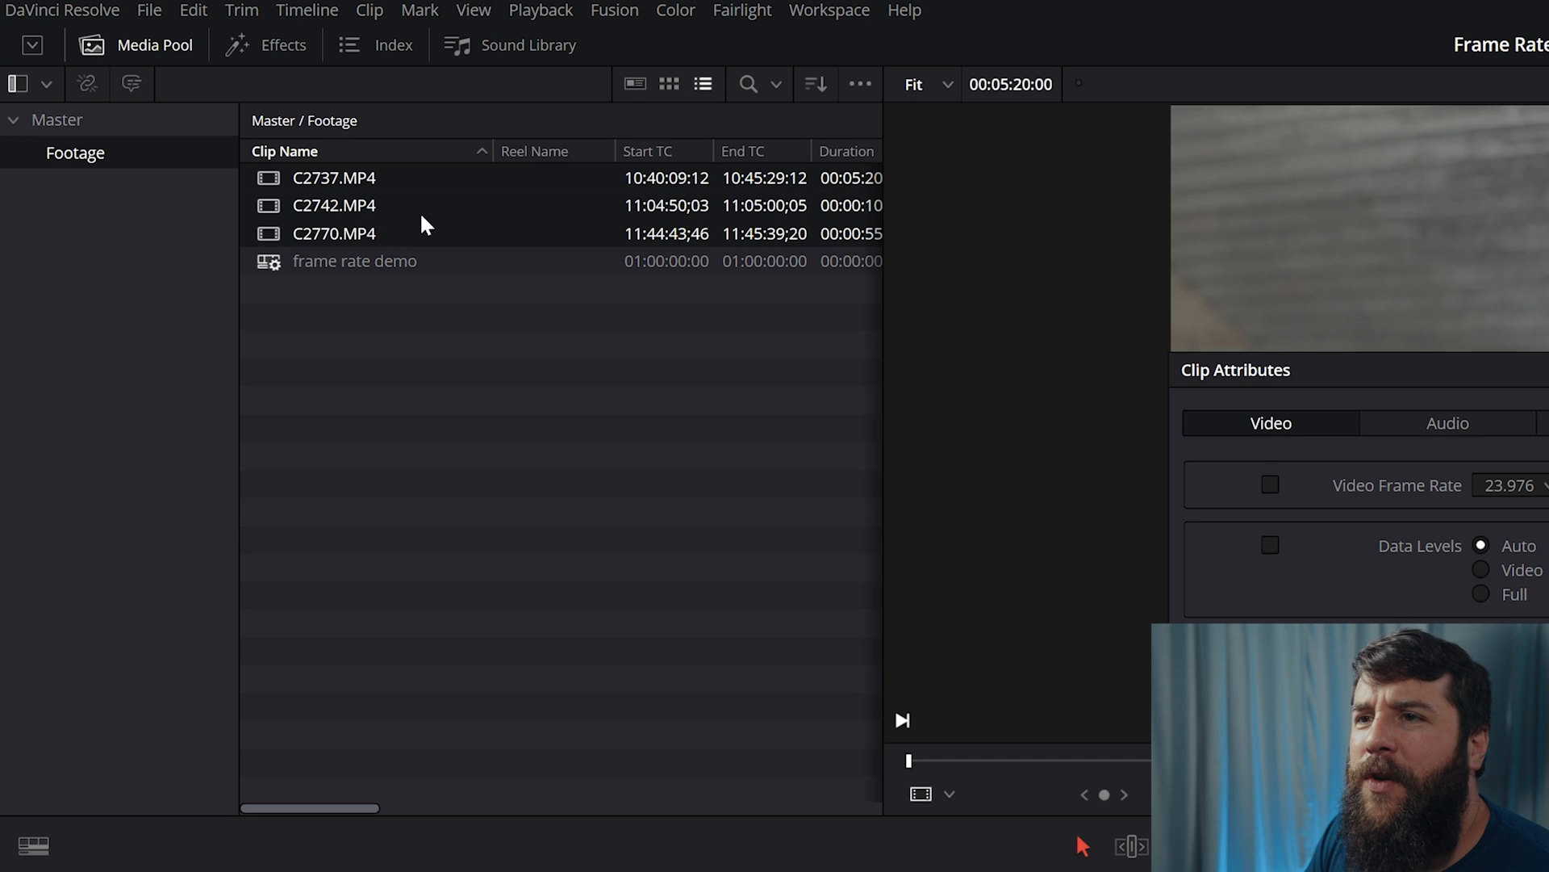
mouse_move(502, 240)
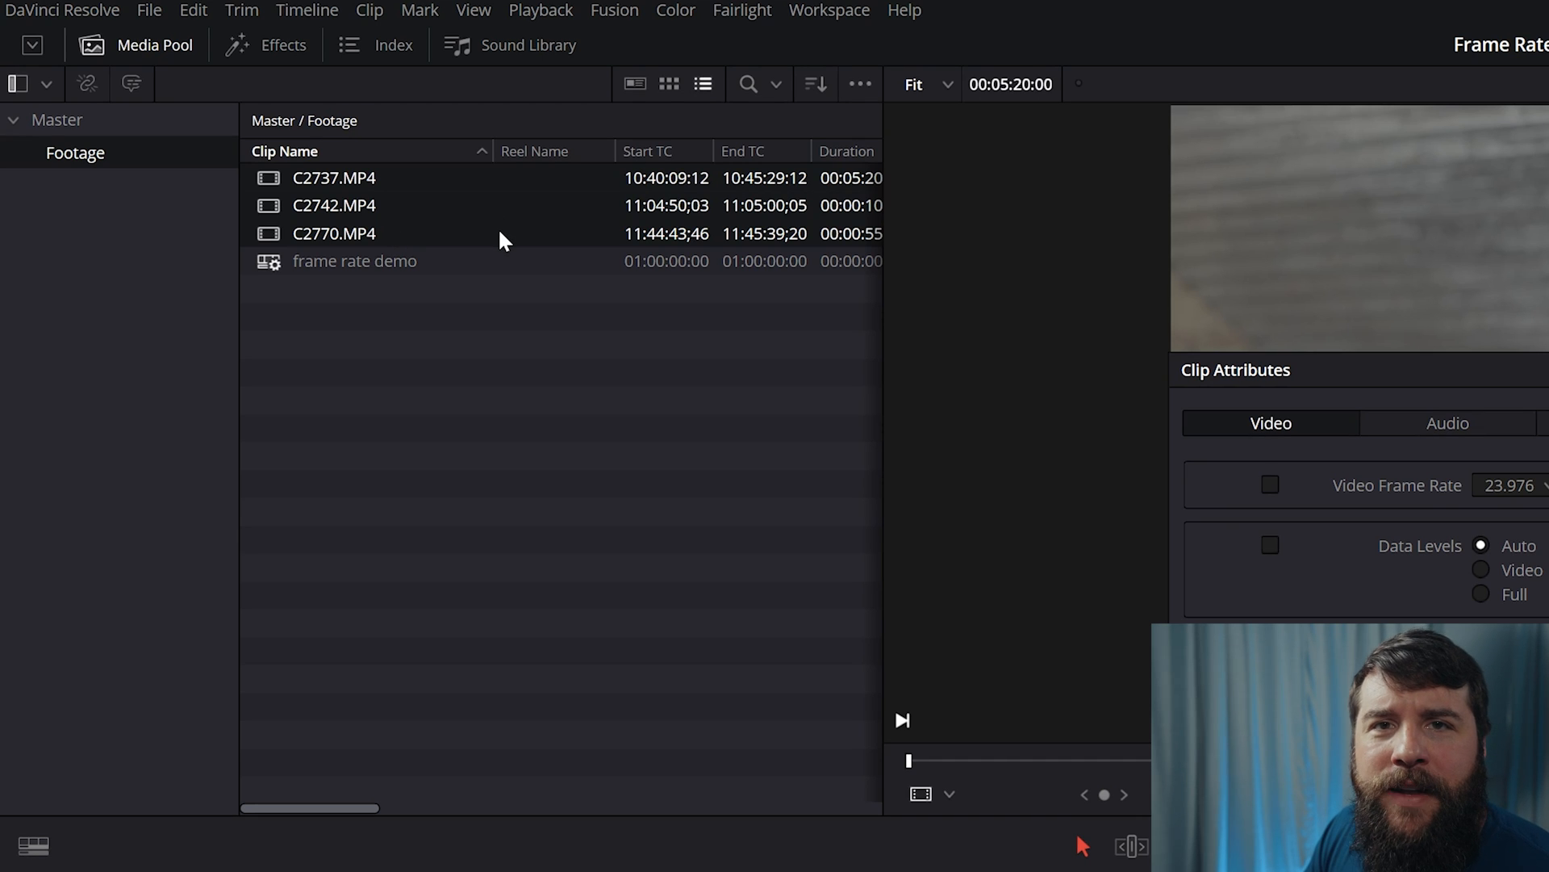
mouse_move(593, 257)
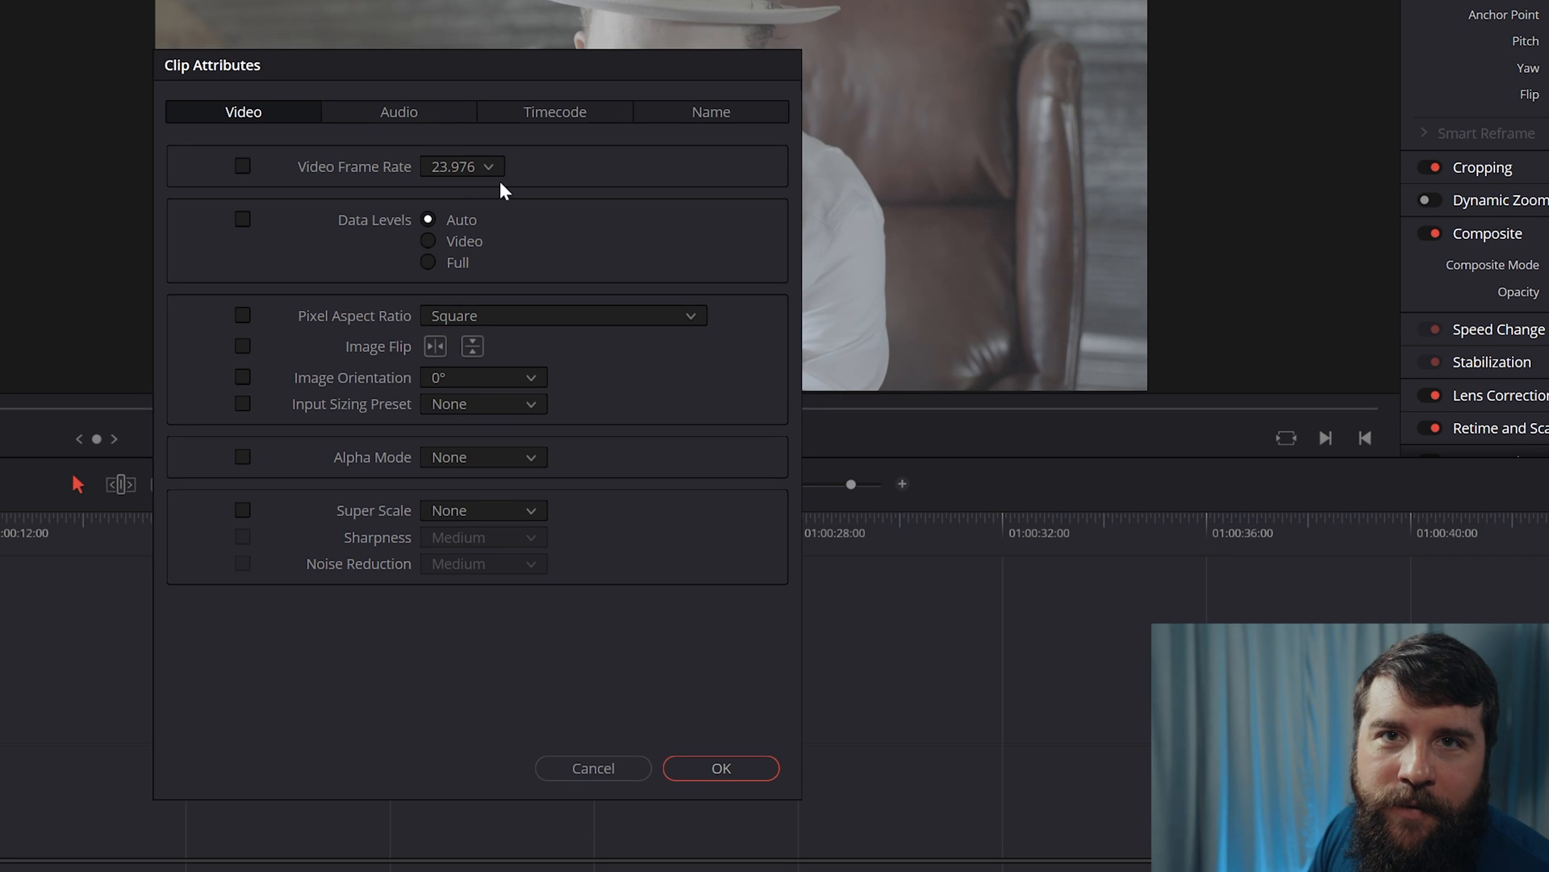
left_click(461, 167)
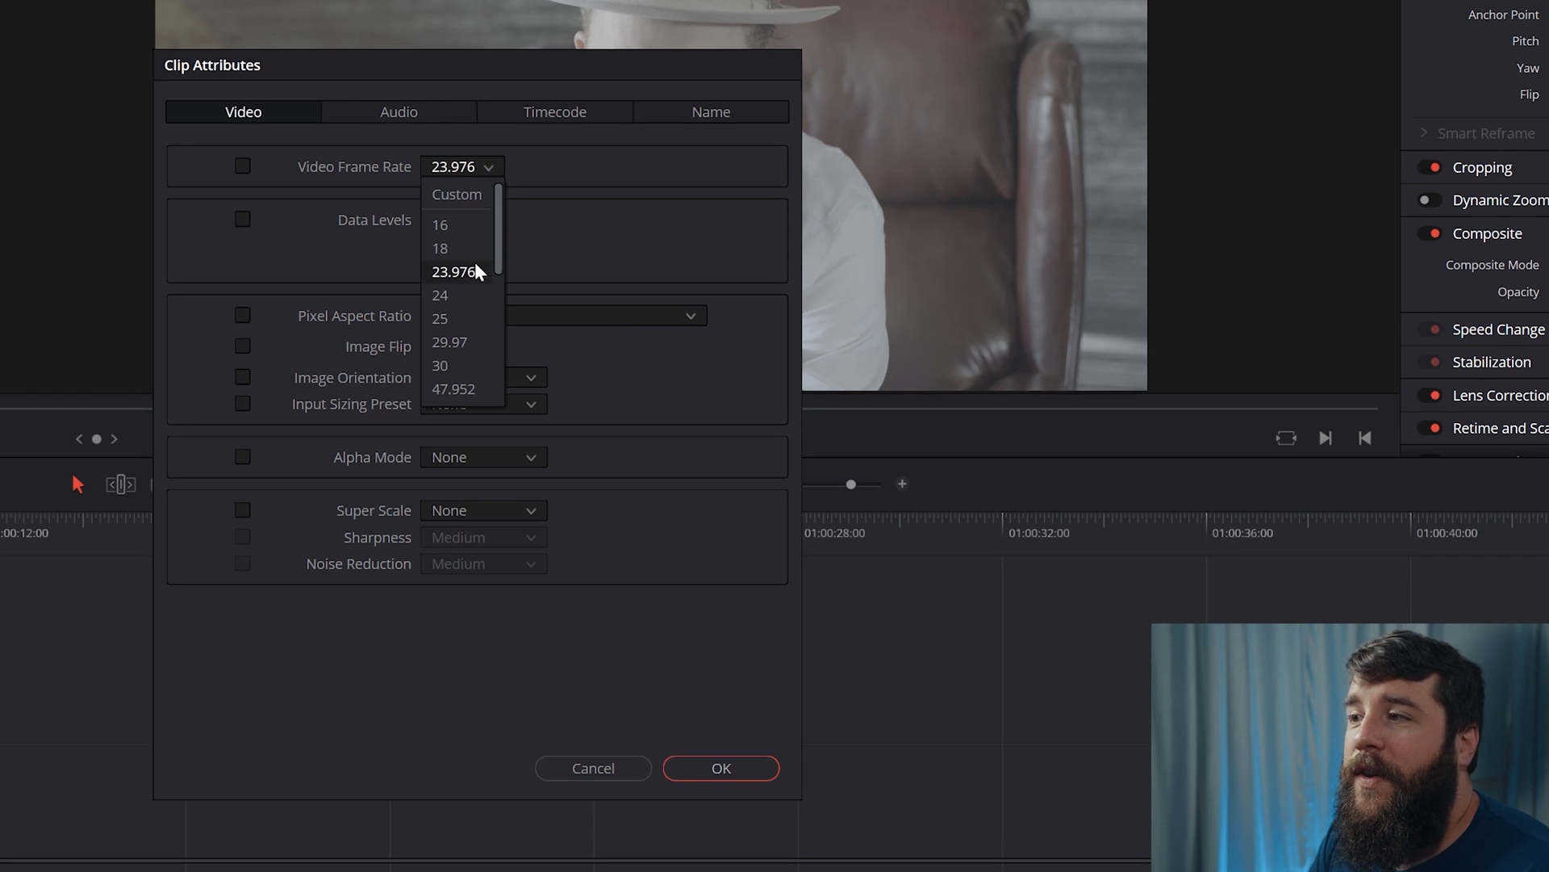
left_click(453, 271)
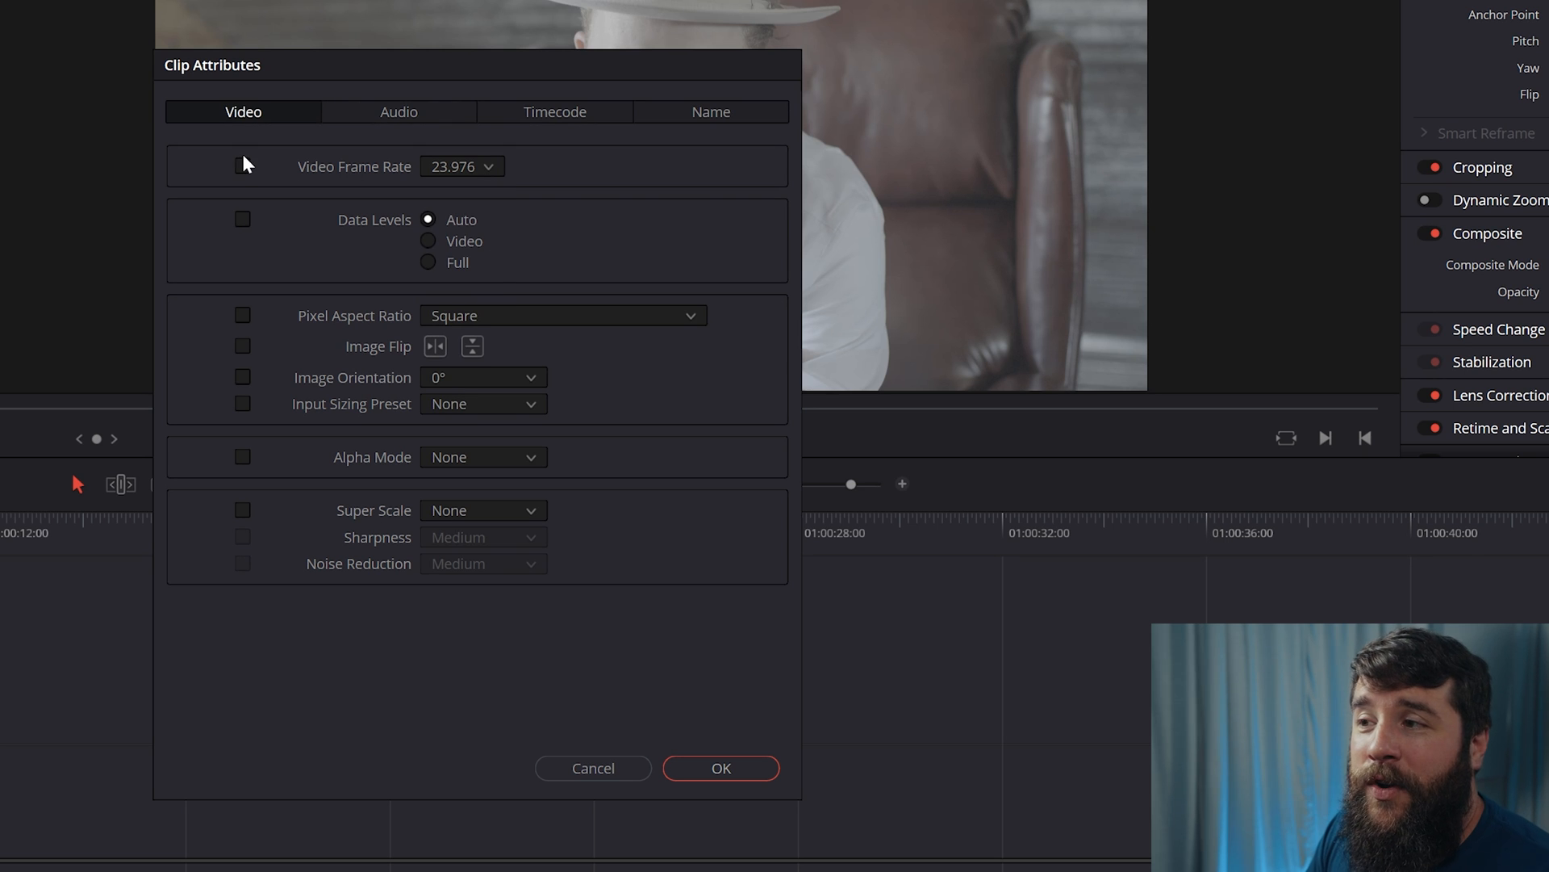
left_click(243, 166)
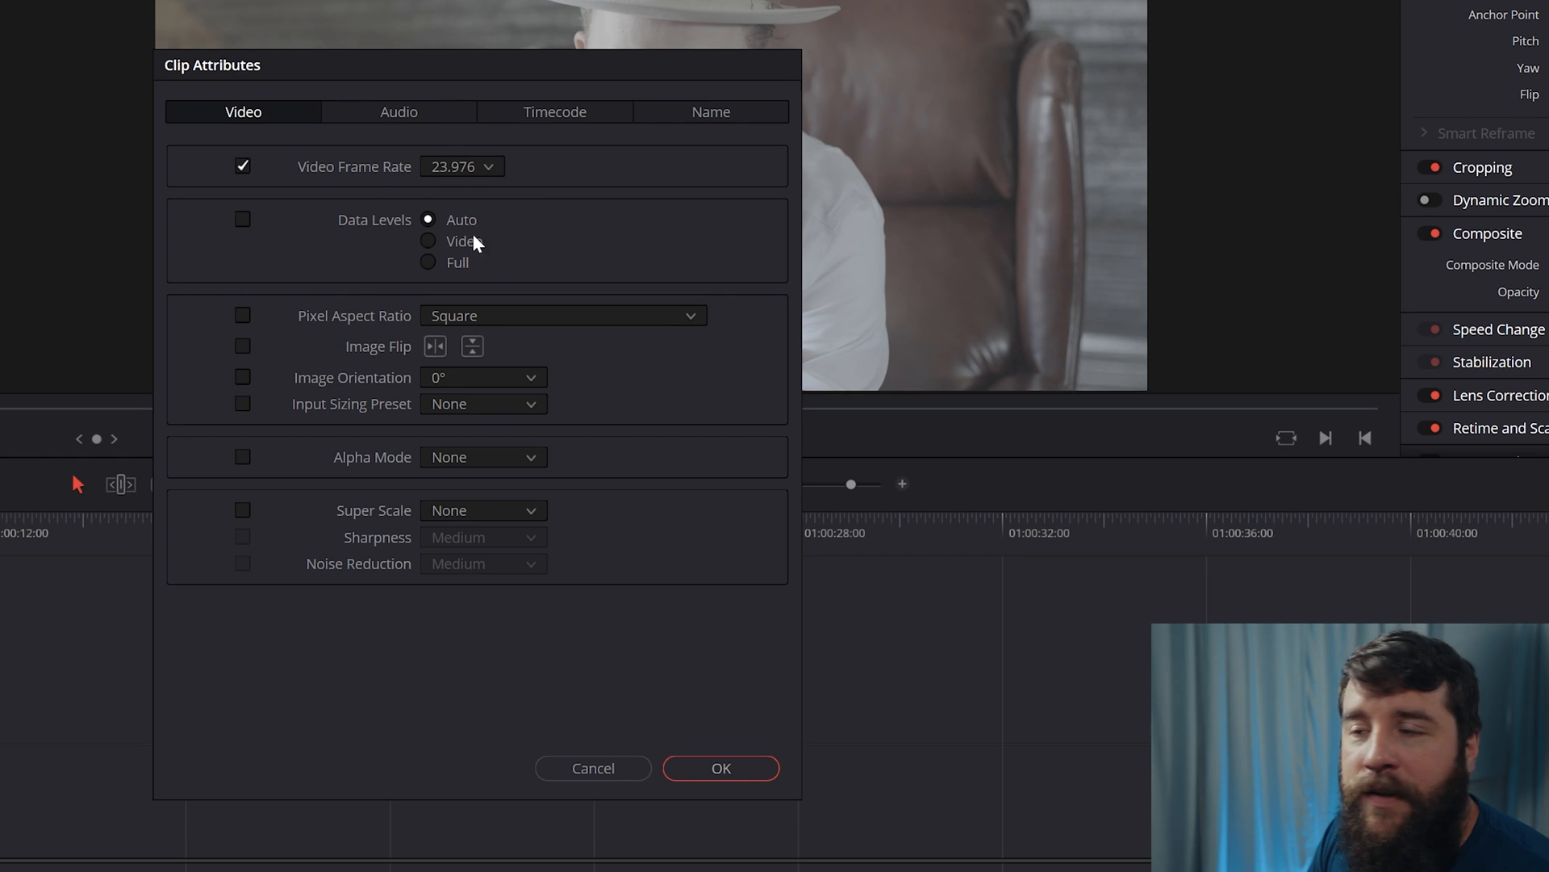
left_click(721, 768)
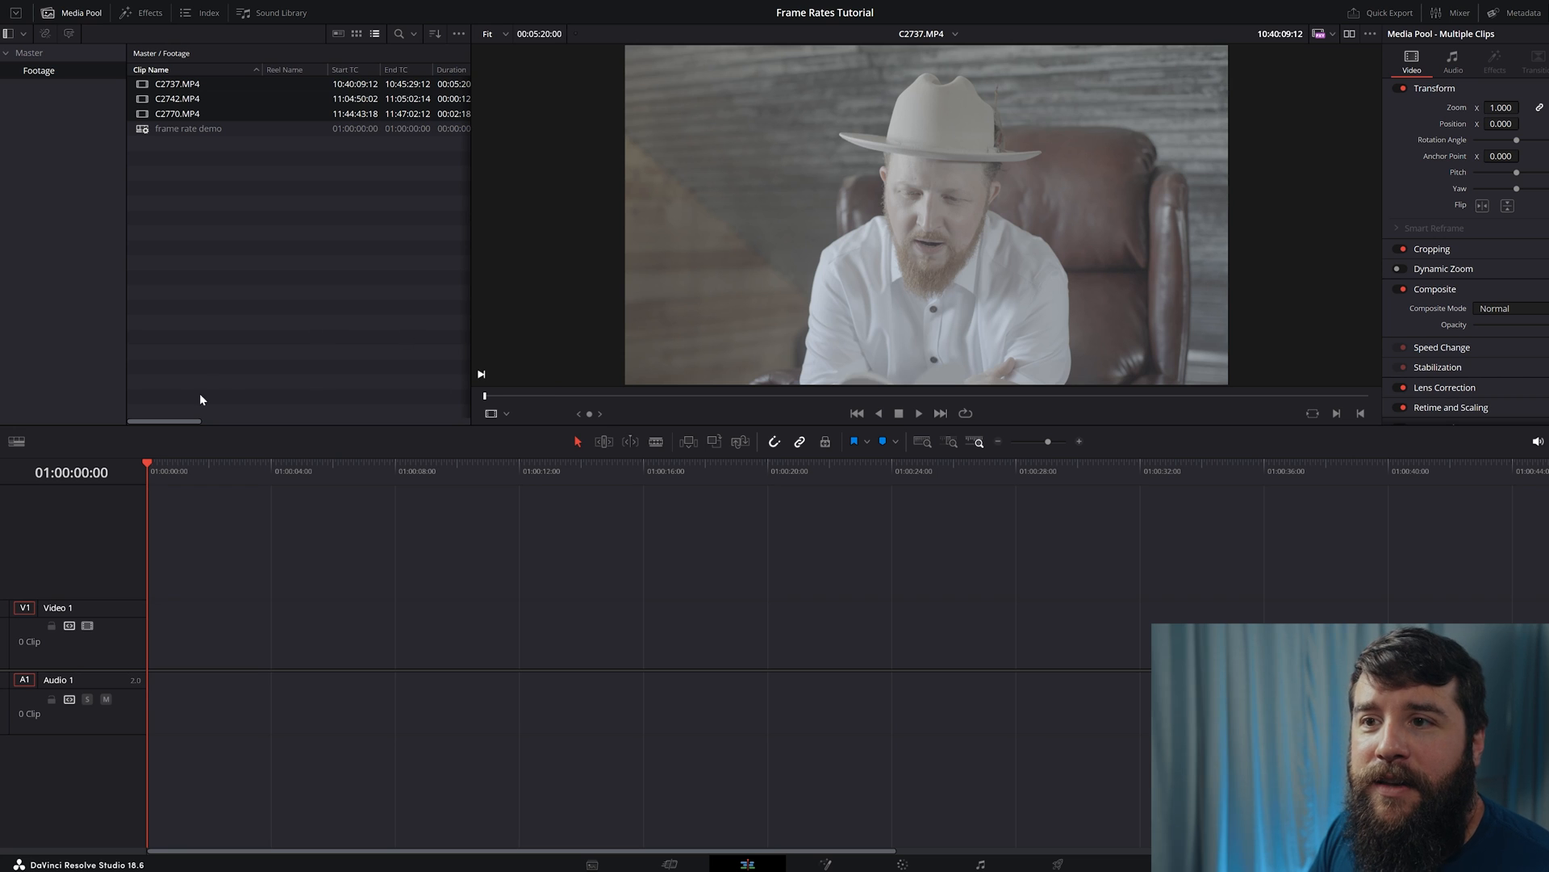
mouse_move(239, 396)
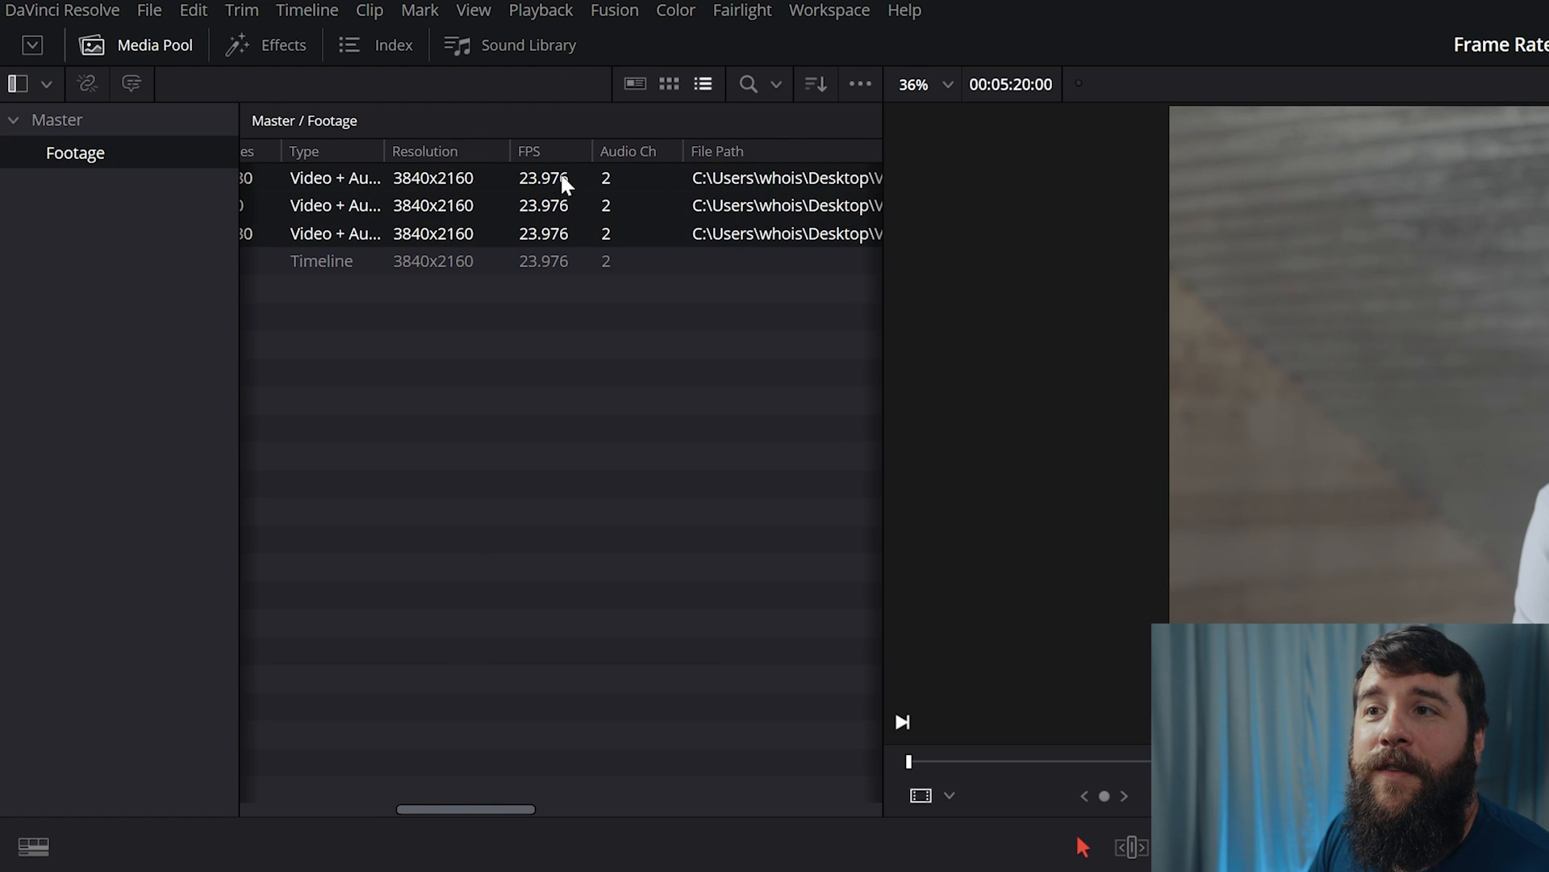
mouse_move(577, 334)
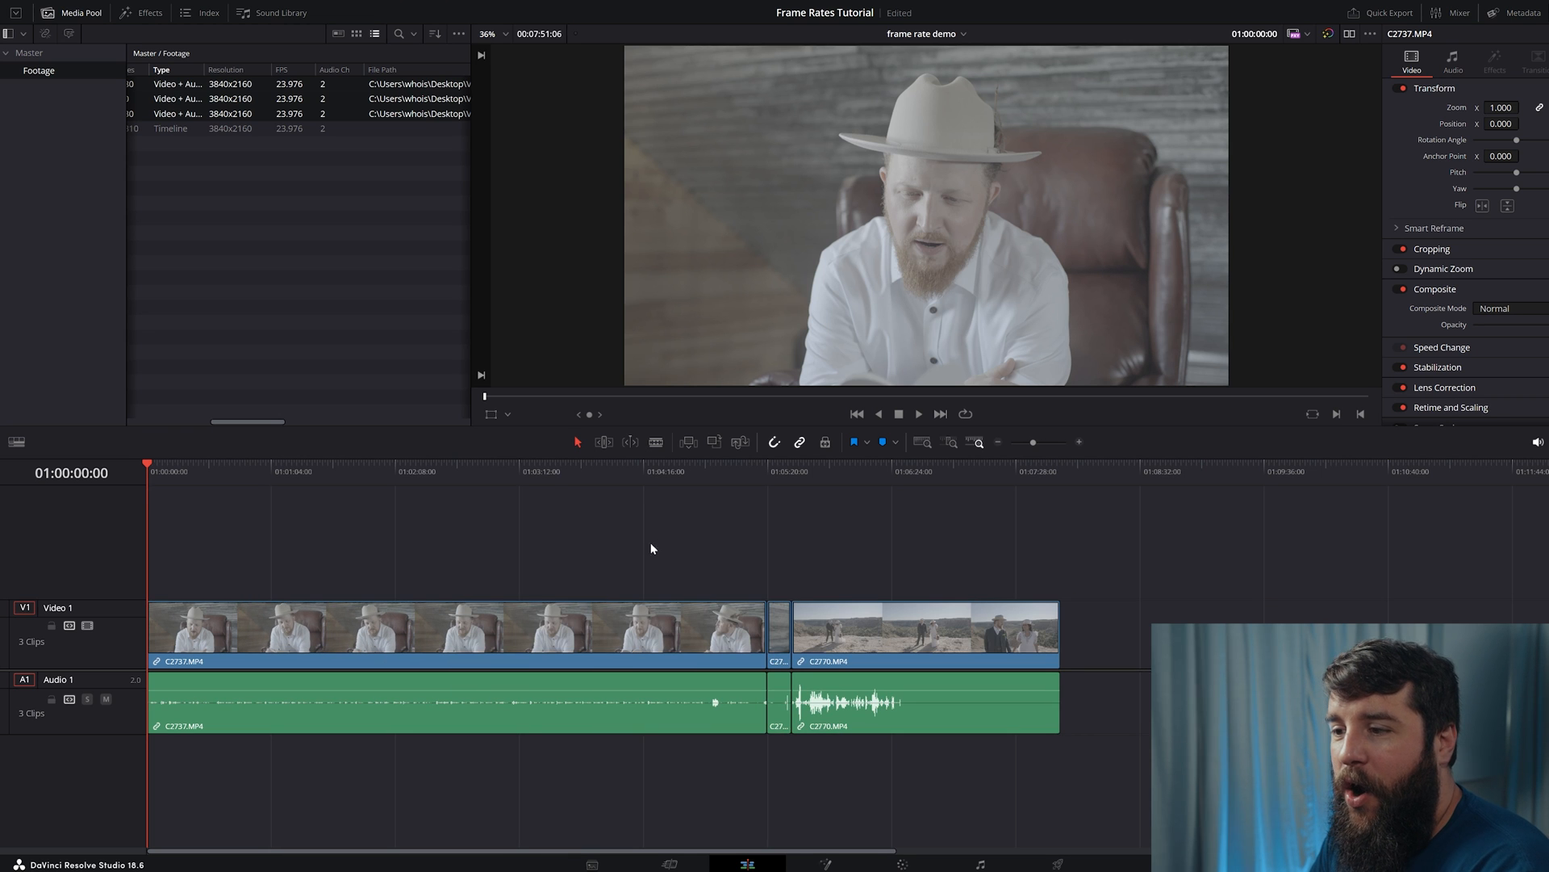
- Play the frame rate demo timeline, jumping to the couple-in-the-desert clip
left_click(554, 471)
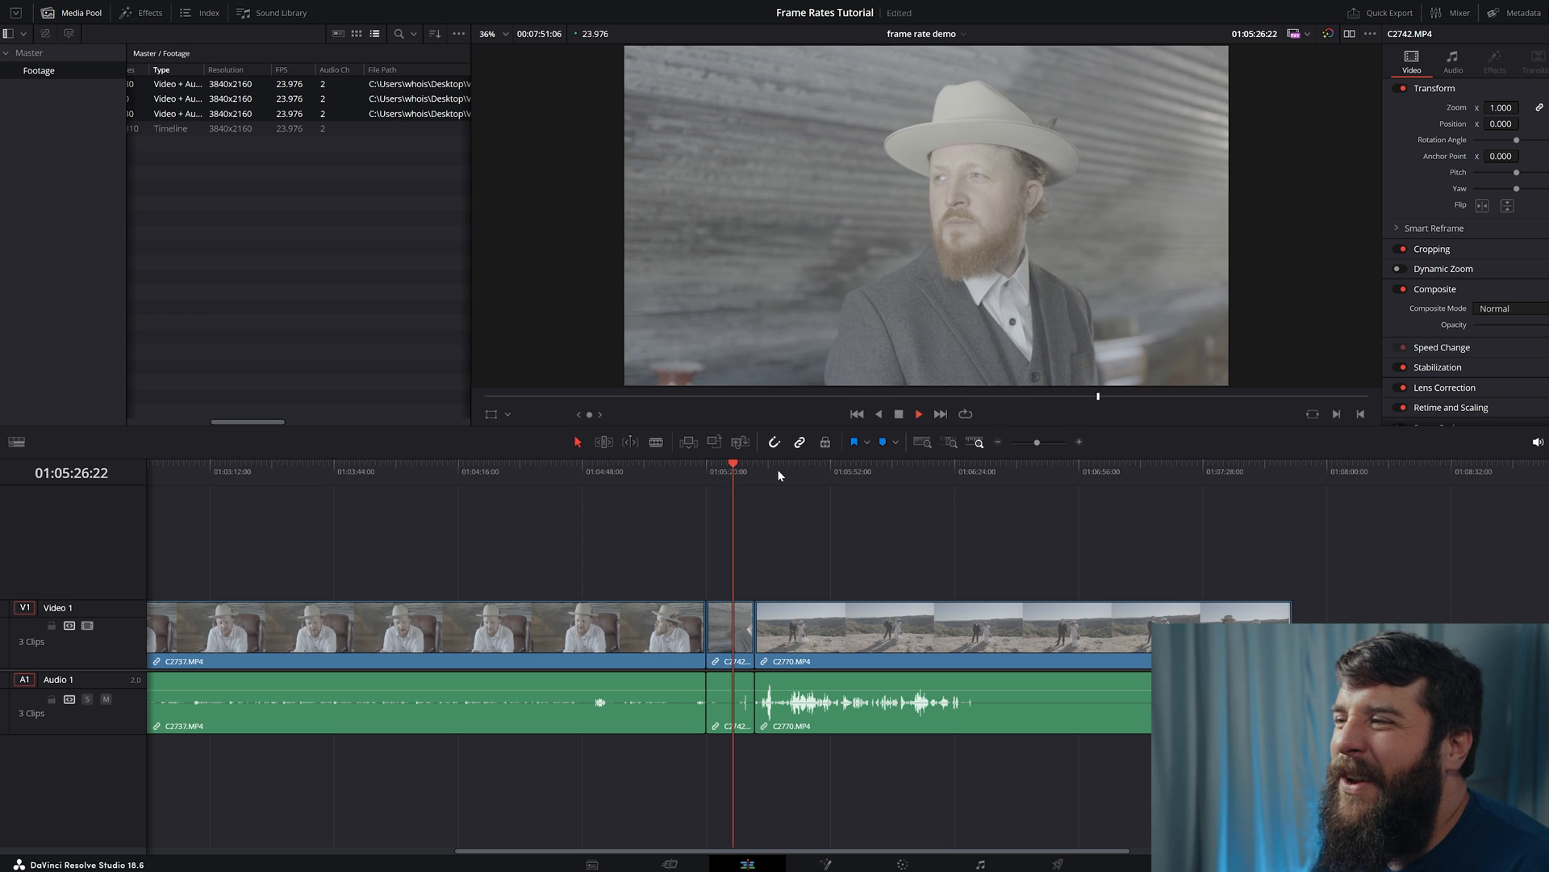
left_click(810, 465)
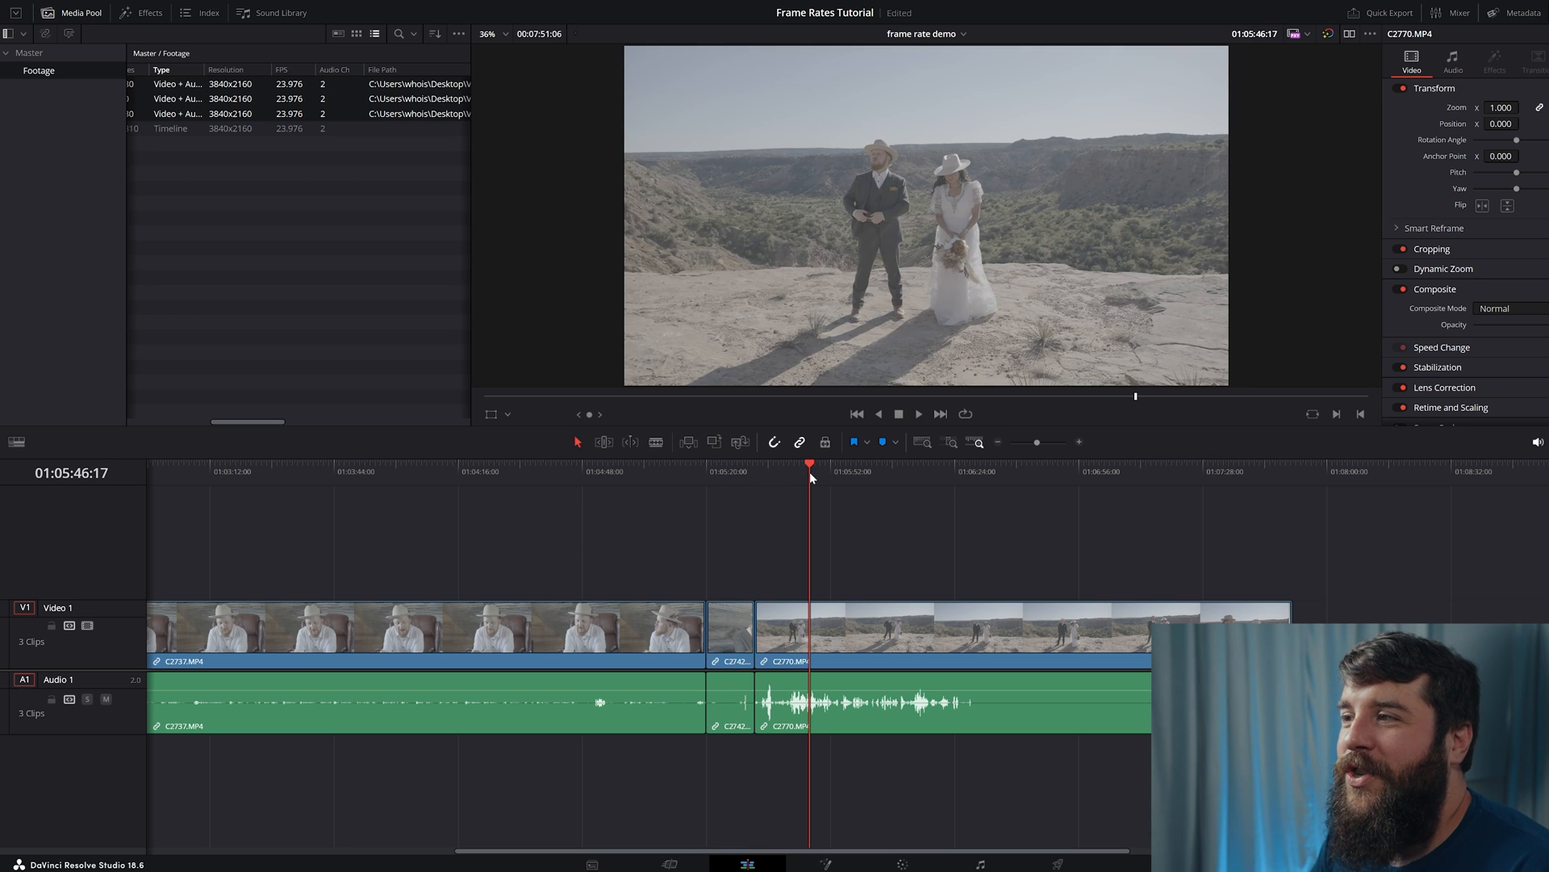
left_click(916, 413)
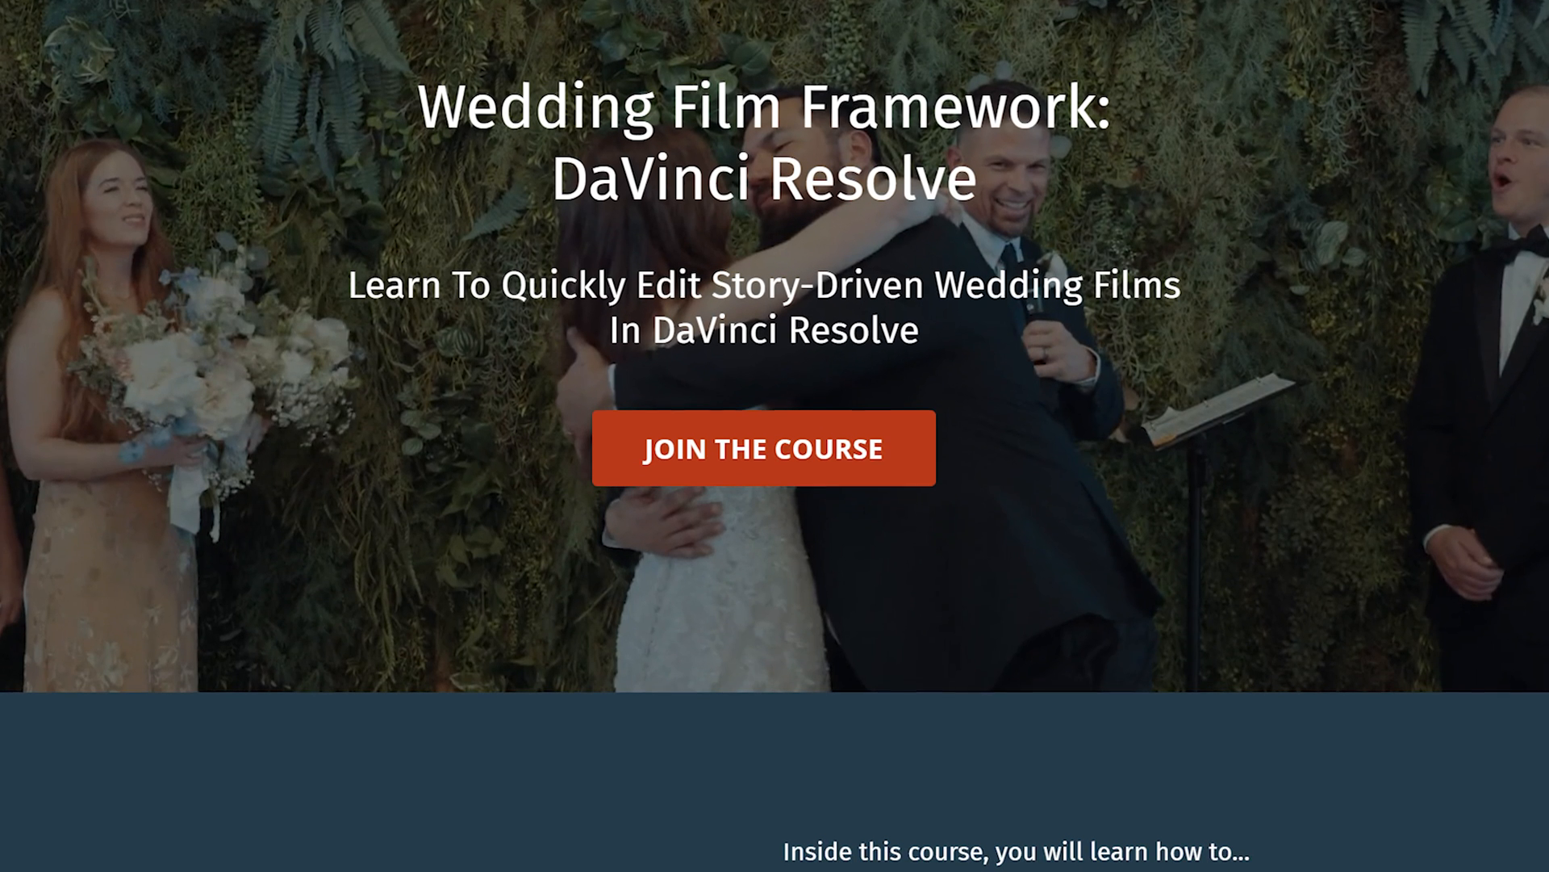
scroll("down", 3)
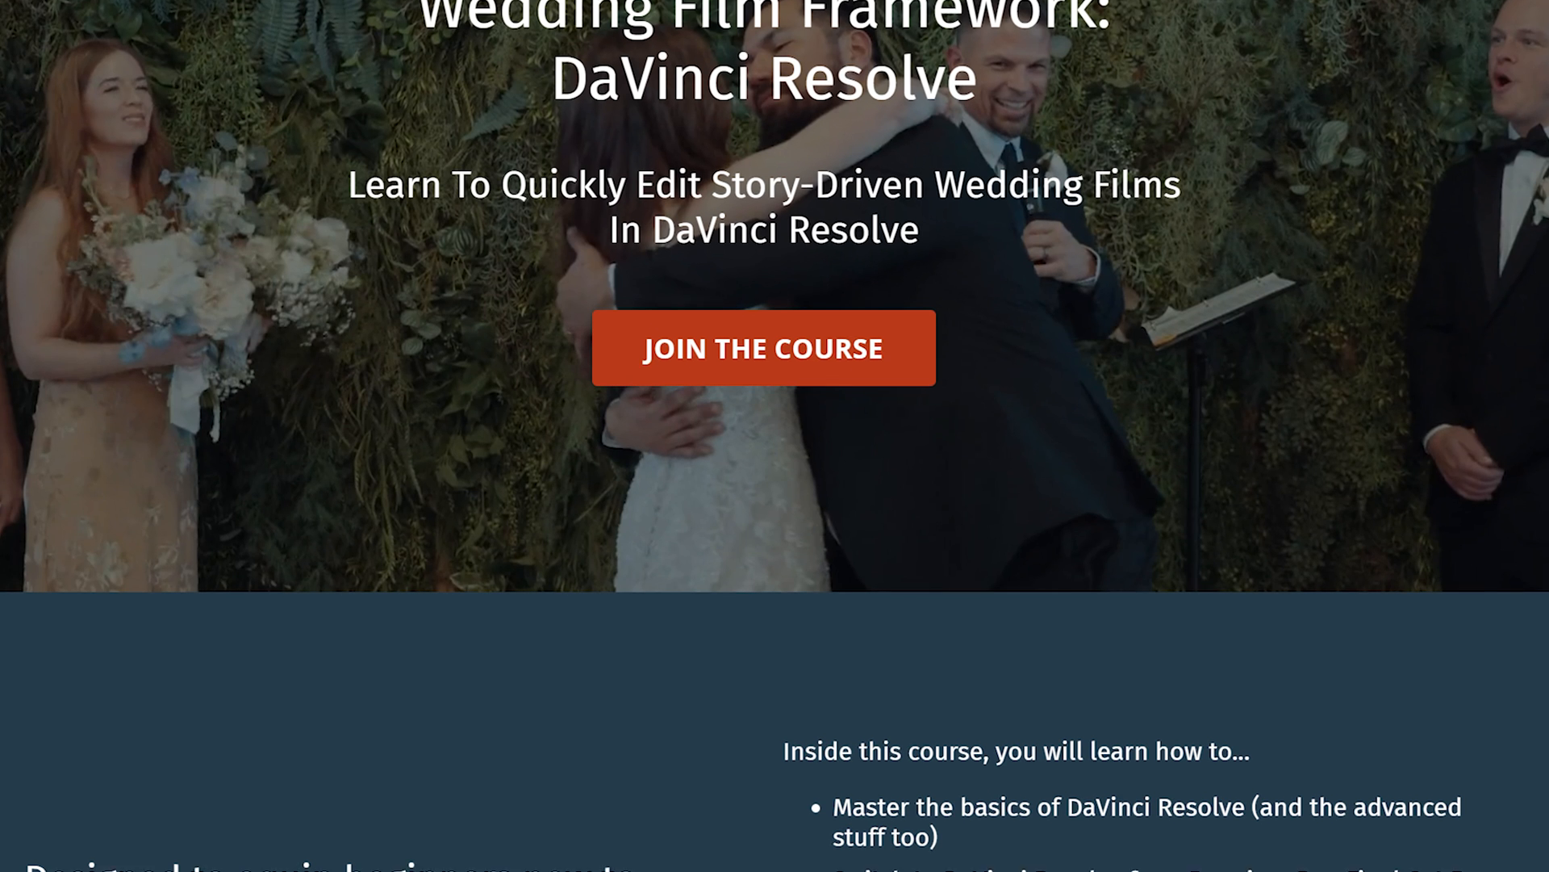
scroll("down", 3)
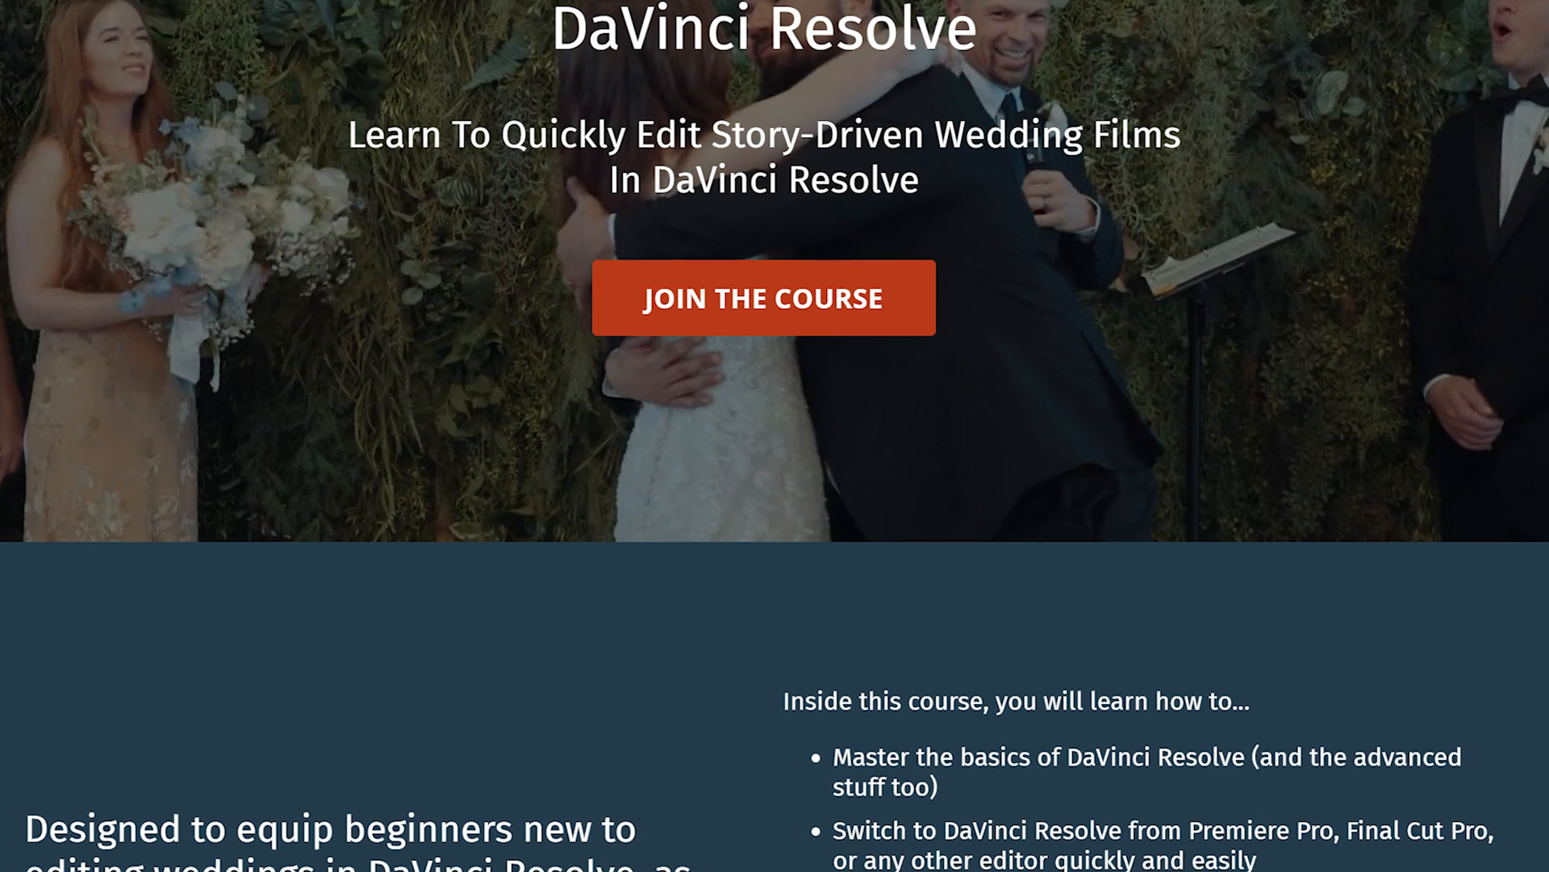
scroll("down", 3)
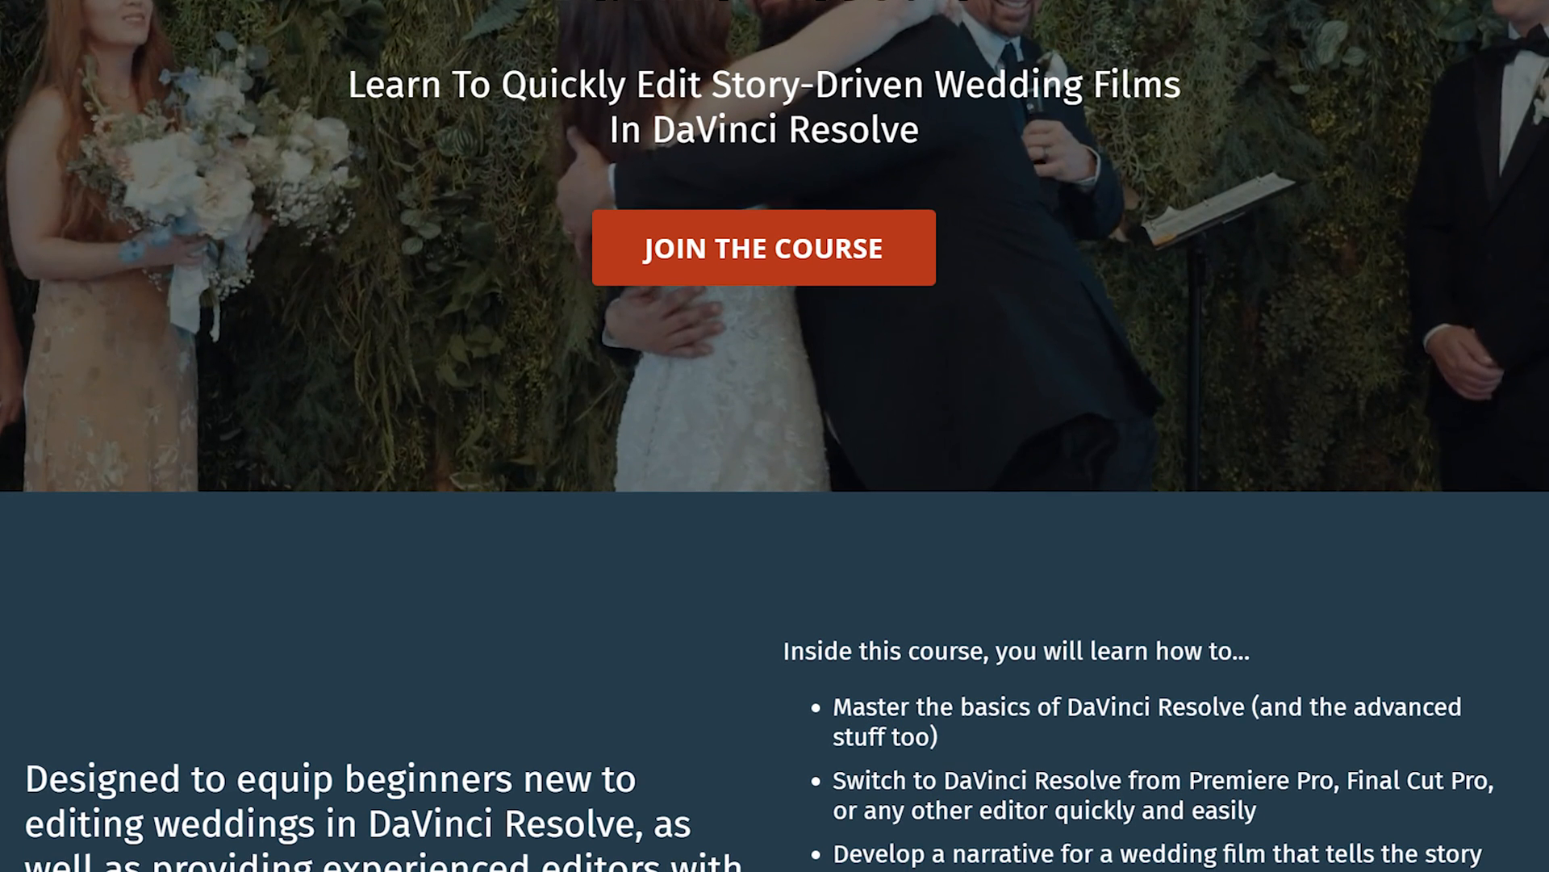
scroll("down", 3)
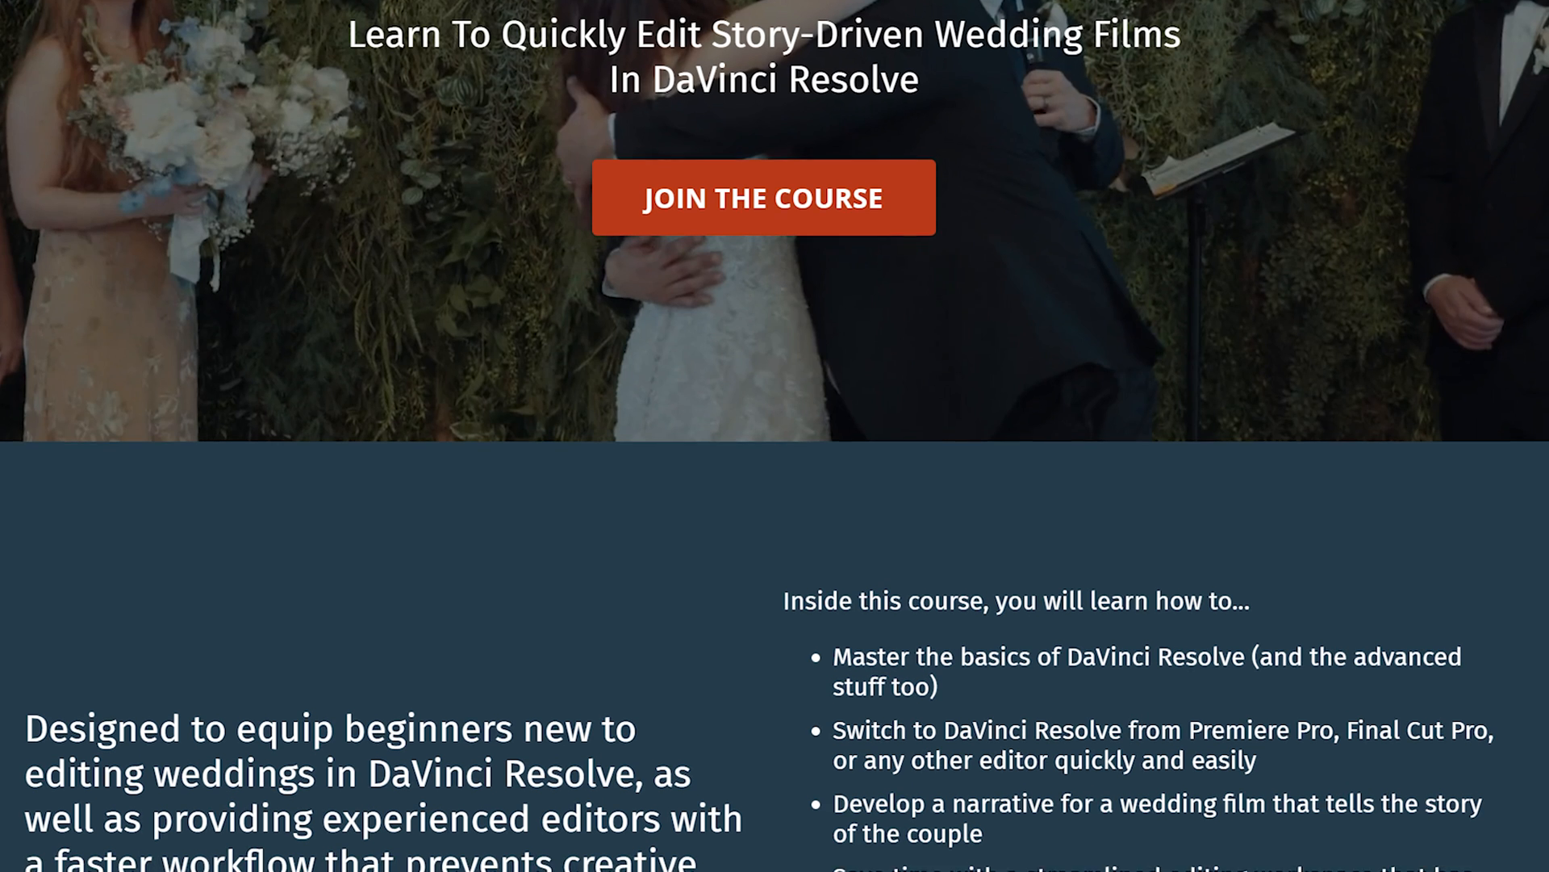
scroll("down", 3)
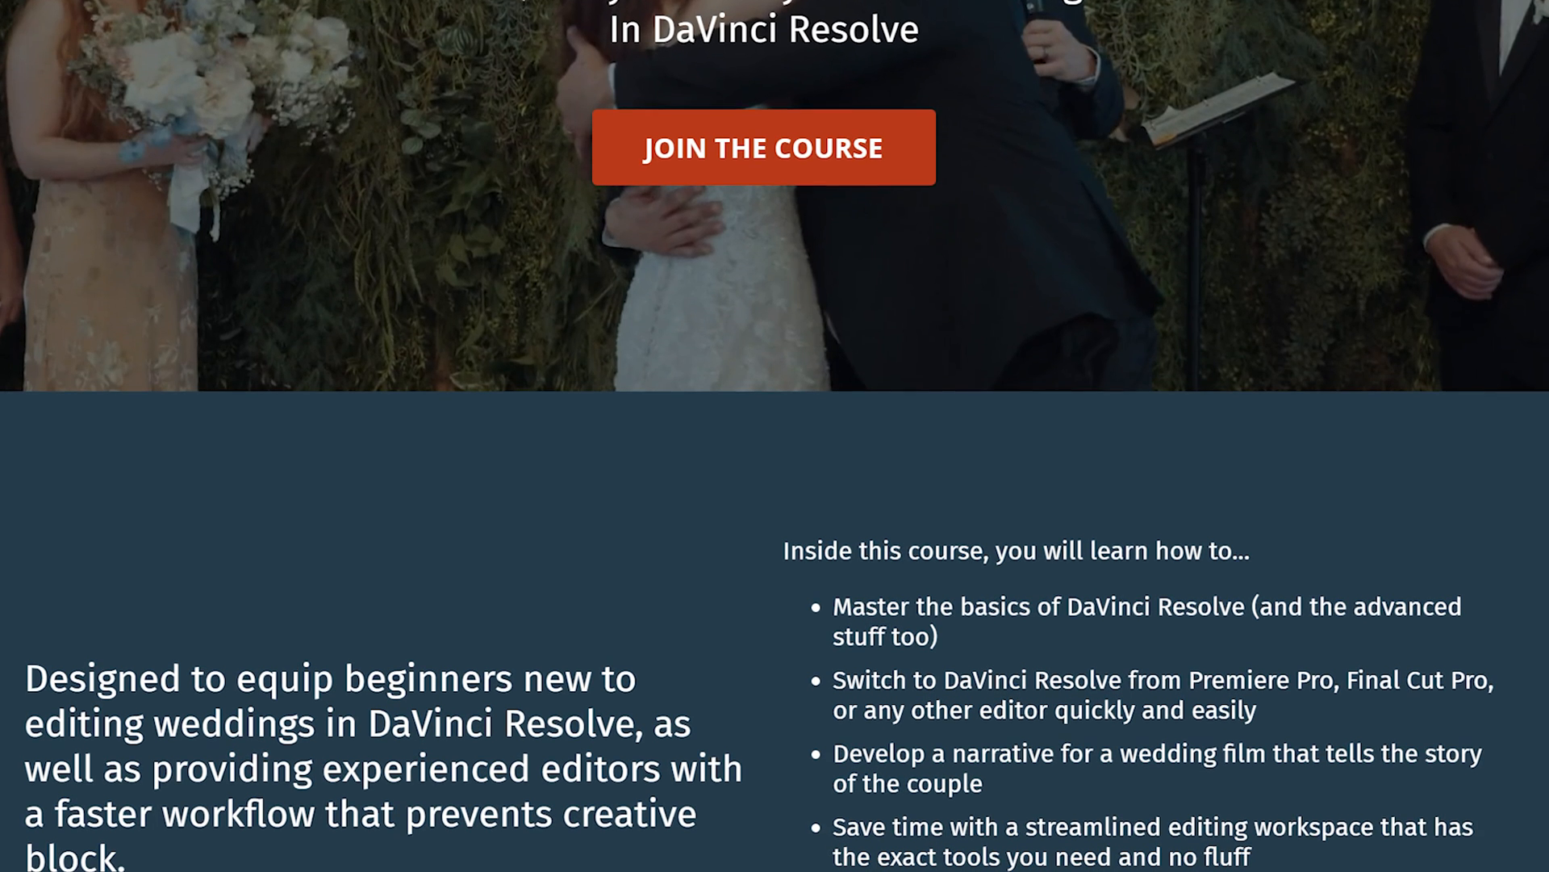
scroll("down", 3)
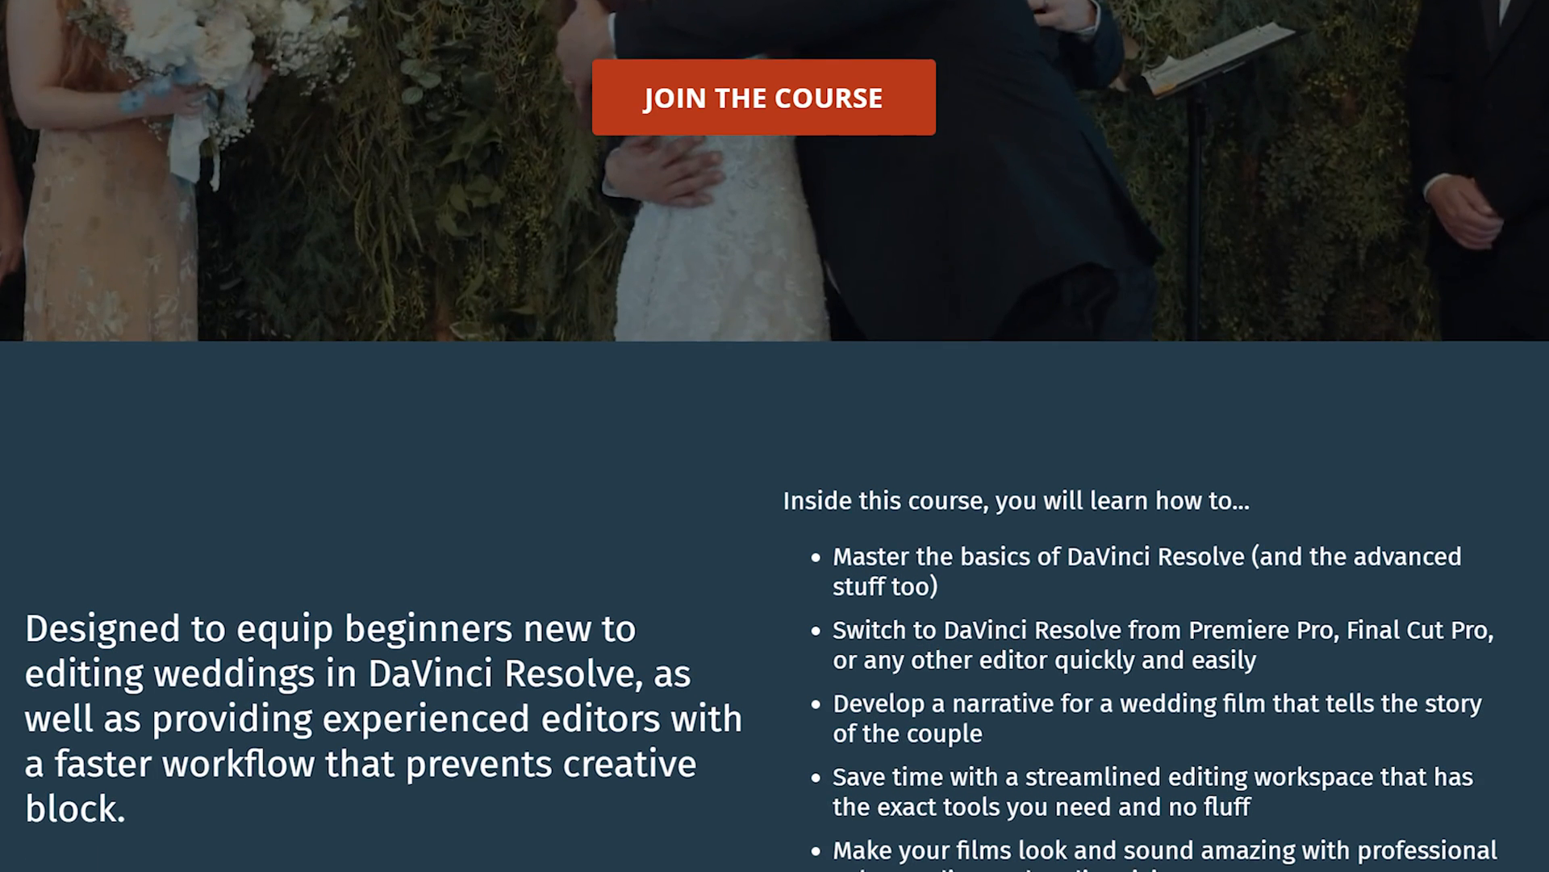
scroll("down", 3)
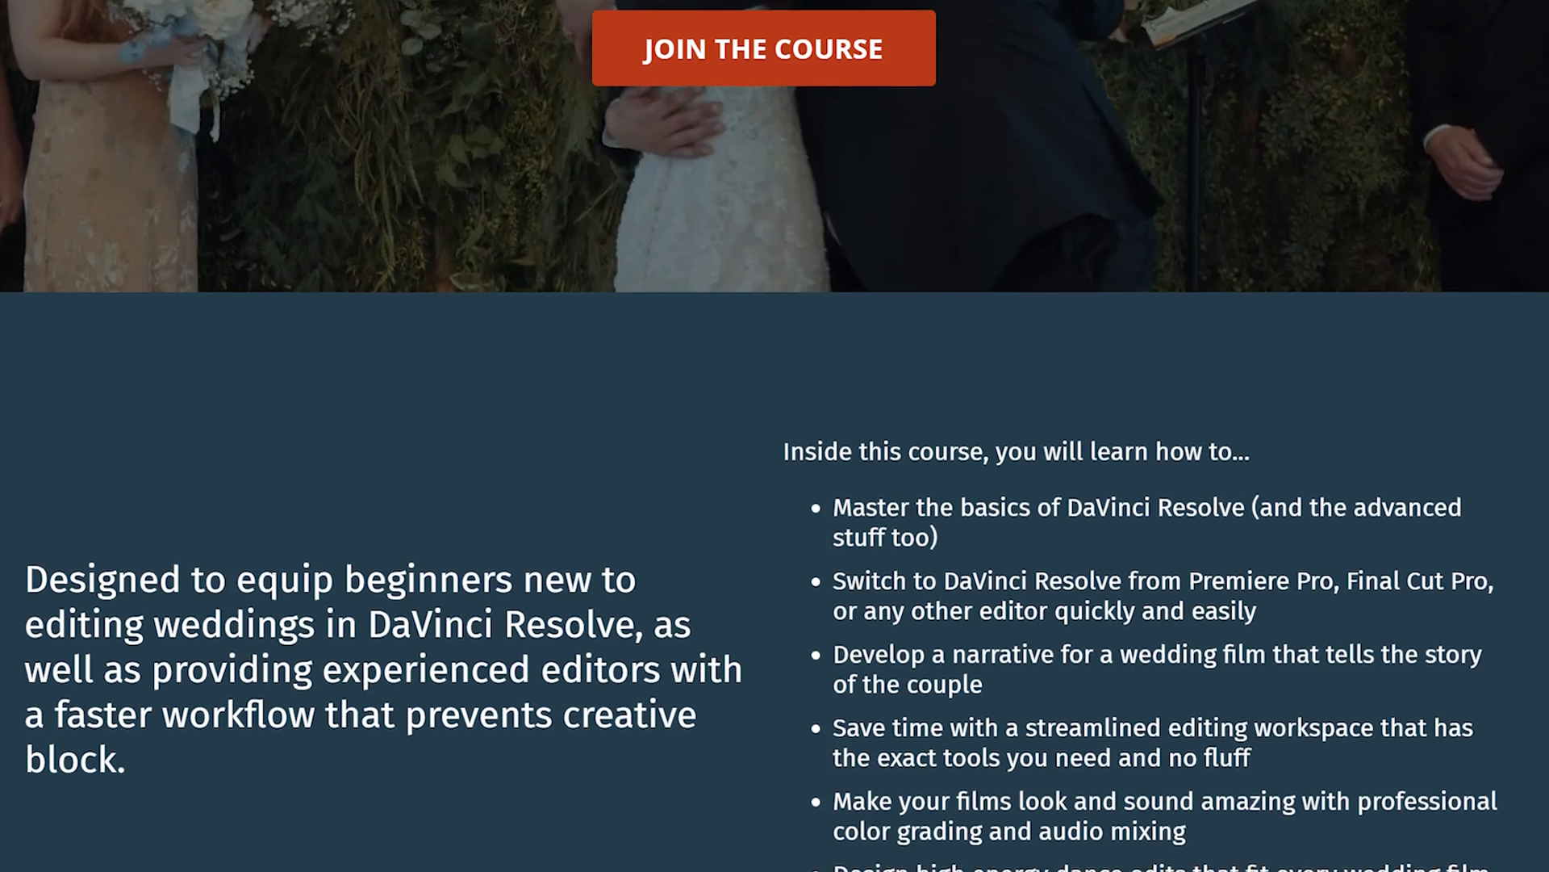